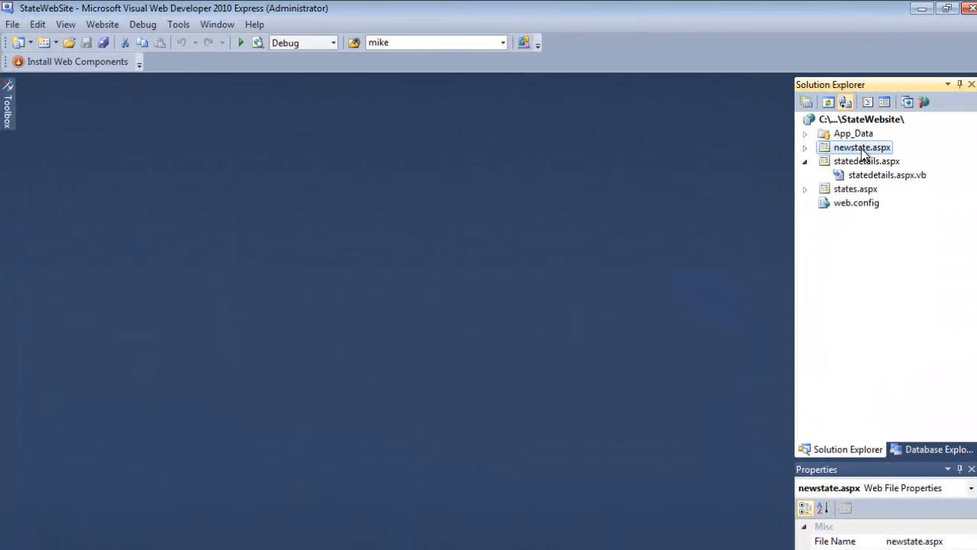
mouse_move(858, 202)
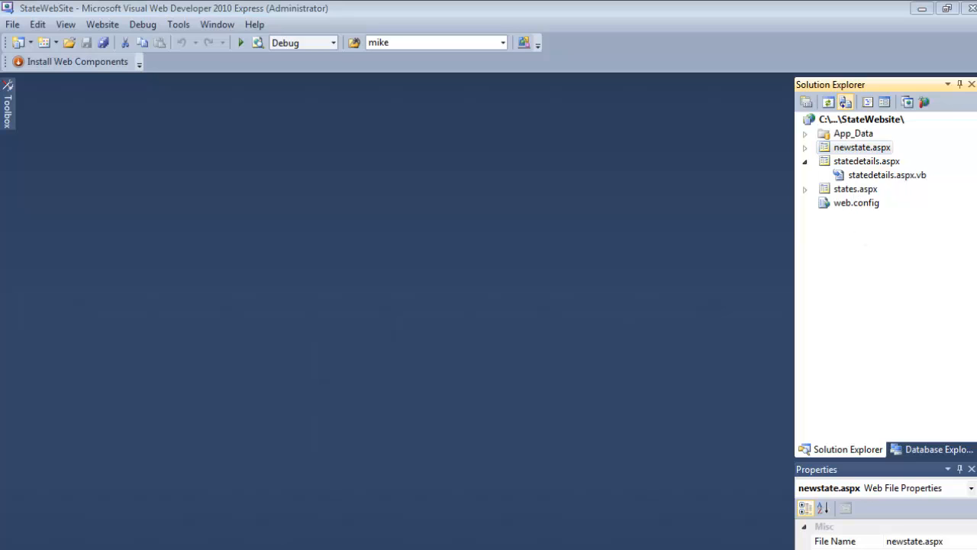
mouse_move(849, 122)
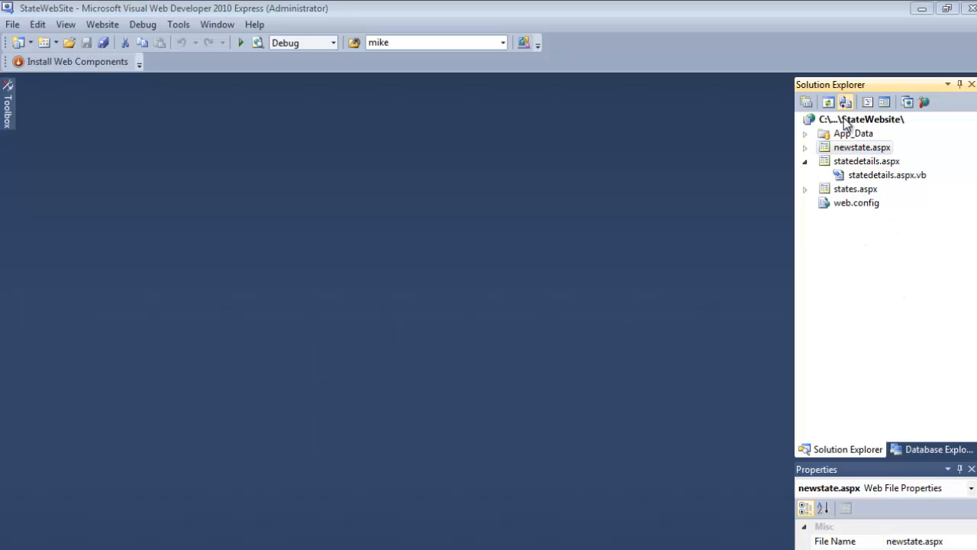
Add a new Web Form default.aspx with separate code file to the StateWebsite project.
left_click(858, 119)
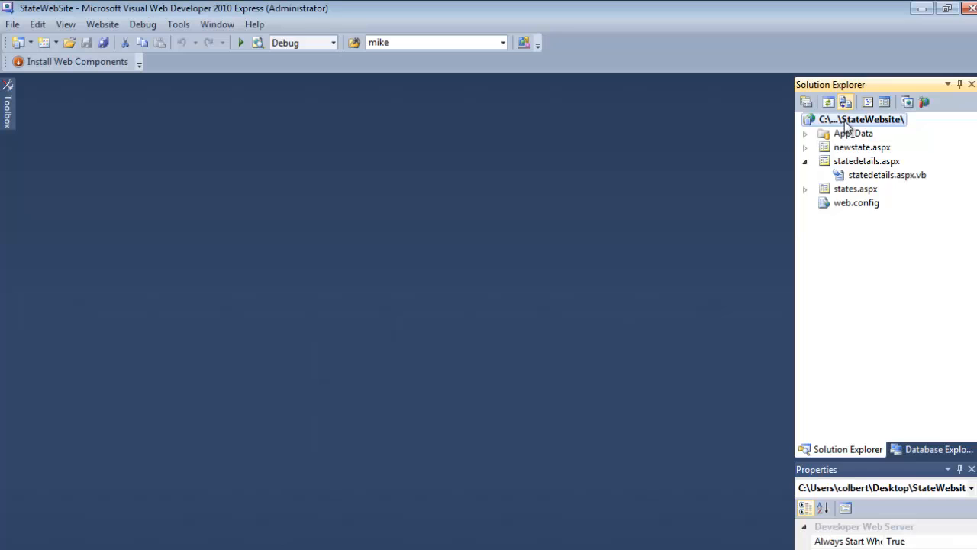
right_click(864, 119)
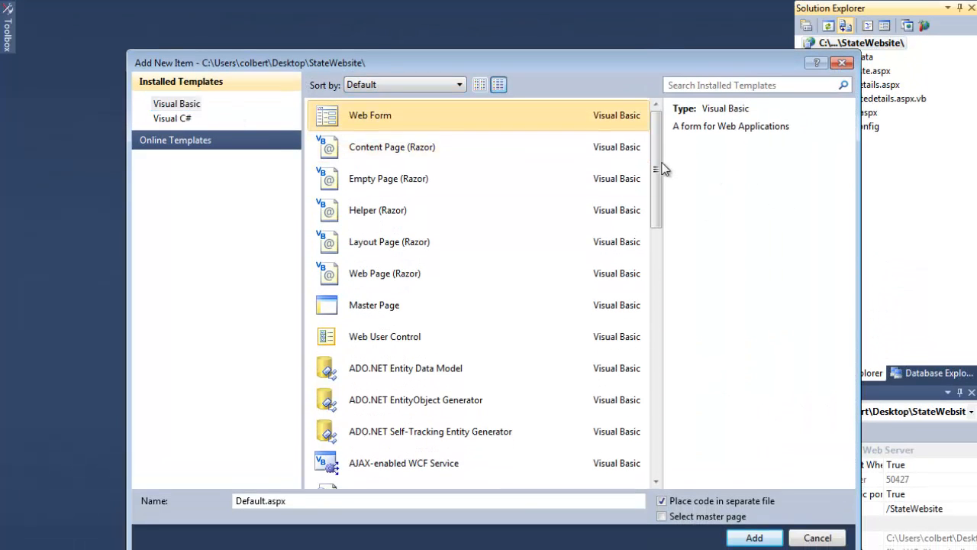
scroll("down", 3)
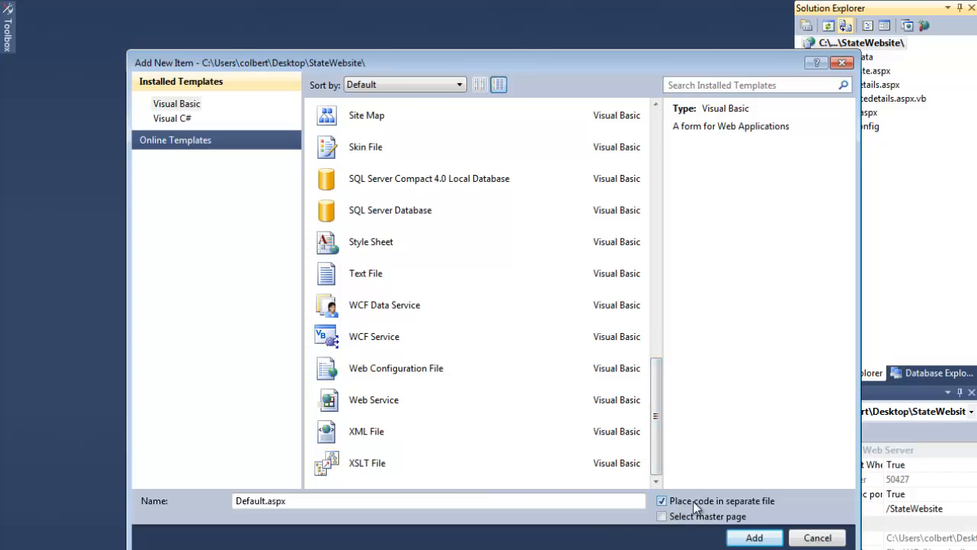
left_click(367, 462)
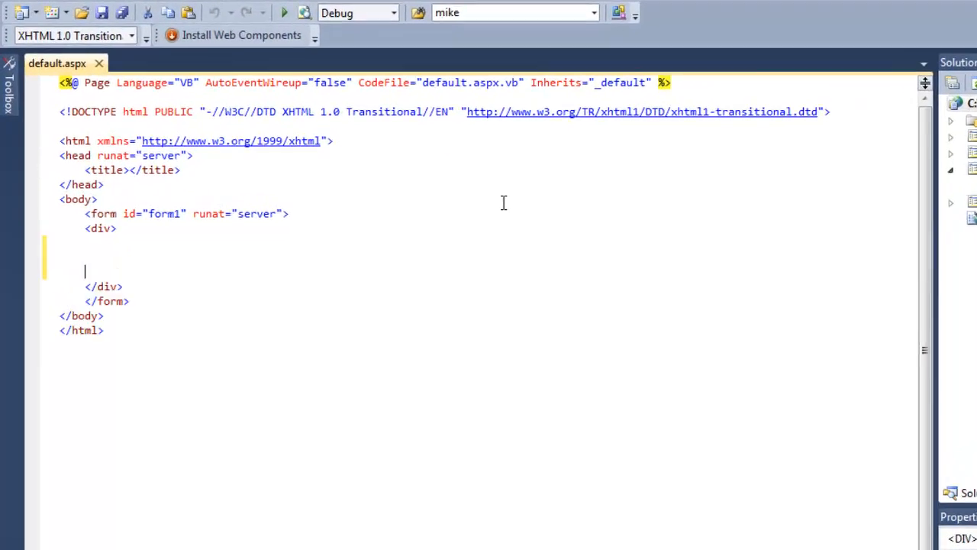
Write 'Welcome to our states database.' followed by two <br /> tags in the div.
type("w")
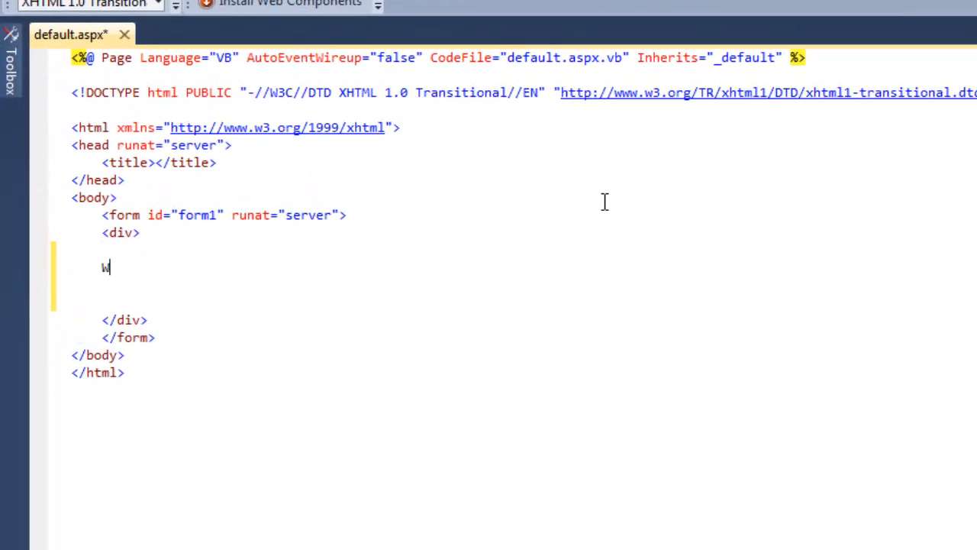
type("elcome to")
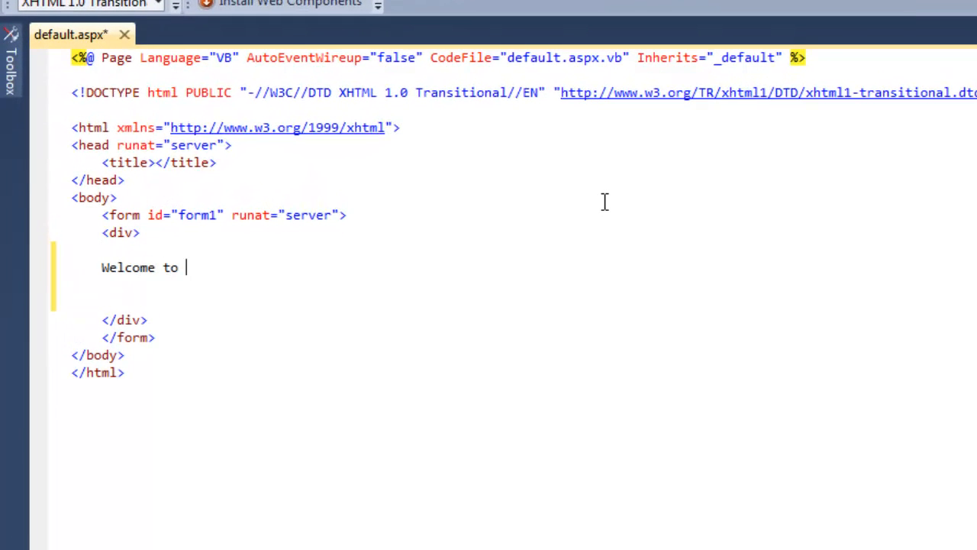
type("our states")
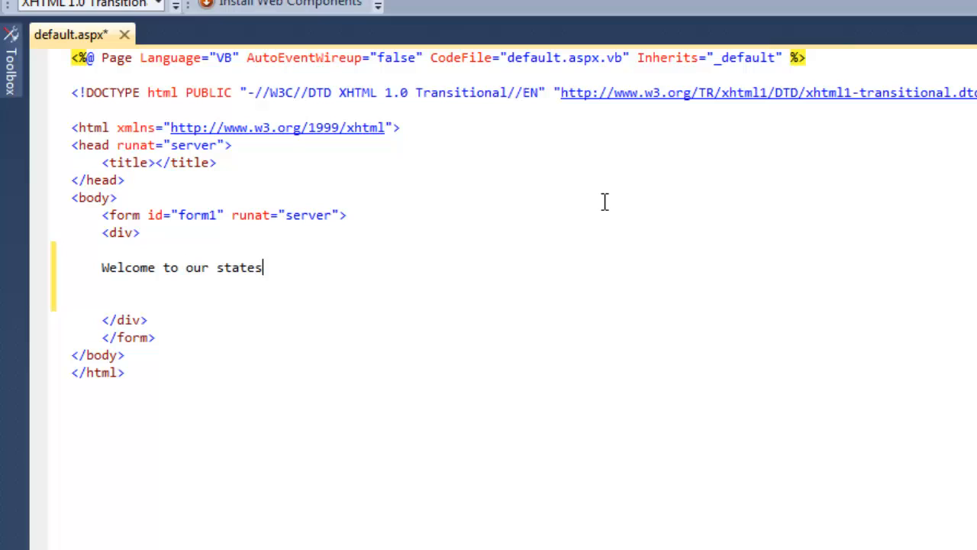
type("database.")
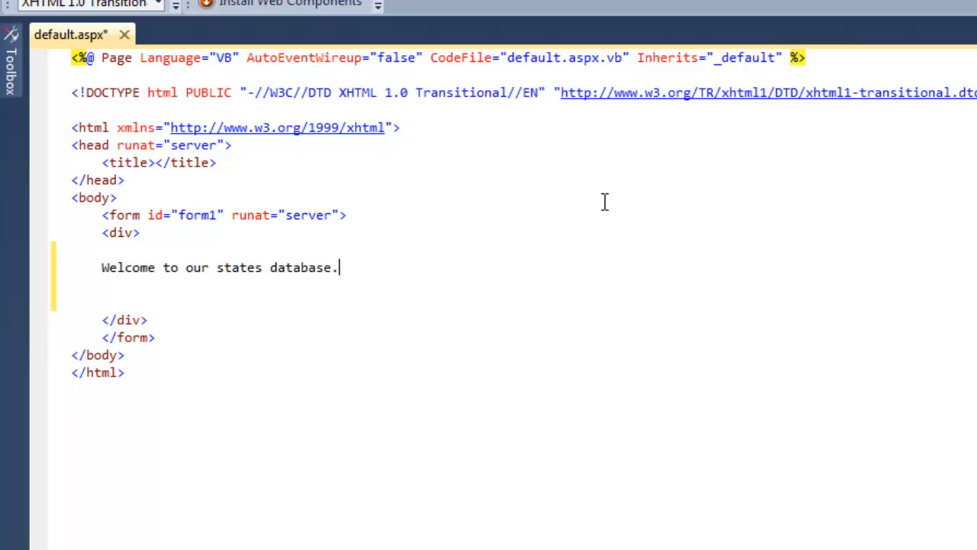
type("<br />")
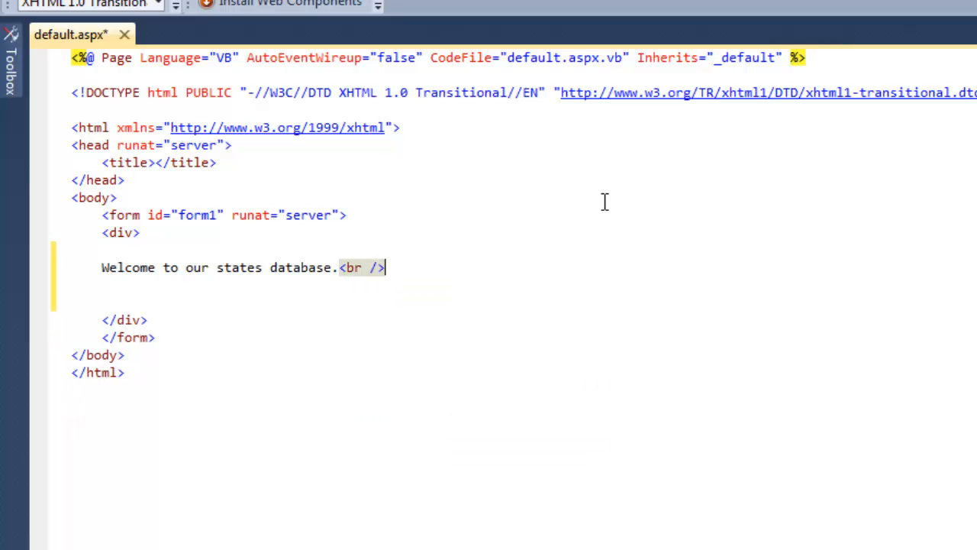
type("<br />")
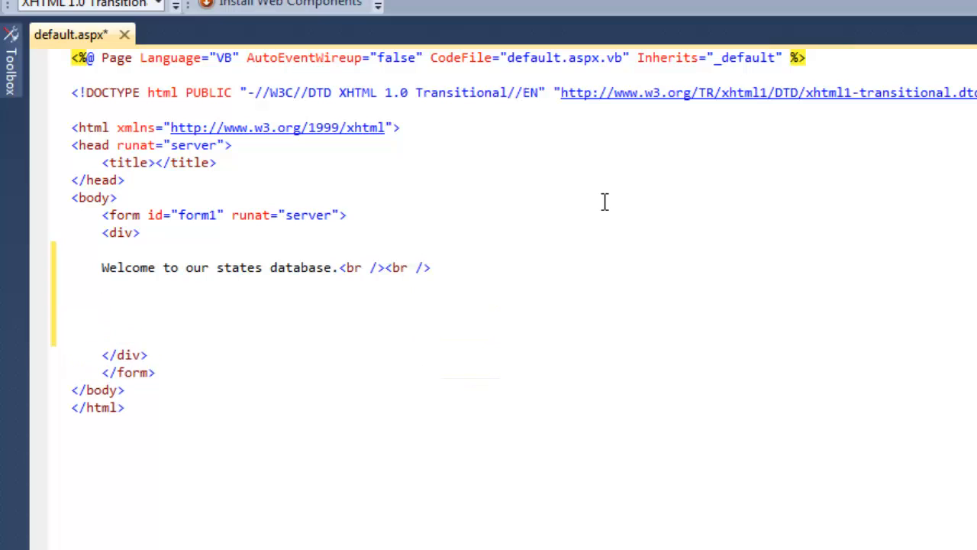
Add an <a href="states.aspx"> link reading 'View all pages' below the welcome line.
type("<a hre")
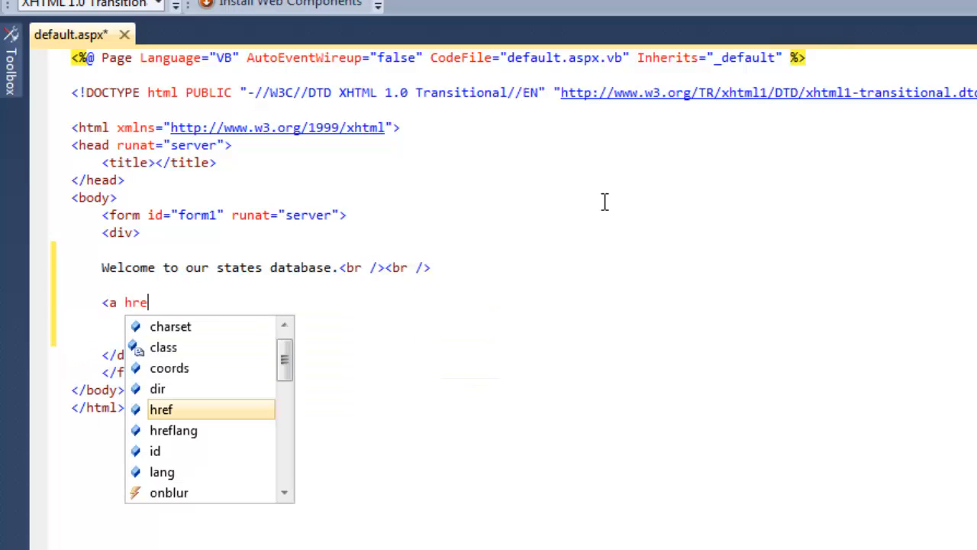
type("f=")
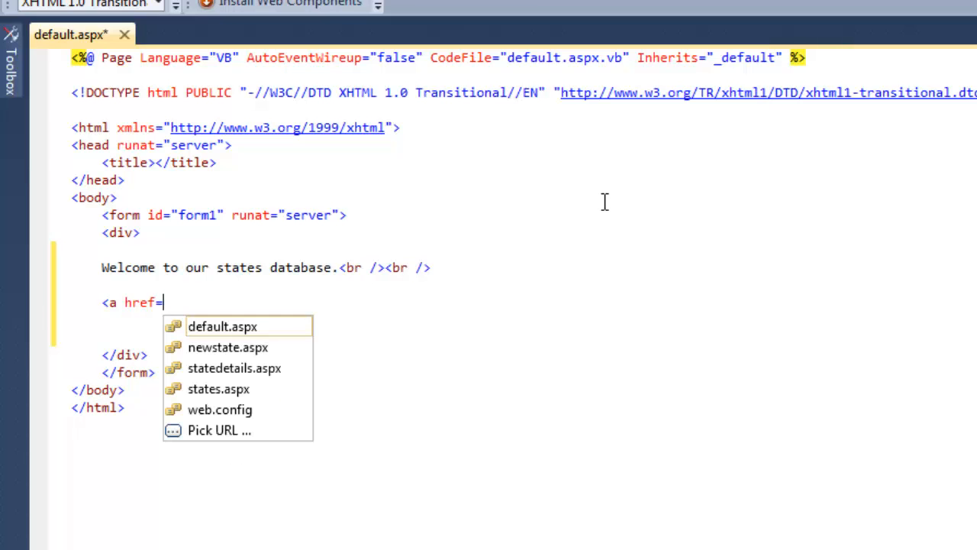
type("\"states.aspx")
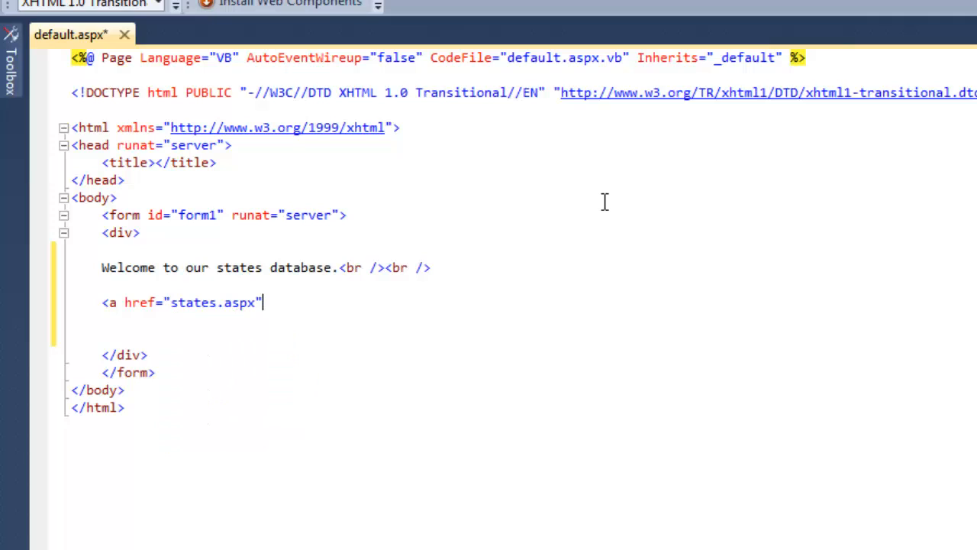
type("></a>")
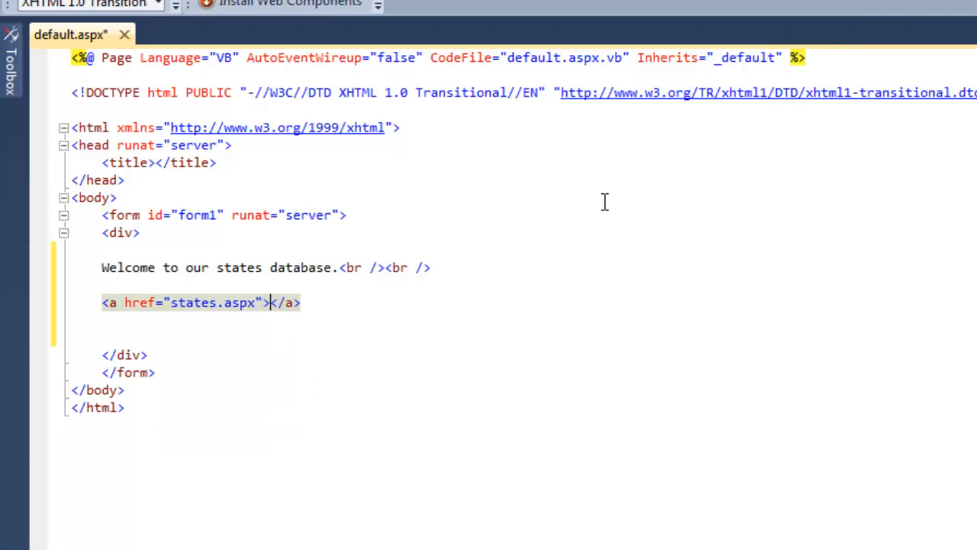
type("View l")
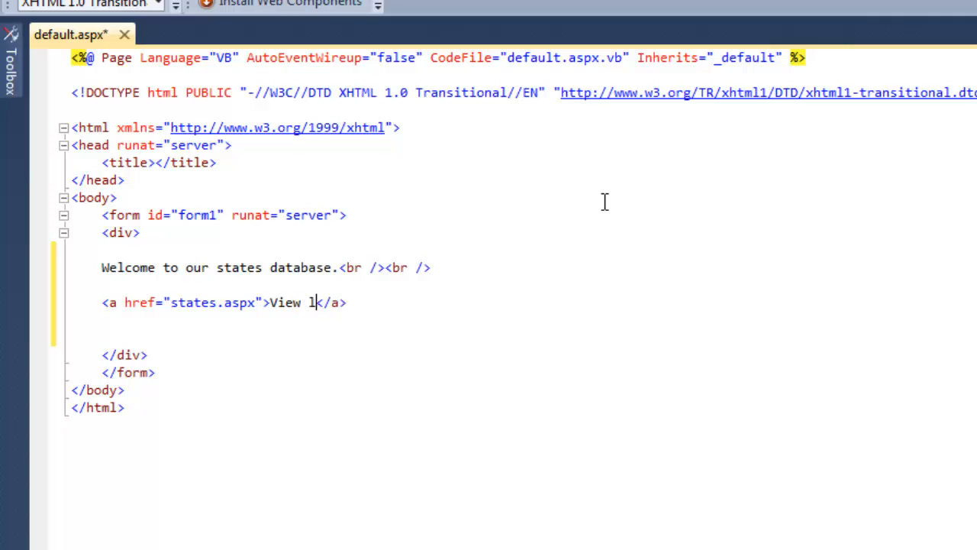
type("all pages")
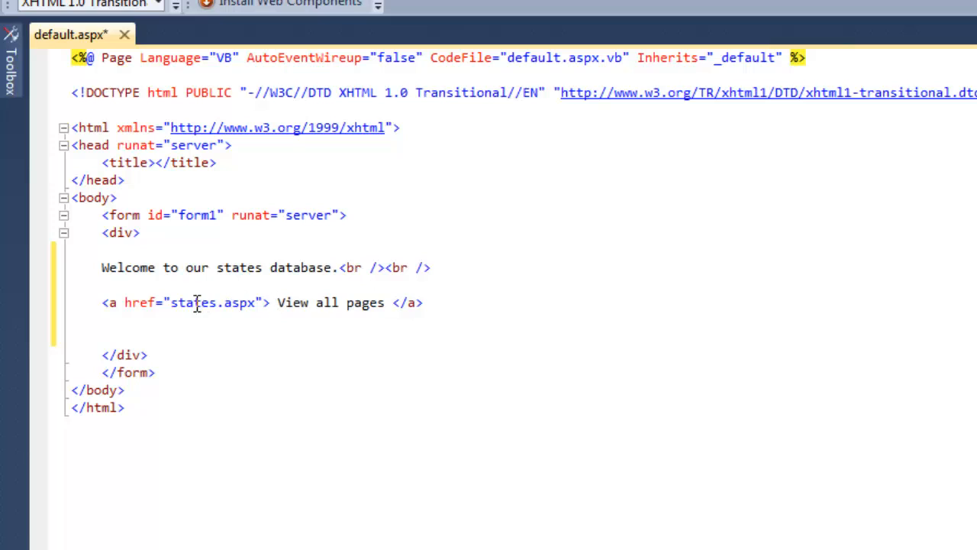
left_click(436, 303)
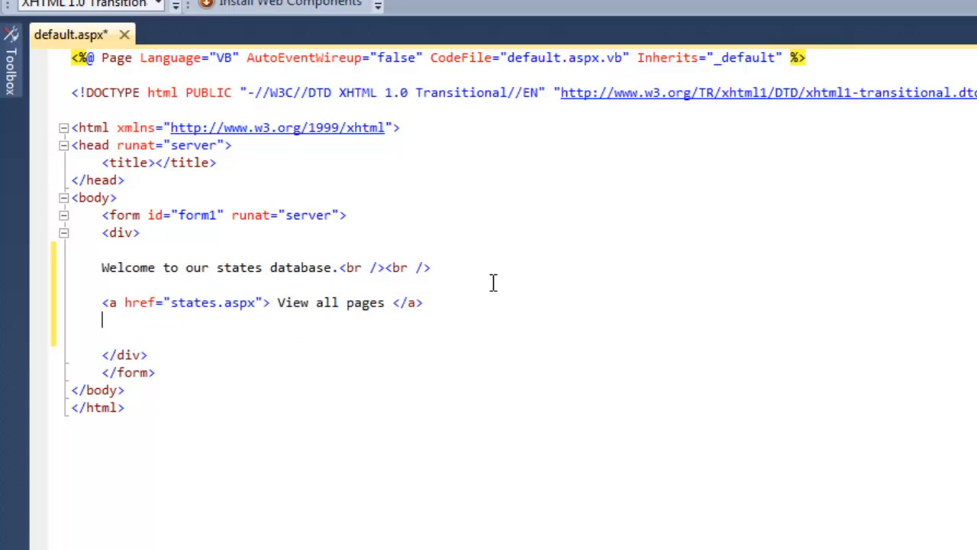
Add <br /> and an <a href="newstate.aspx">Add a new state</a> link followed by two <br /> tags.
type("<br />")
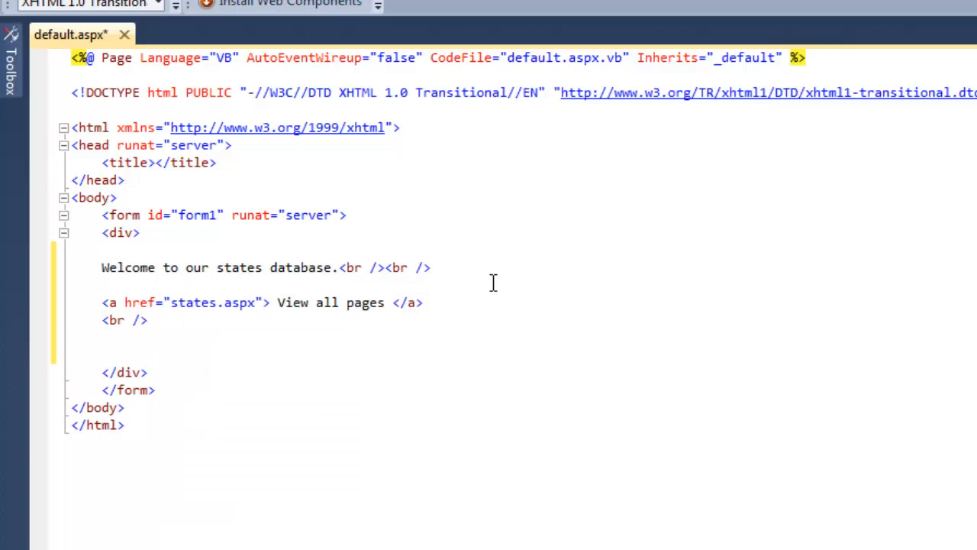
type("<")
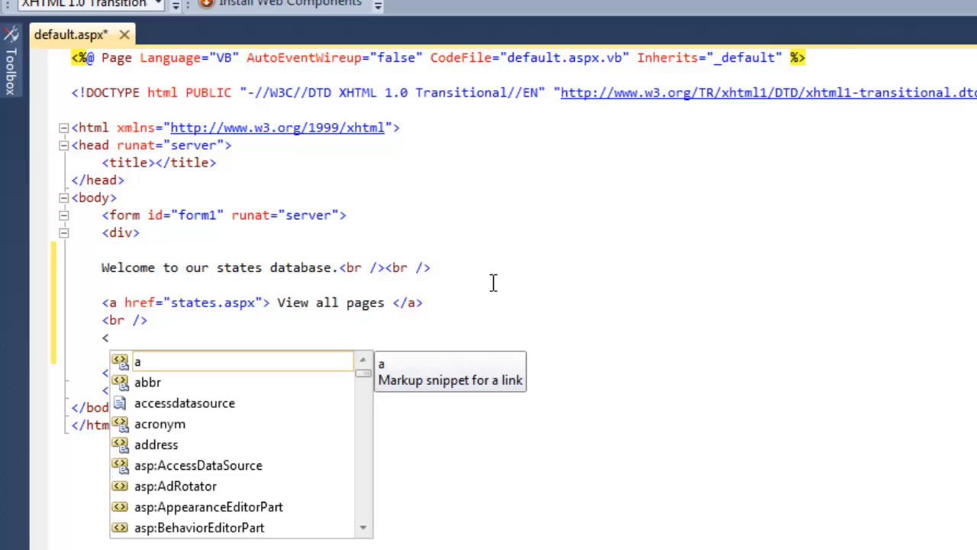
type("a href=\"newstate.aspx")
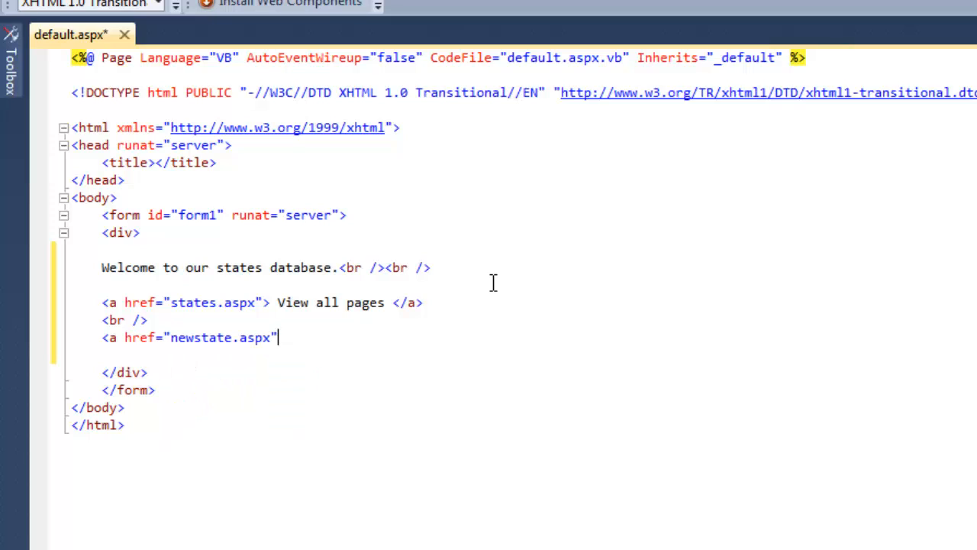
type(">Add a new stat</a>")
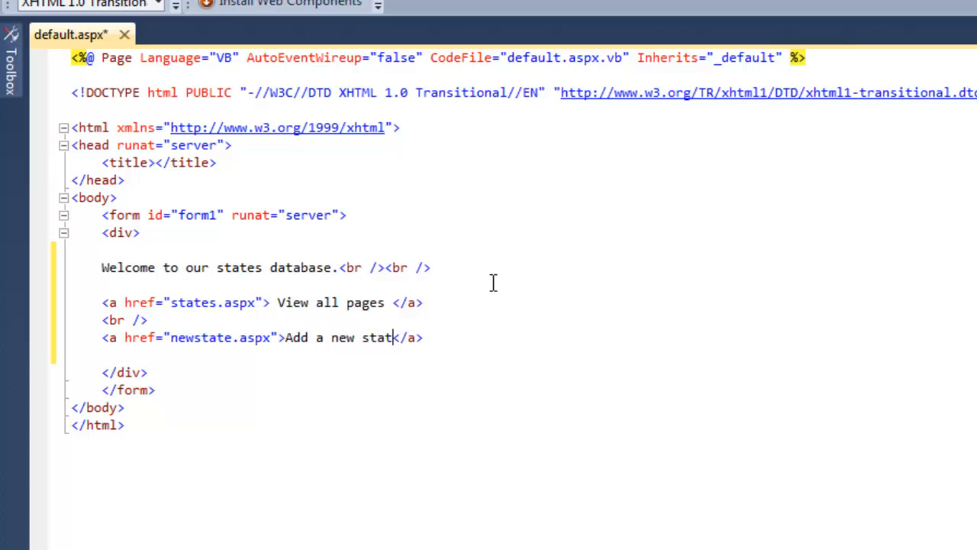
type("e")
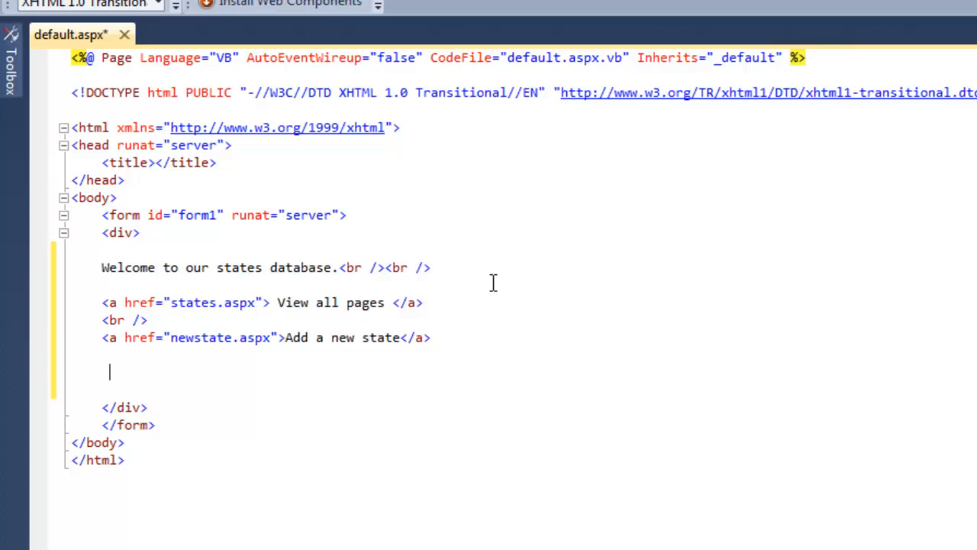
type("<br /><br />")
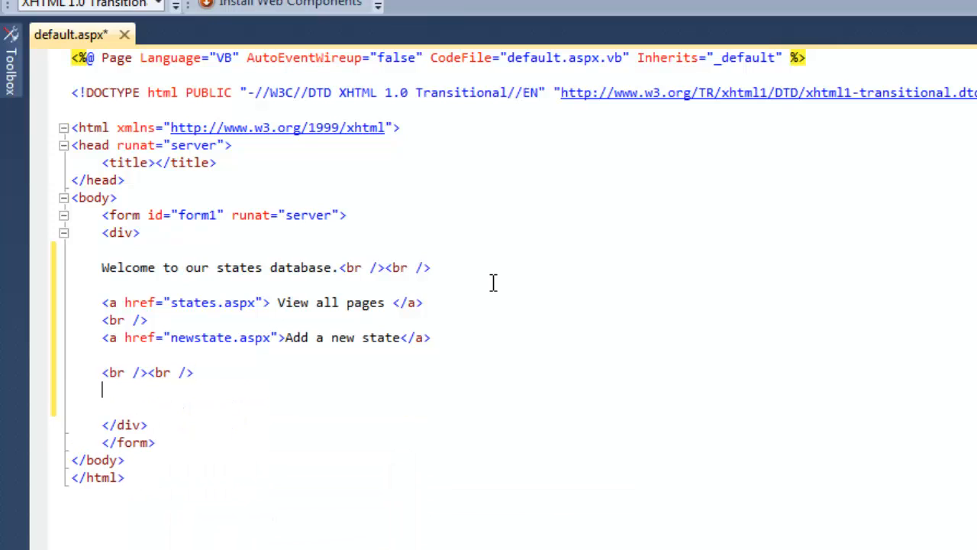
double_click(168, 373)
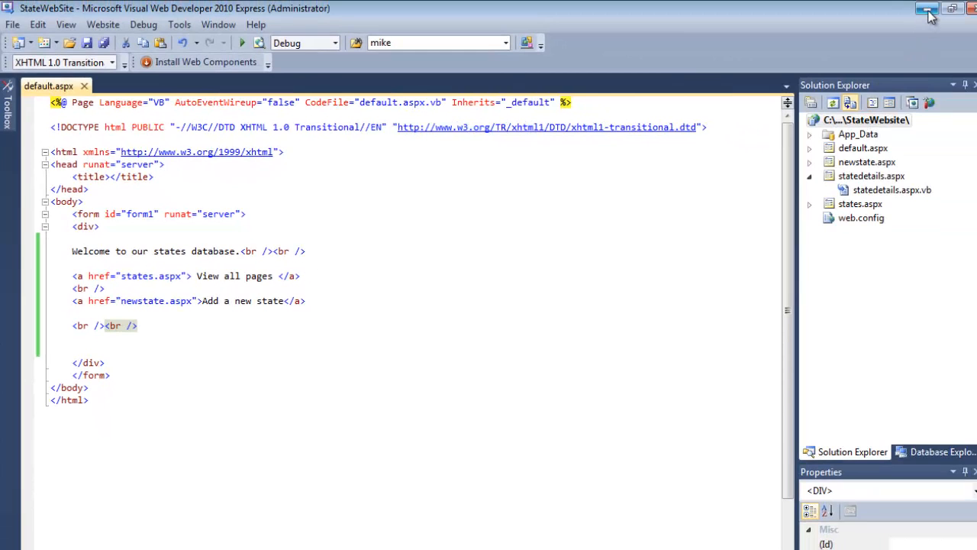
In Windows Explorer, create an images folder in StateWebSite and move map.png into it.
left_click(918, 12)
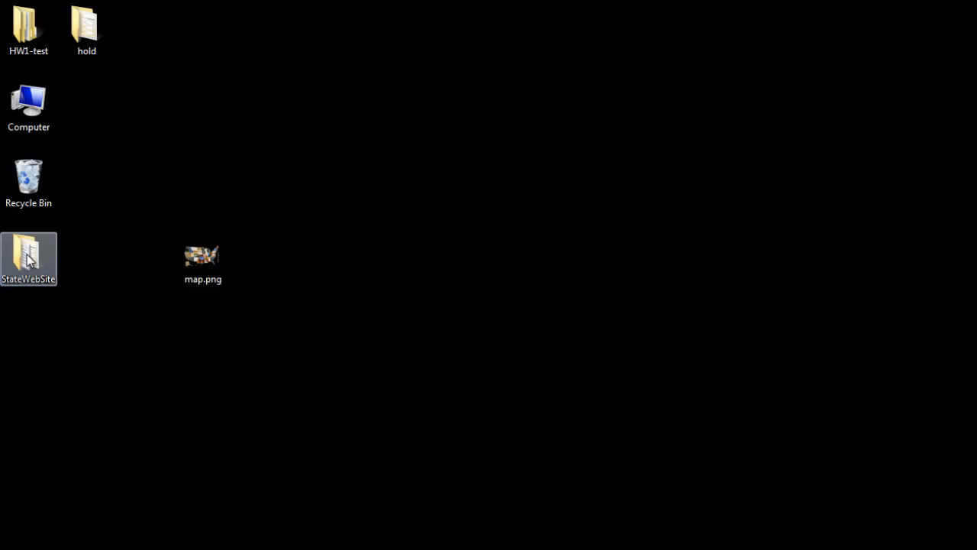
double_click(28, 253)
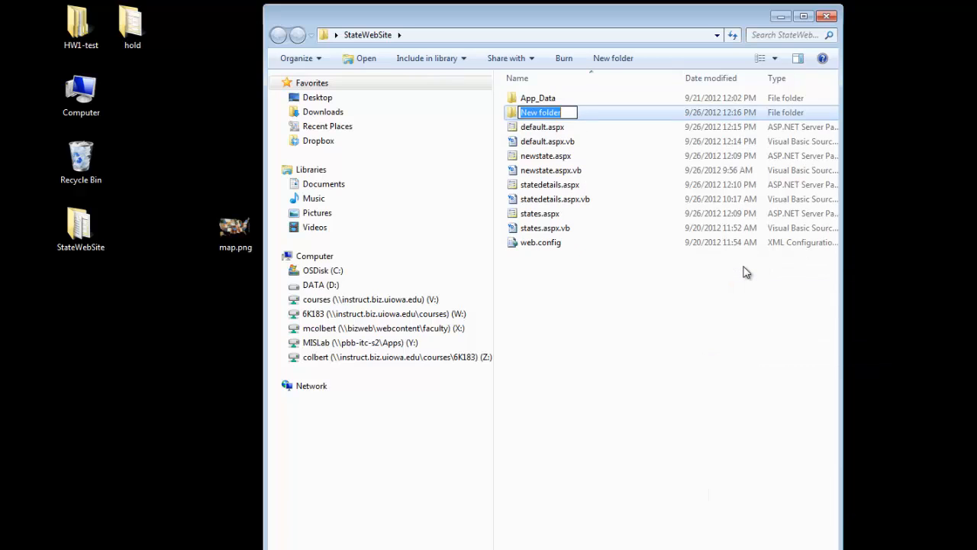
type("images")
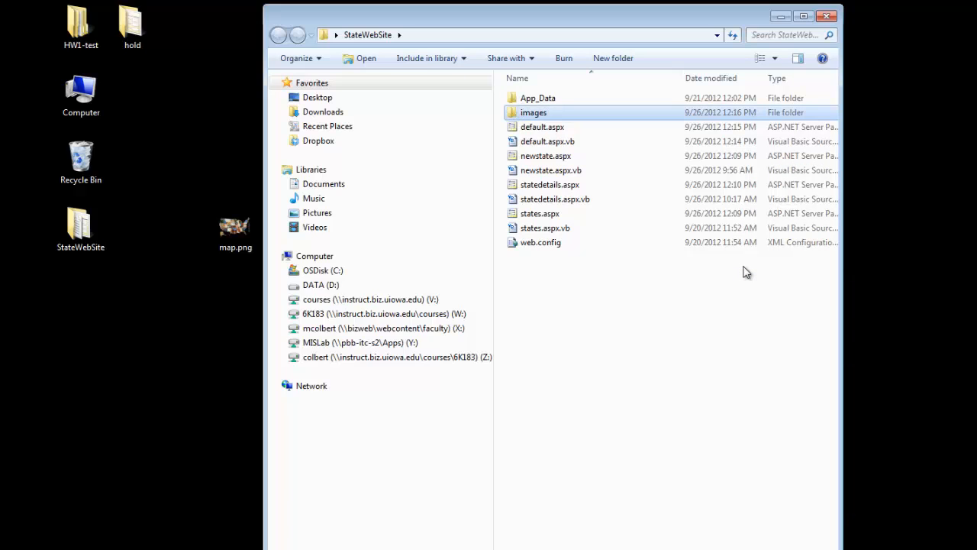
left_click_drag(236, 229, 445, 165)
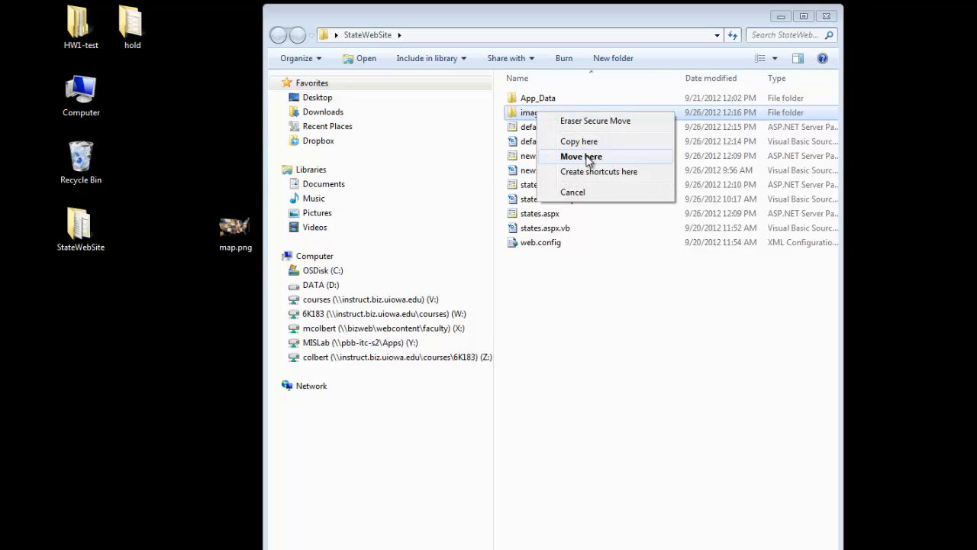
left_click(580, 156)
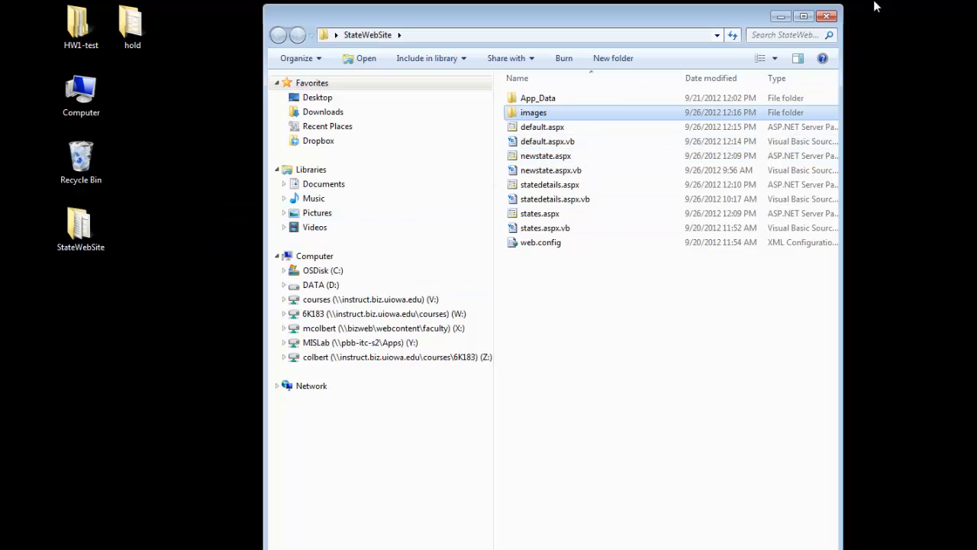
left_click(831, 13)
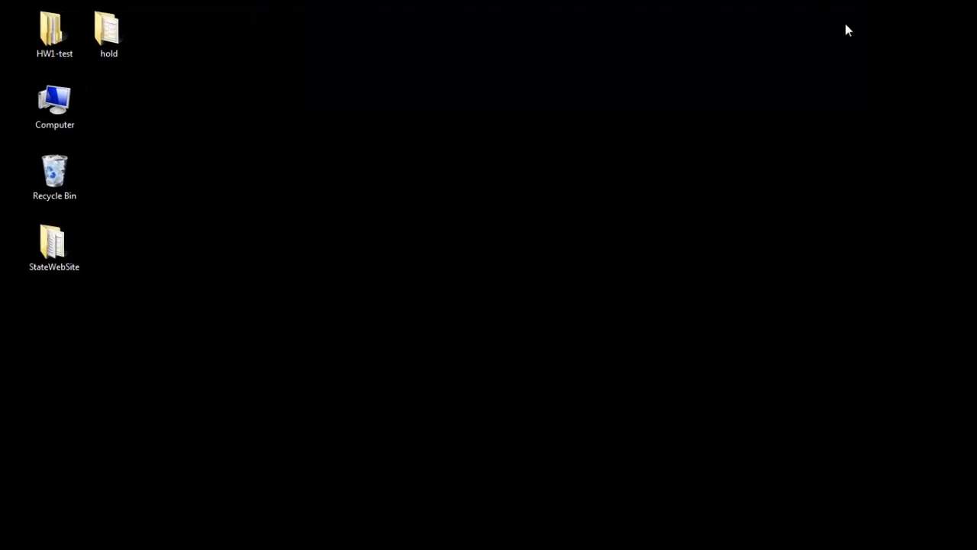
Return to Visual Web Developer and refresh the website root so the images folder appears.
double_click(54, 241)
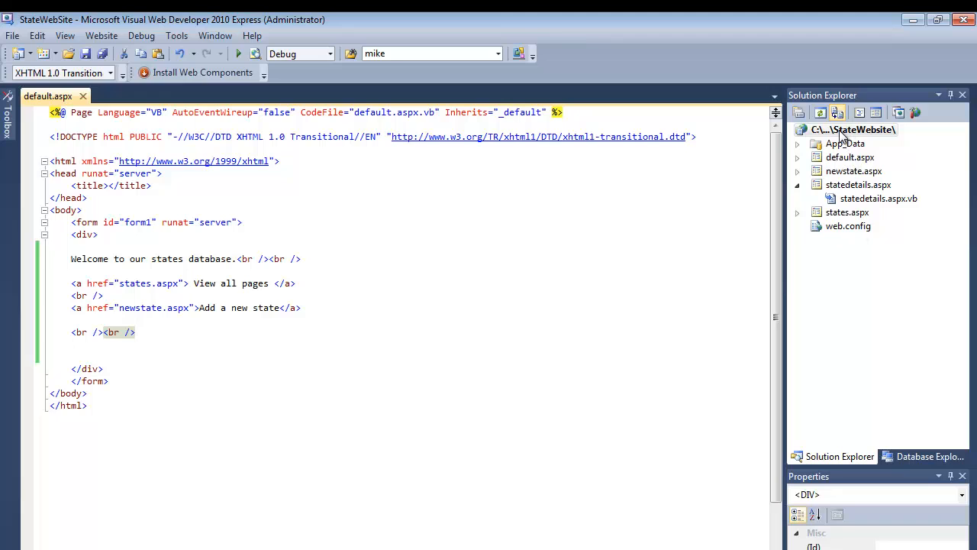
right_click(861, 129)
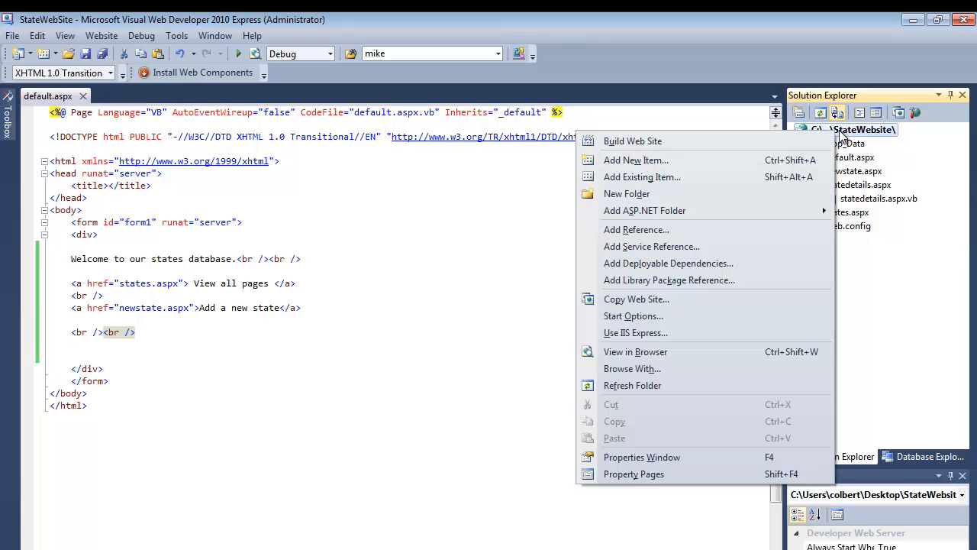
mouse_move(632, 385)
type("<i")
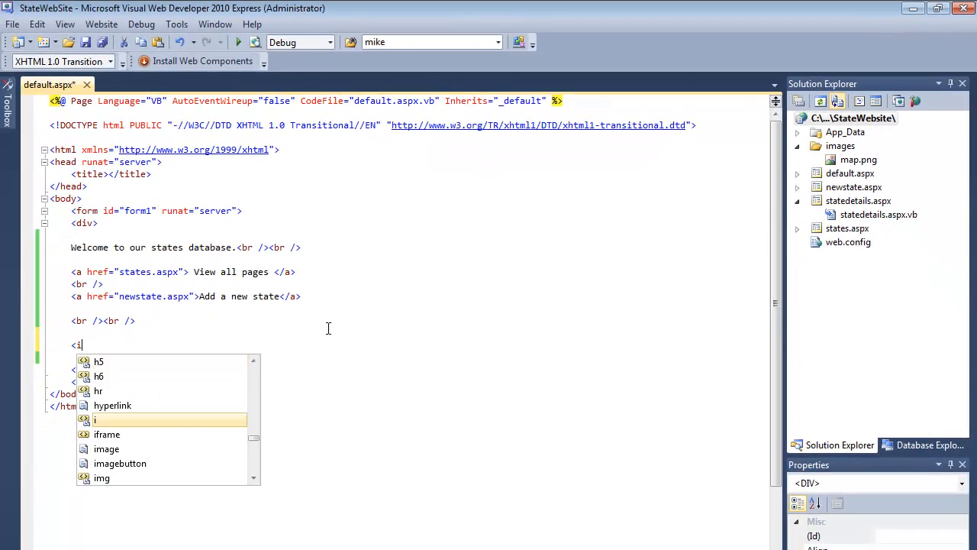
Add an img tag with src="./images/map.png", prefix both hrefs with ./, save, and view default.aspx in browser.
type("mg")
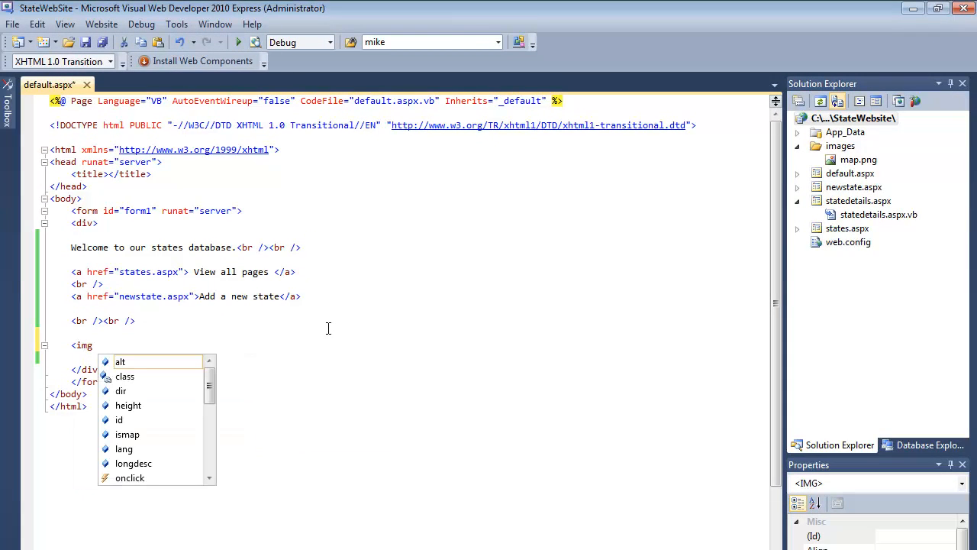
type("als")
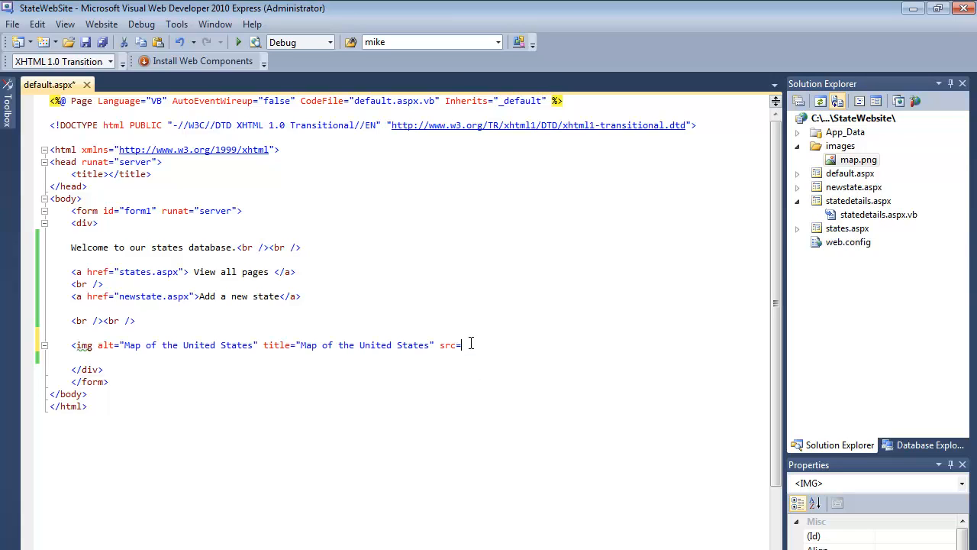
type("\"~/images/map")
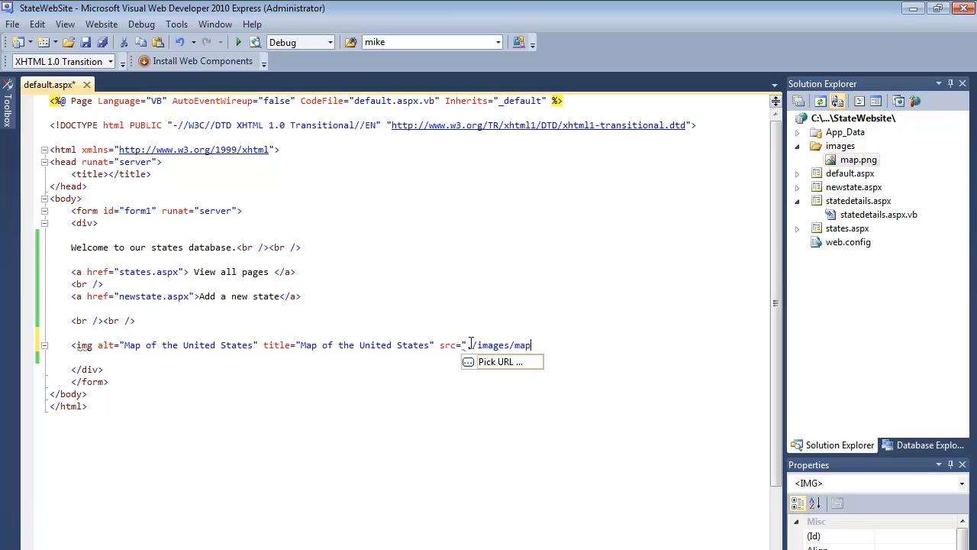
type(".png\" />")
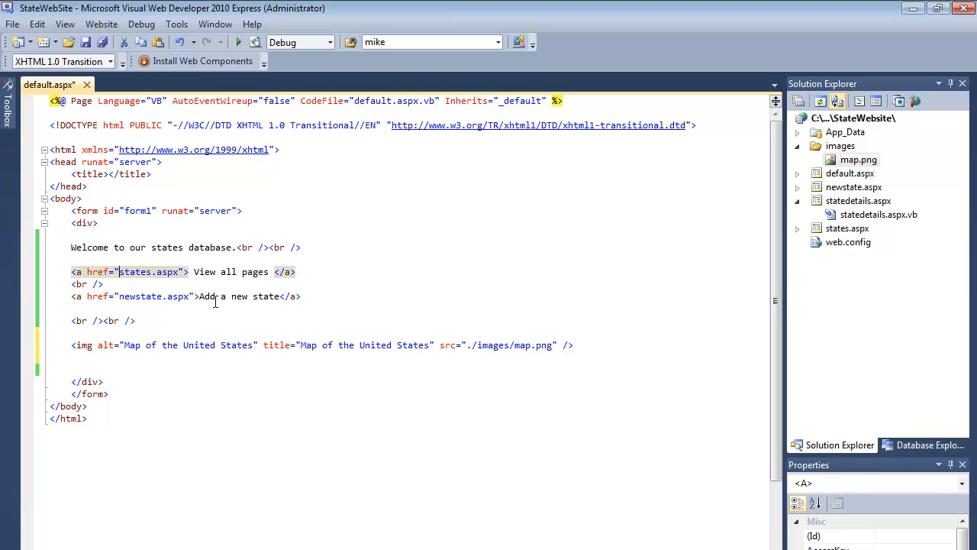
type("./")
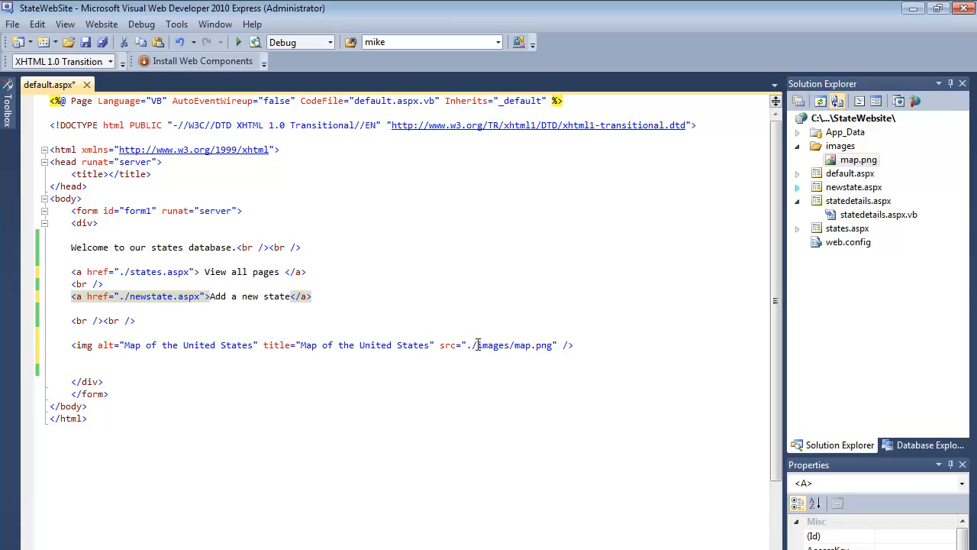
left_click(583, 345)
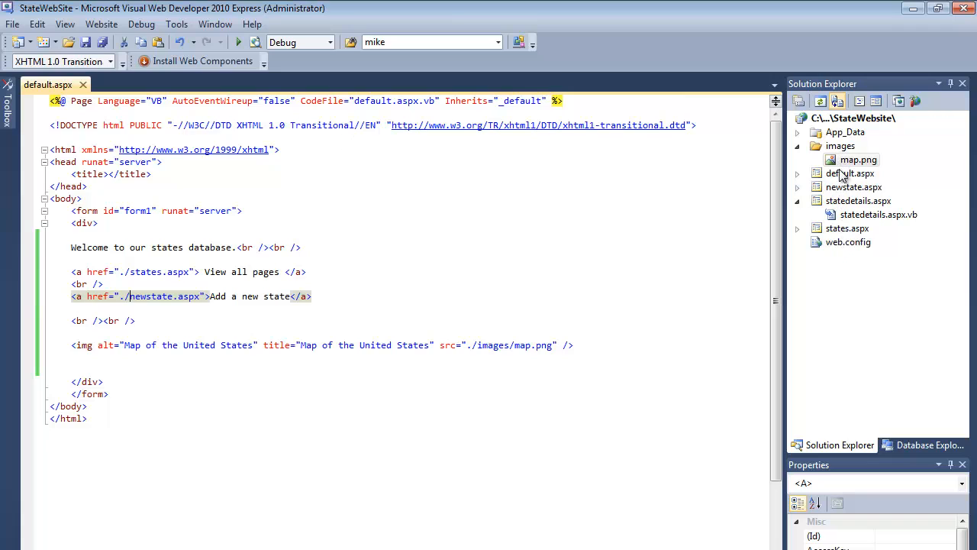
left_click(849, 172)
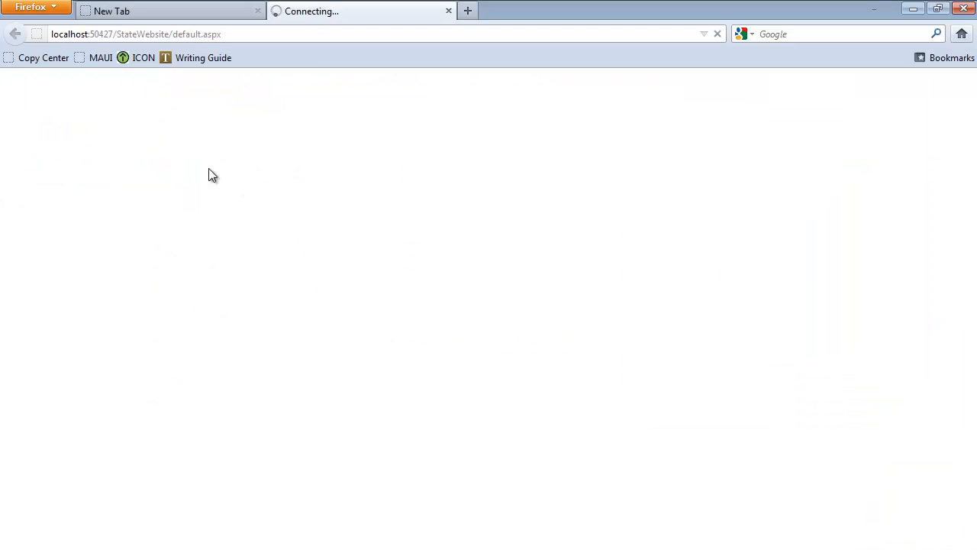
mouse_move(199, 173)
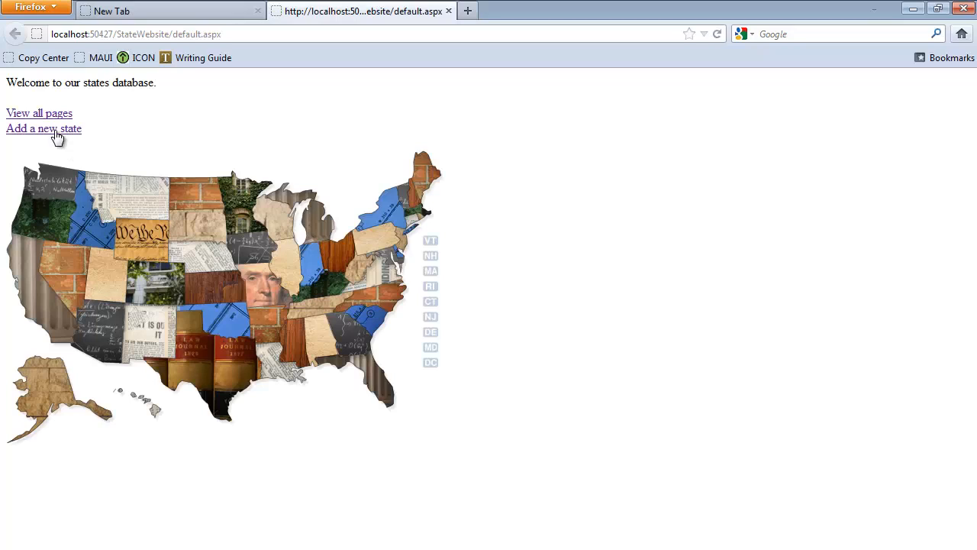
Follow the View all pages and Add a new state links from the home page, going back each time.
left_click(40, 113)
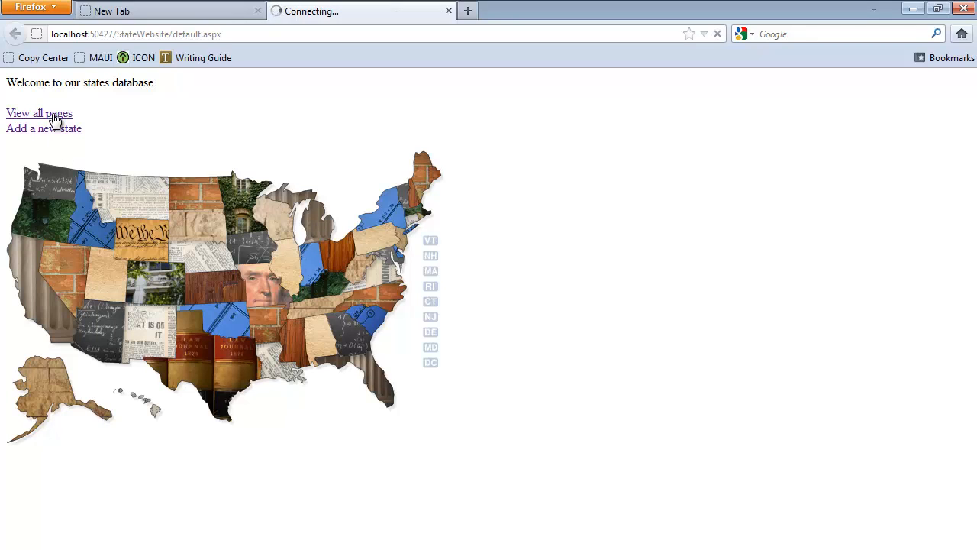
left_click(40, 113)
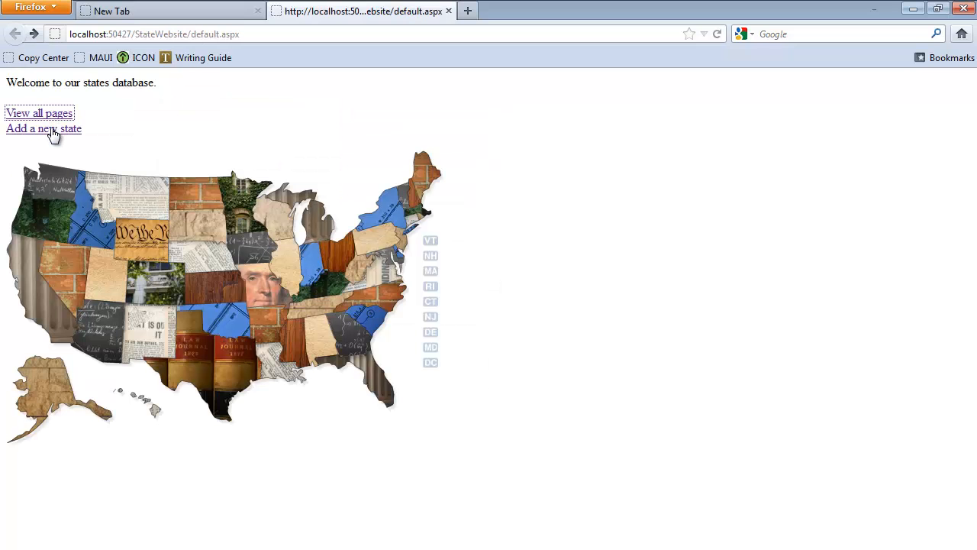
left_click(42, 128)
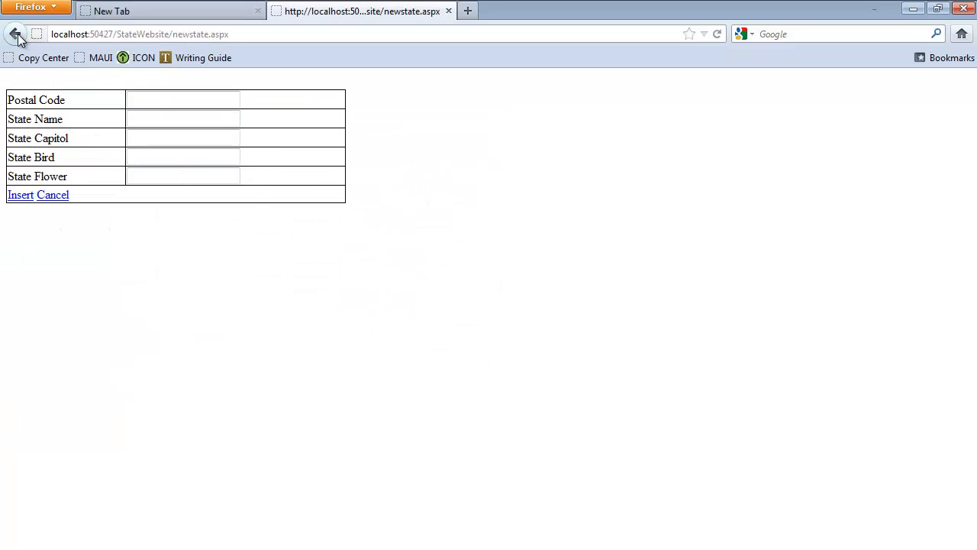
left_click(16, 38)
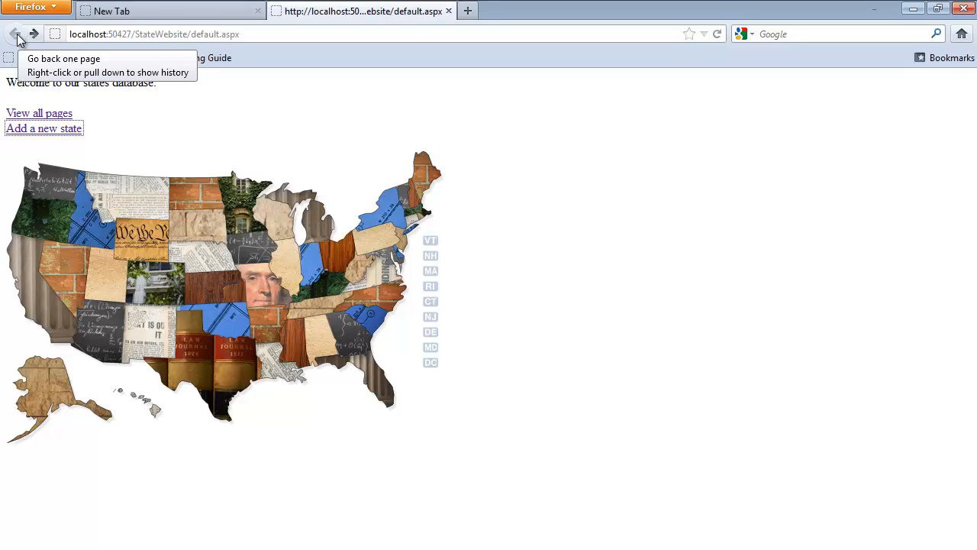
left_click(40, 113)
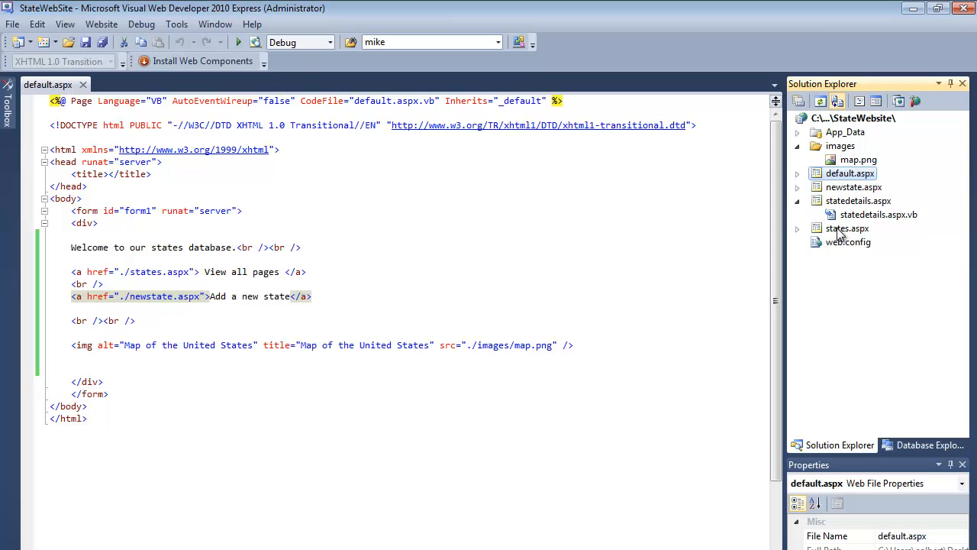
In states.aspx, add an <a href="./default.aspx">Home</a> link with <br /> above the GridView.
double_click(847, 227)
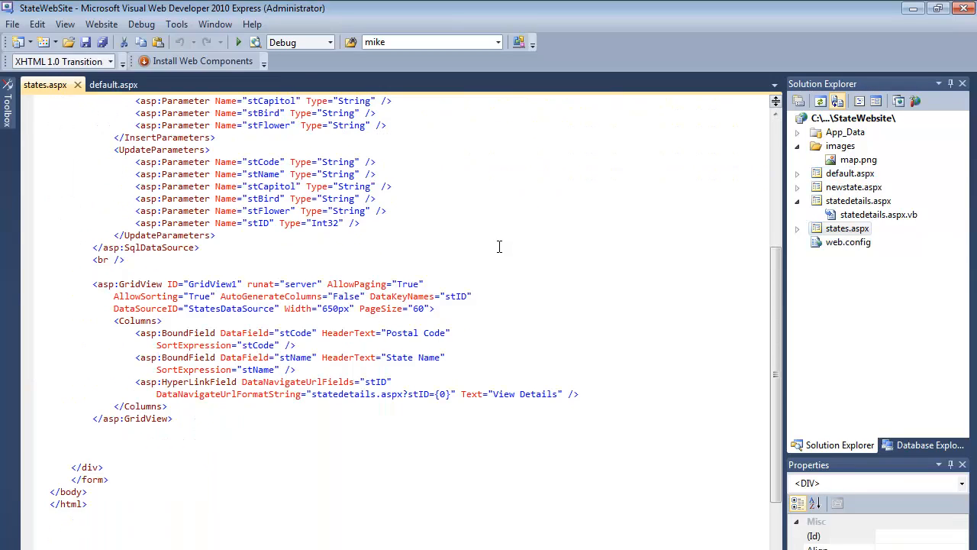
type("<a href=")
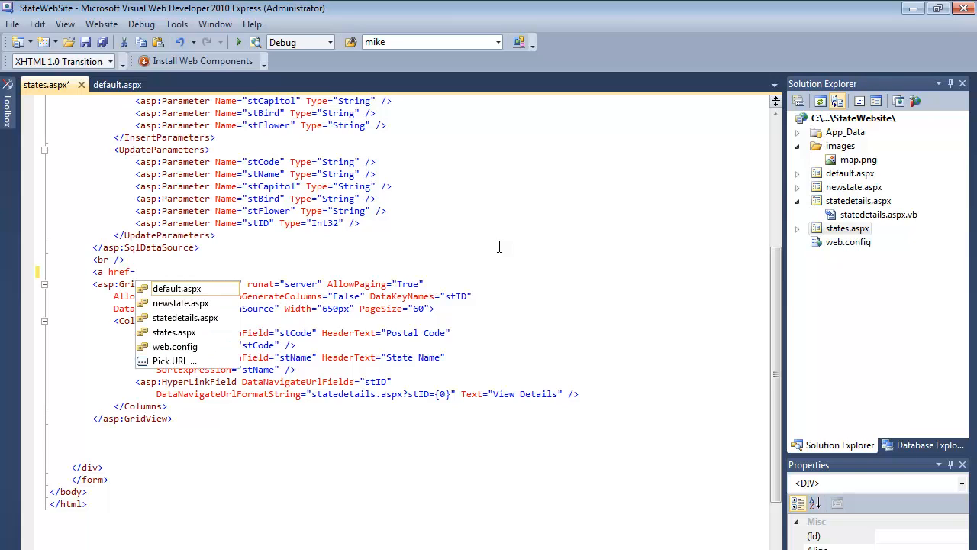
type("\"./ho")
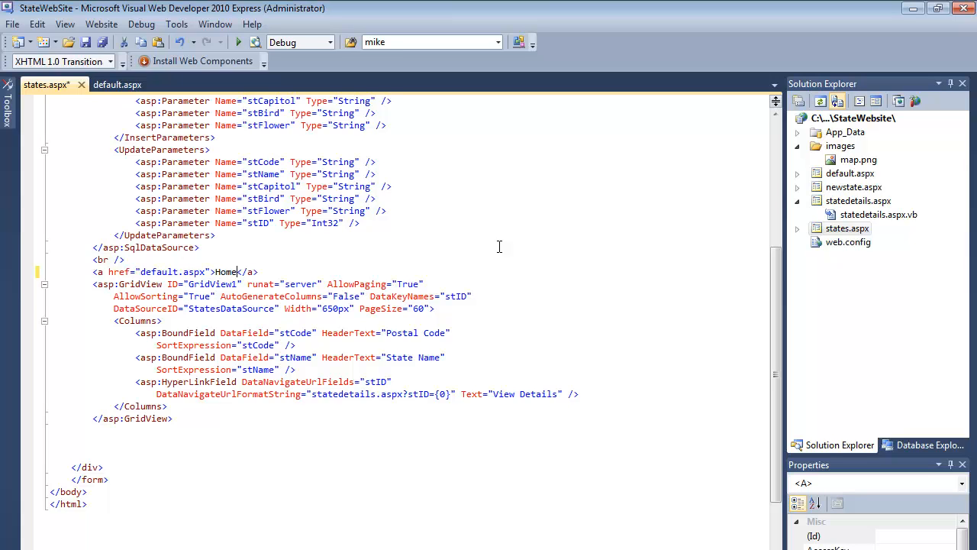
type("<br />")
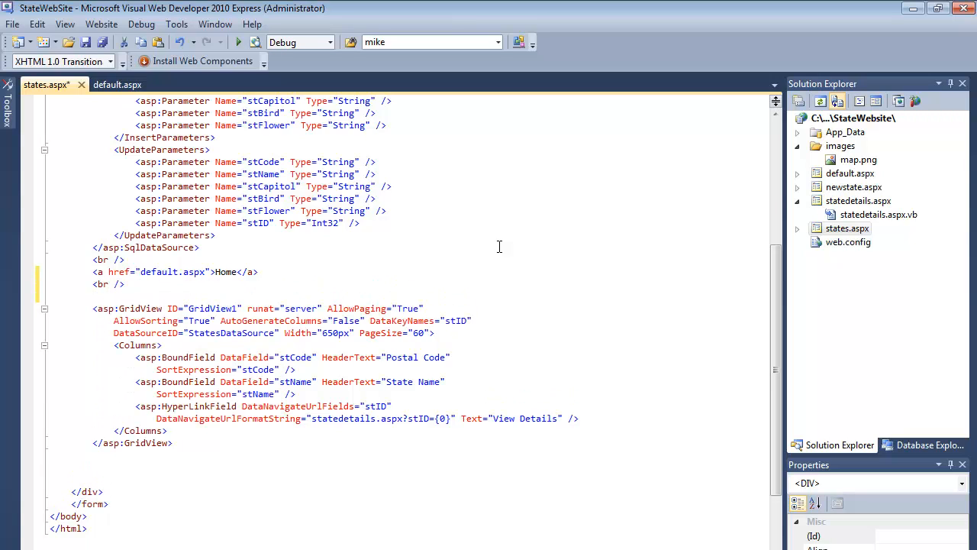
Add an <a href="newstate.aspx">Add a new state</a> link below the Home link.
type("<a href=\".")
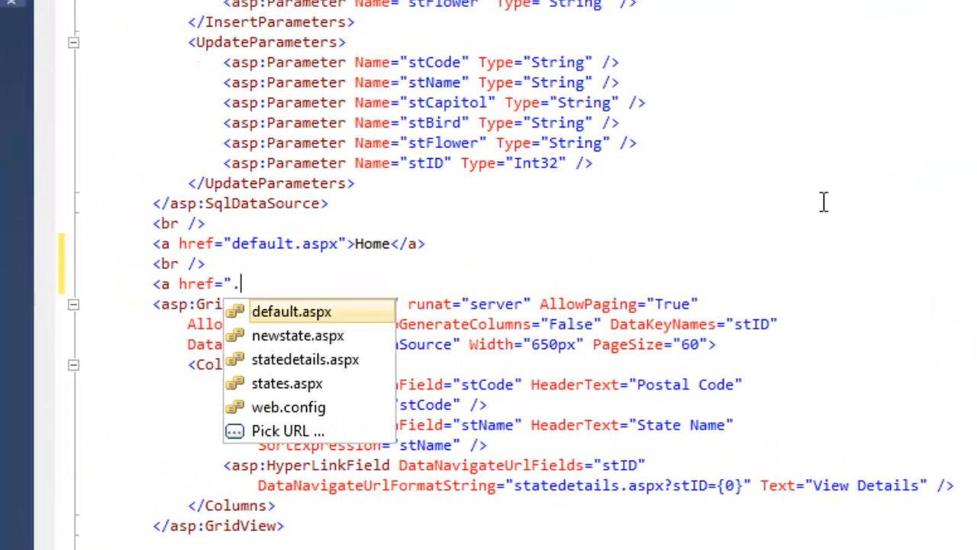
left_click(300, 336)
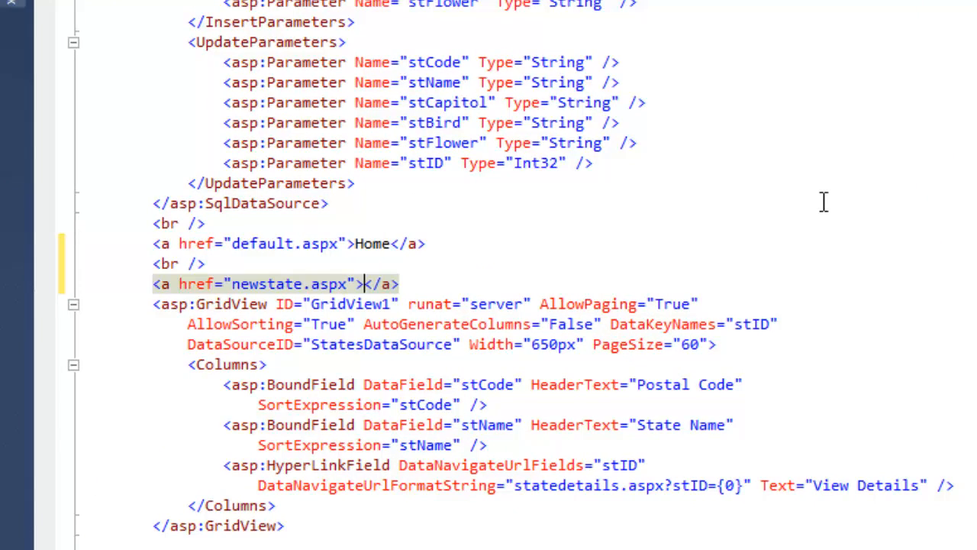
type("Add a")
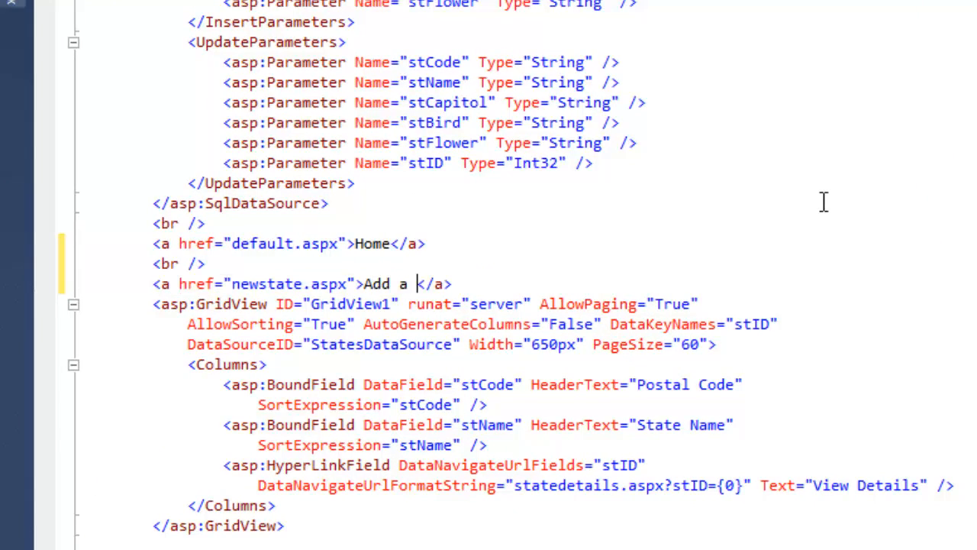
type("new state")
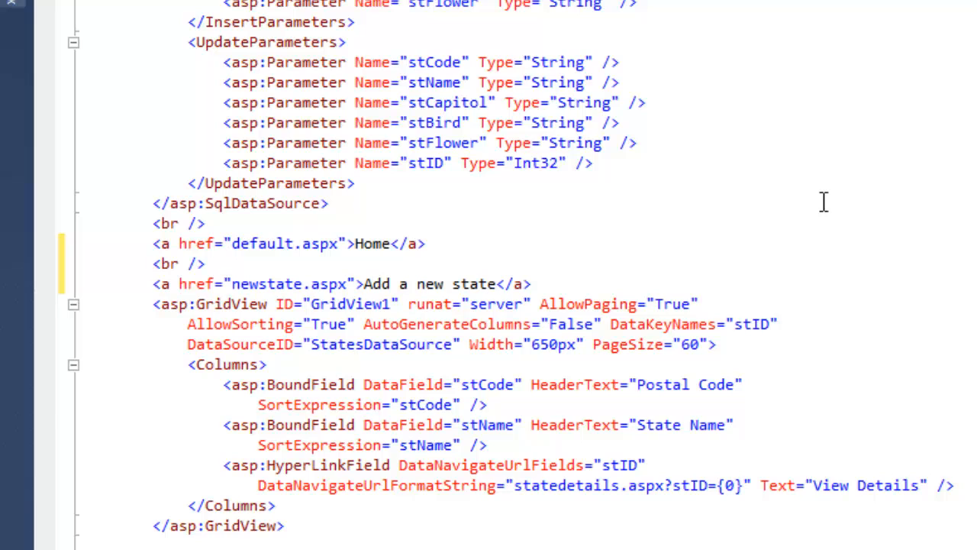
key("enter")
type("<br />")
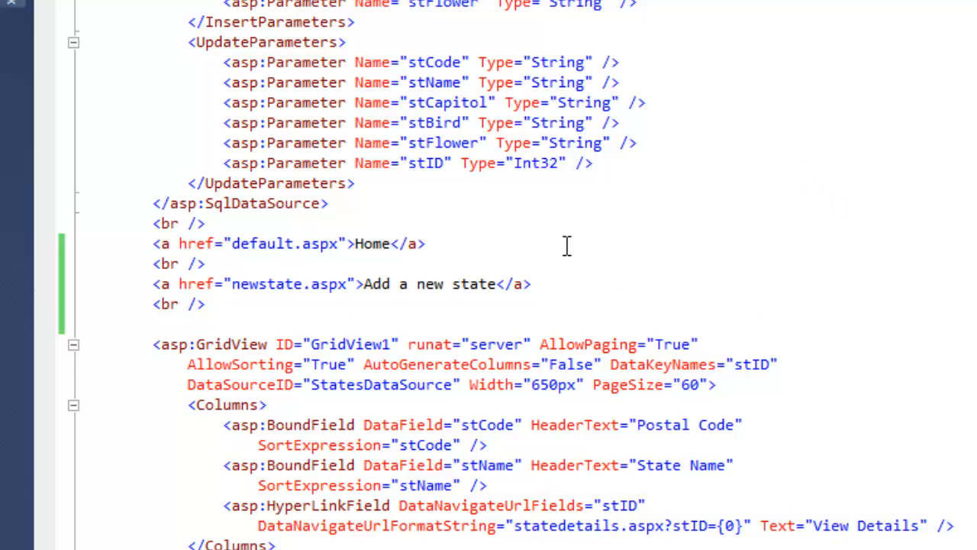
mouse_move(574, 284)
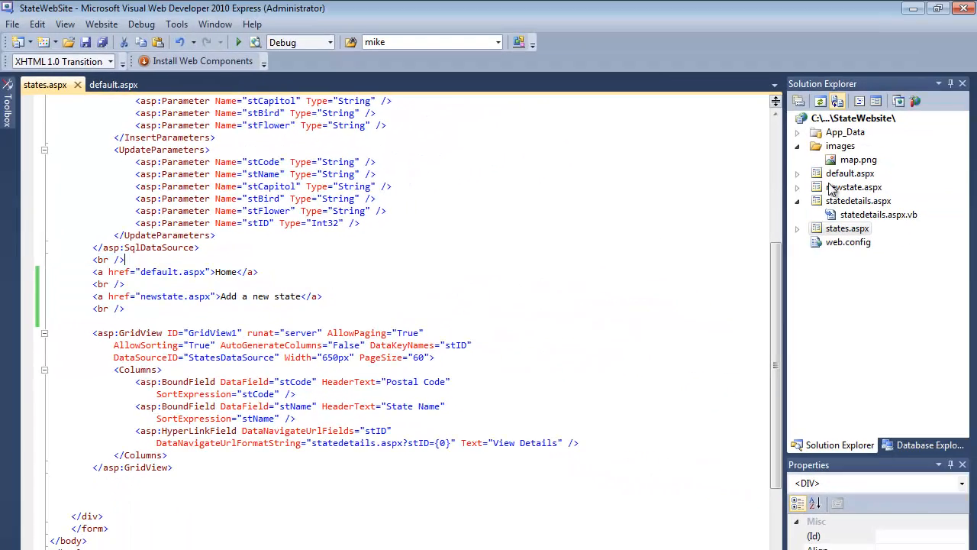
In statedetails.aspx, add Home, View all states and Add a new state links with <br /> tags, then select the link lines.
double_click(858, 202)
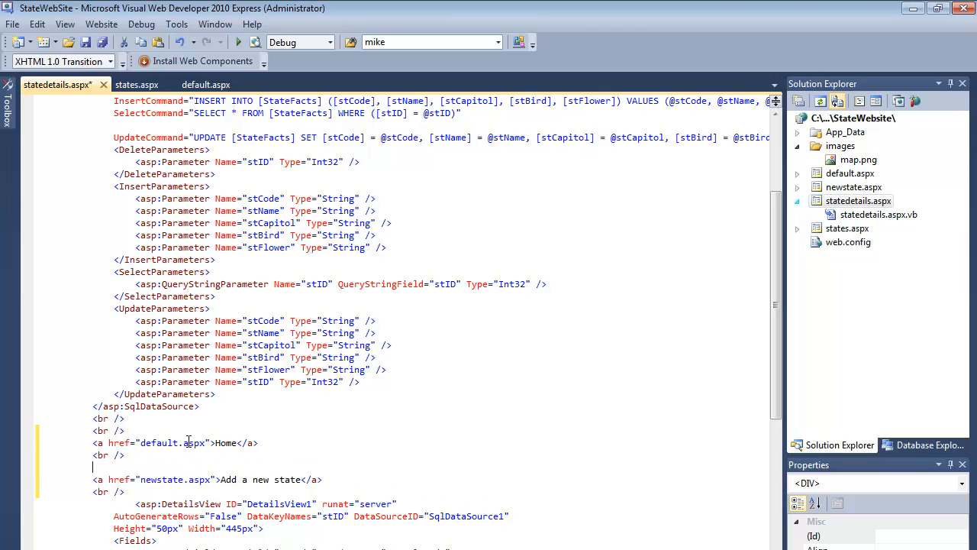
type("br />")
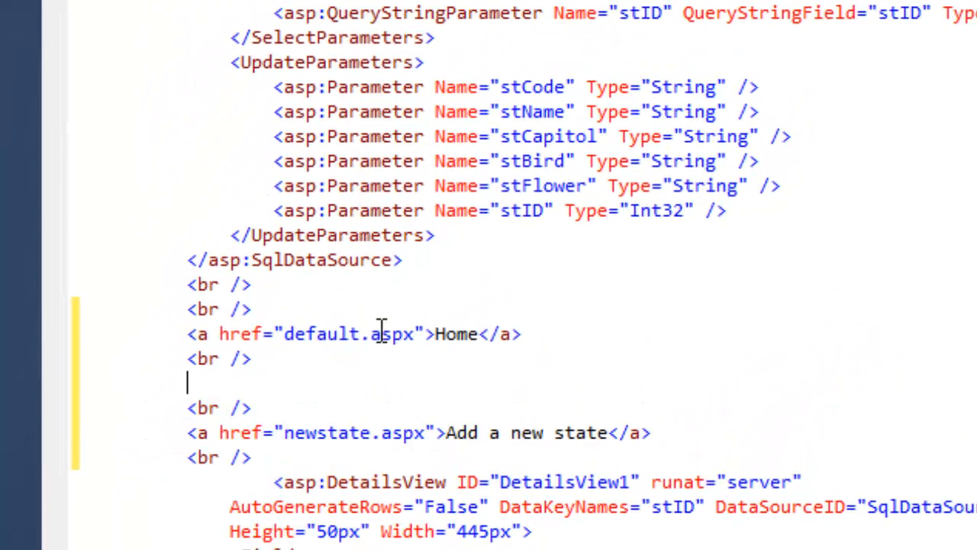
type("<a href=\"states.aspx\">V</a>")
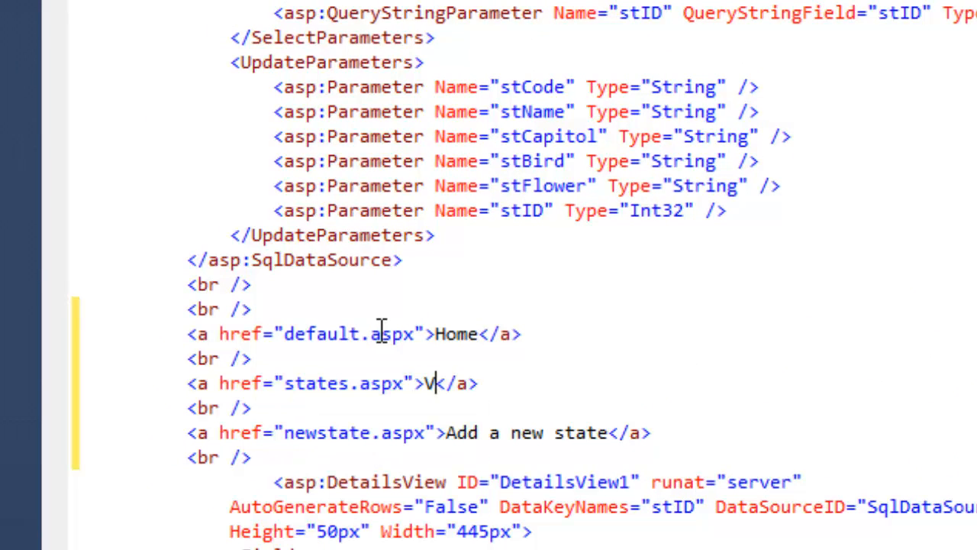
type("iew all sa")
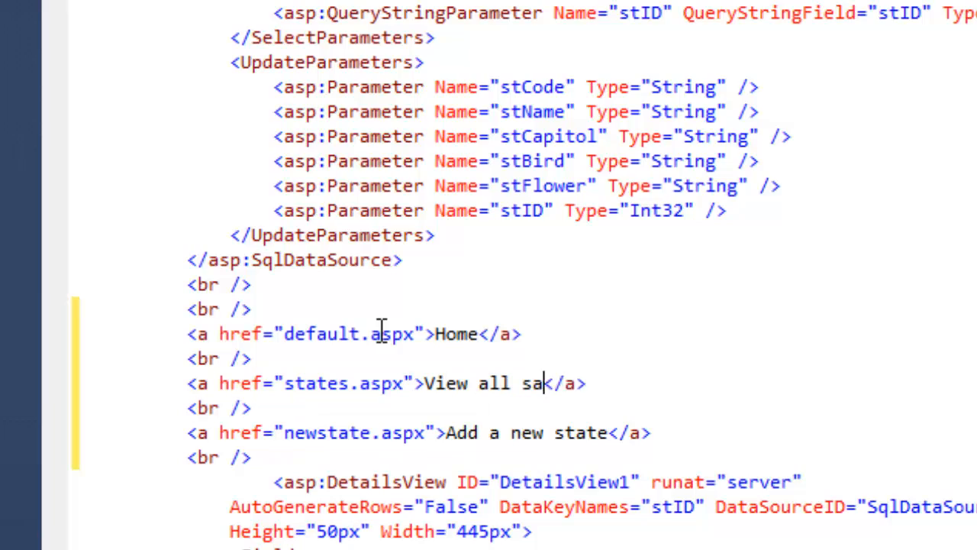
type("tes")
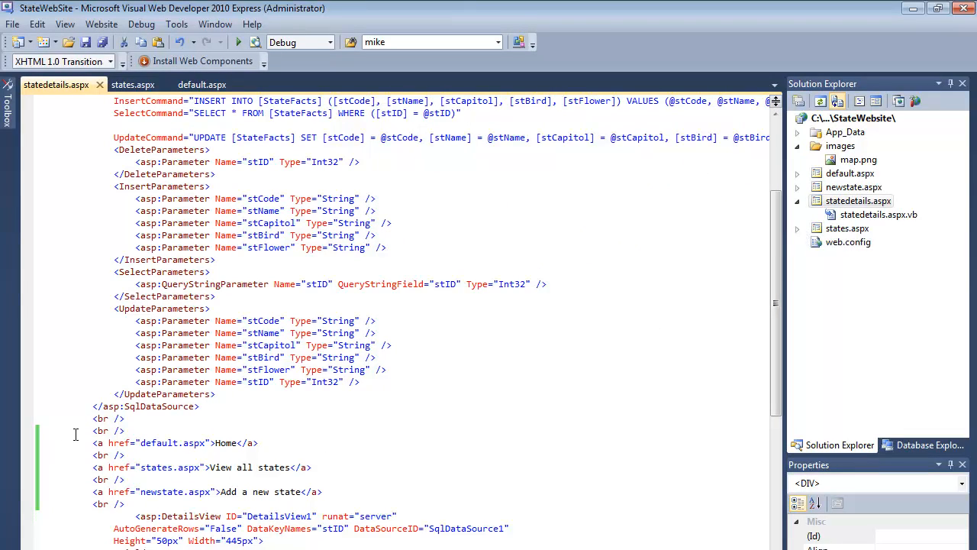
left_click_drag(93, 431, 93, 455)
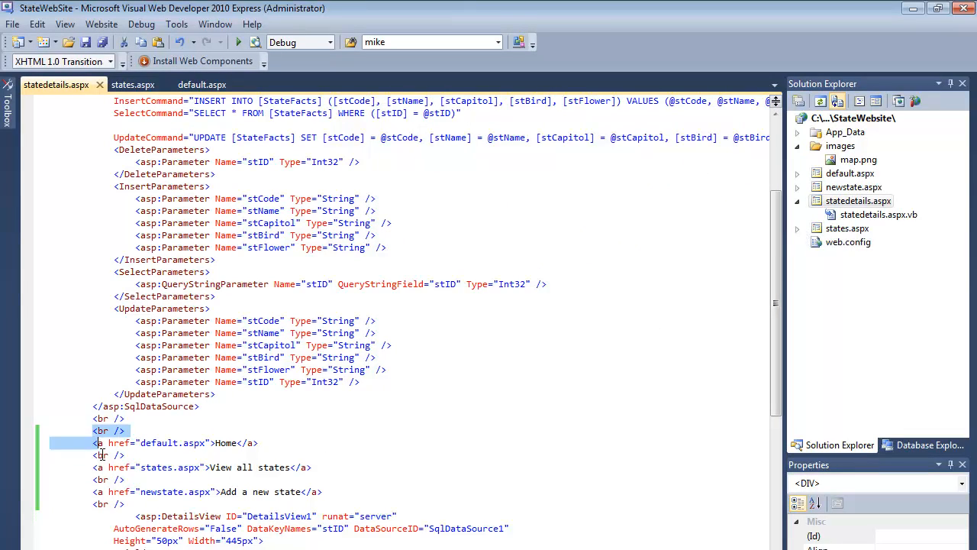
left_click_drag(92, 443, 125, 479)
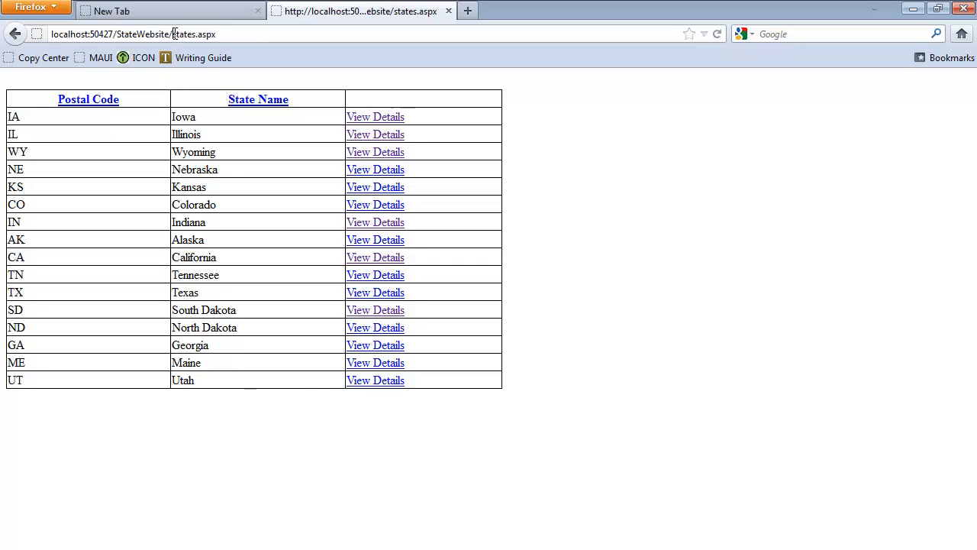
Browse default.aspx, follow View all pages to the states grid, then Add a new state to newstate.aspx.
type("de")
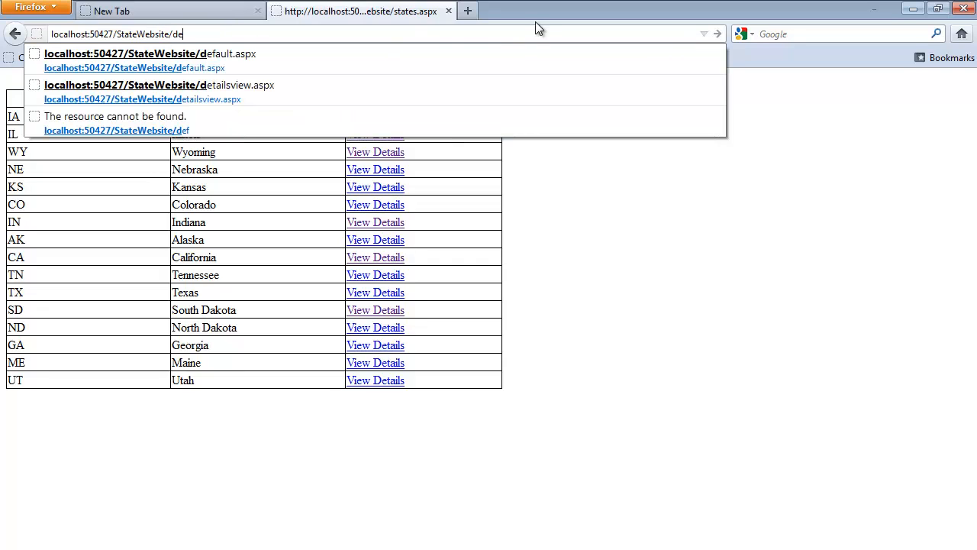
left_click(158, 53)
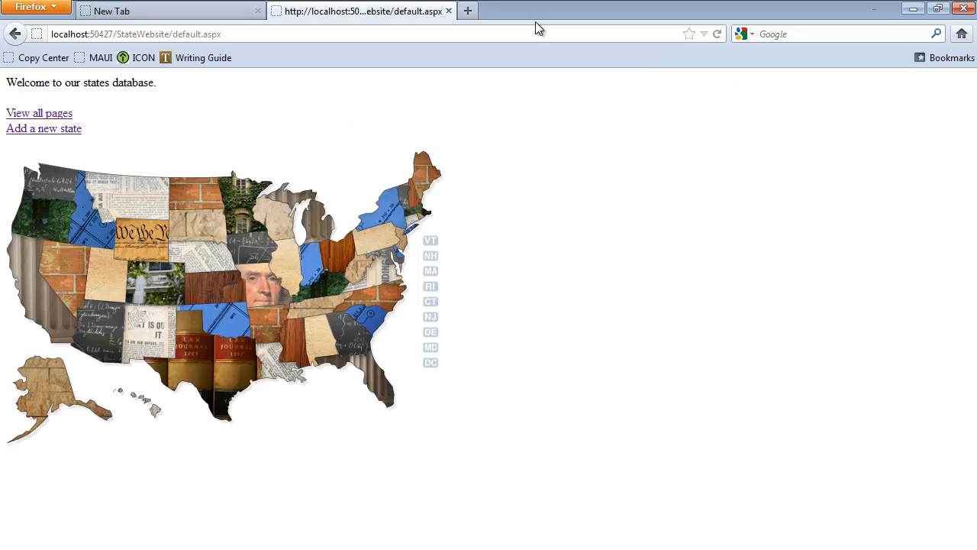
mouse_move(11, 184)
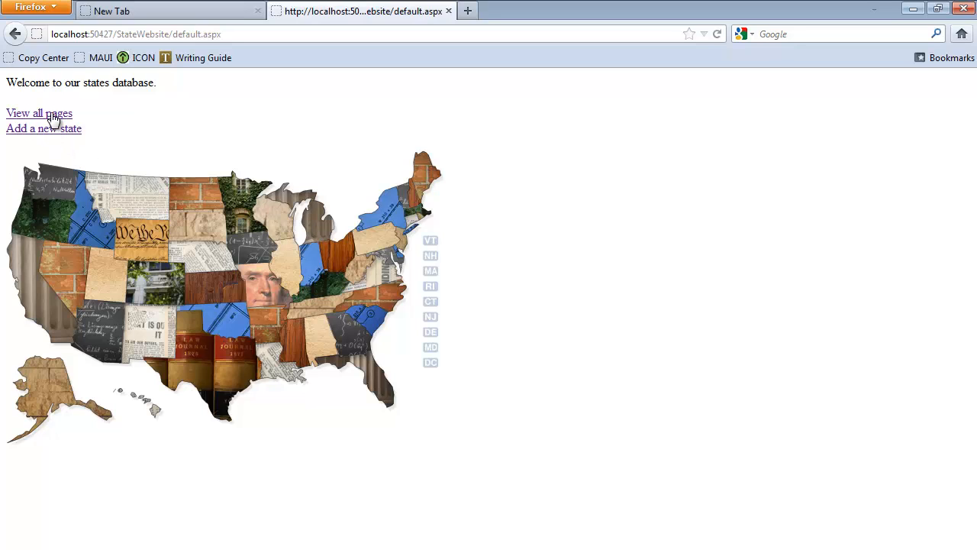
left_click(38, 113)
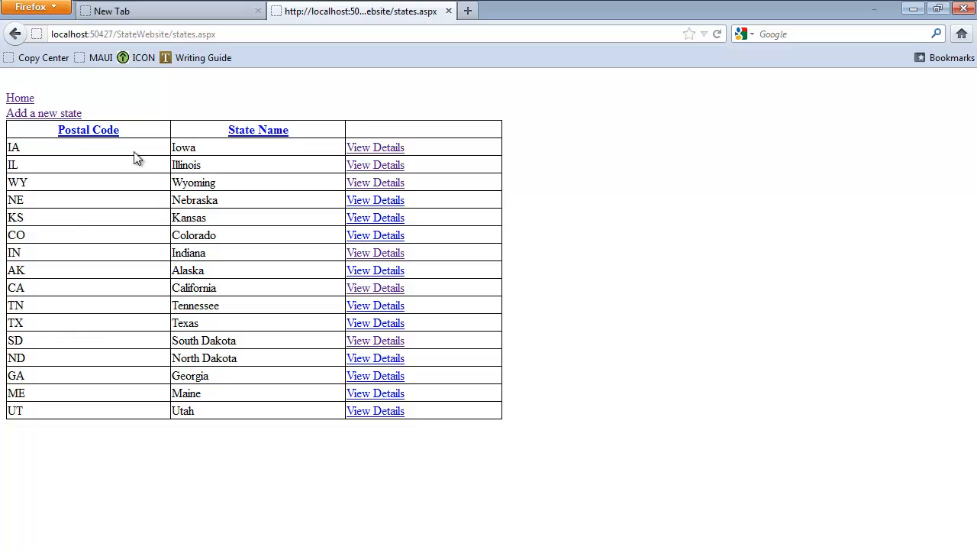
mouse_move(394, 212)
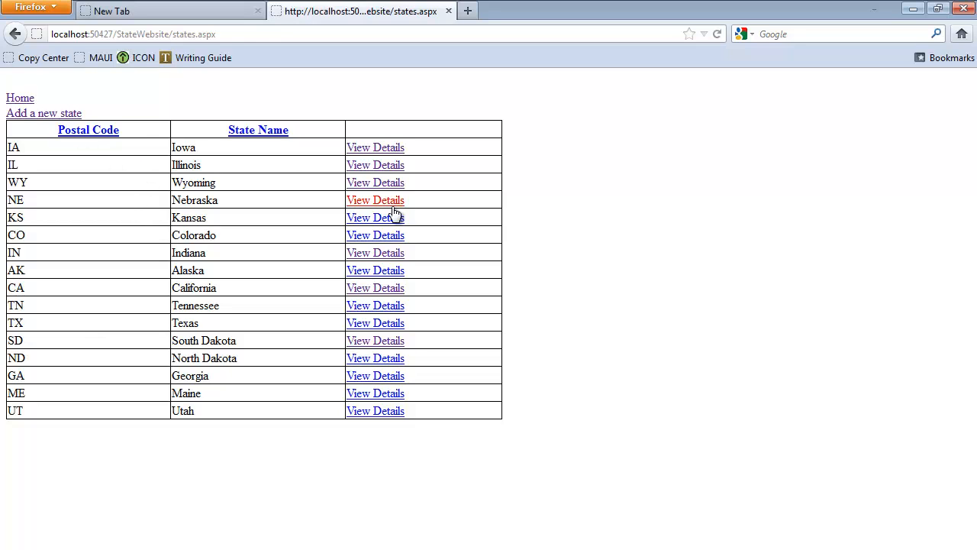
left_click(375, 198)
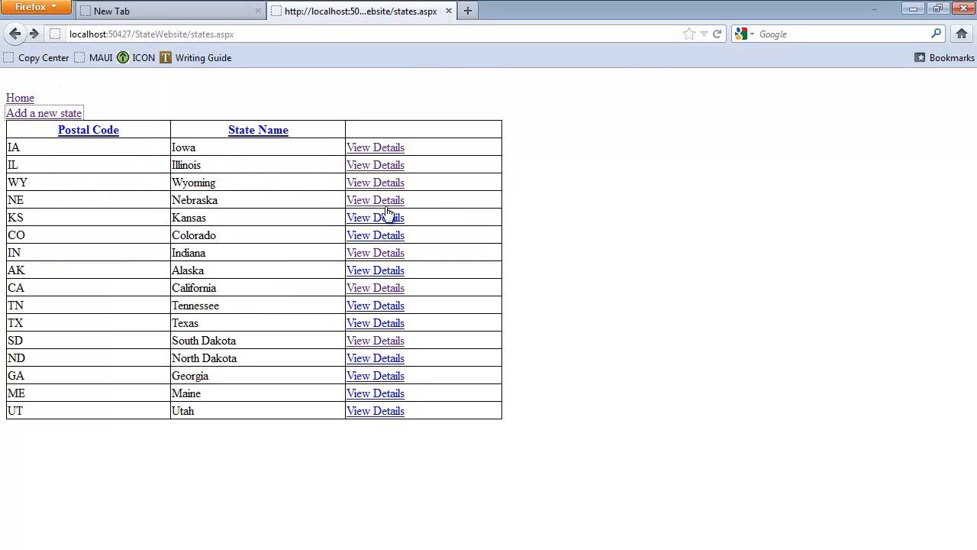
left_click(43, 113)
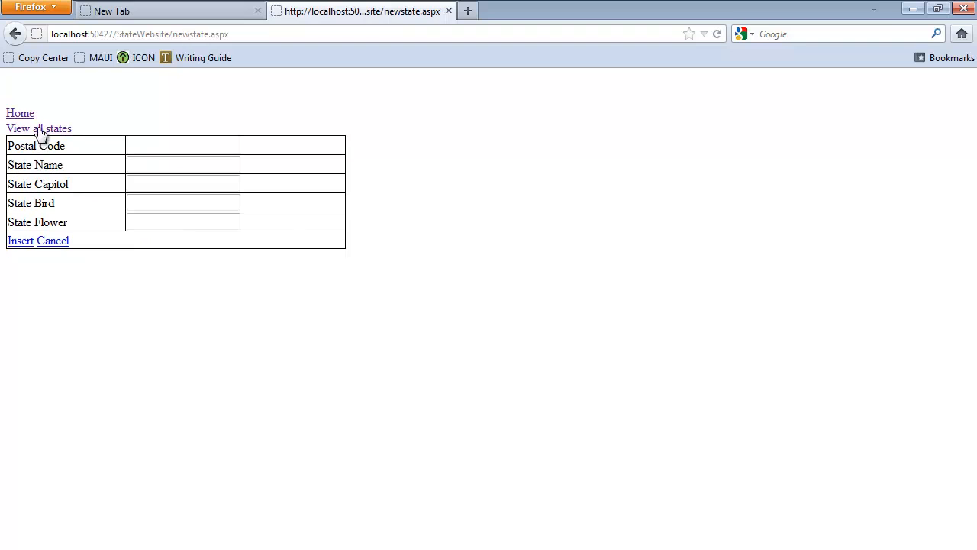
left_click(19, 113)
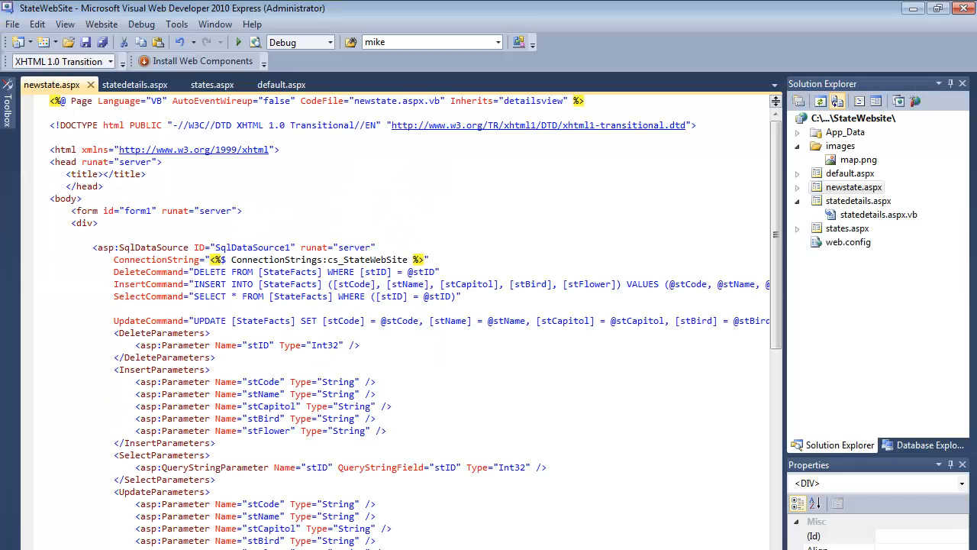
mouse_move(283, 84)
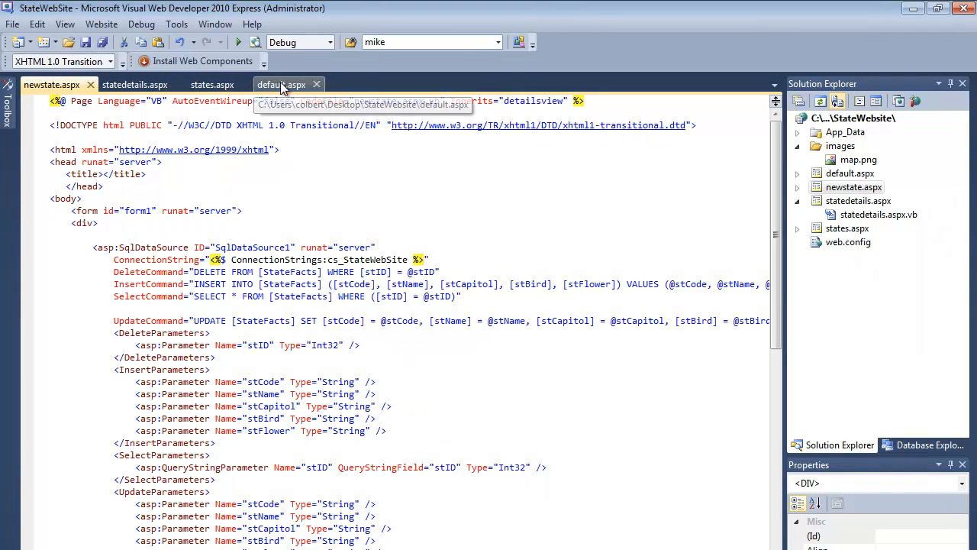
Bring the default.aspx page to the front.
left_click(287, 84)
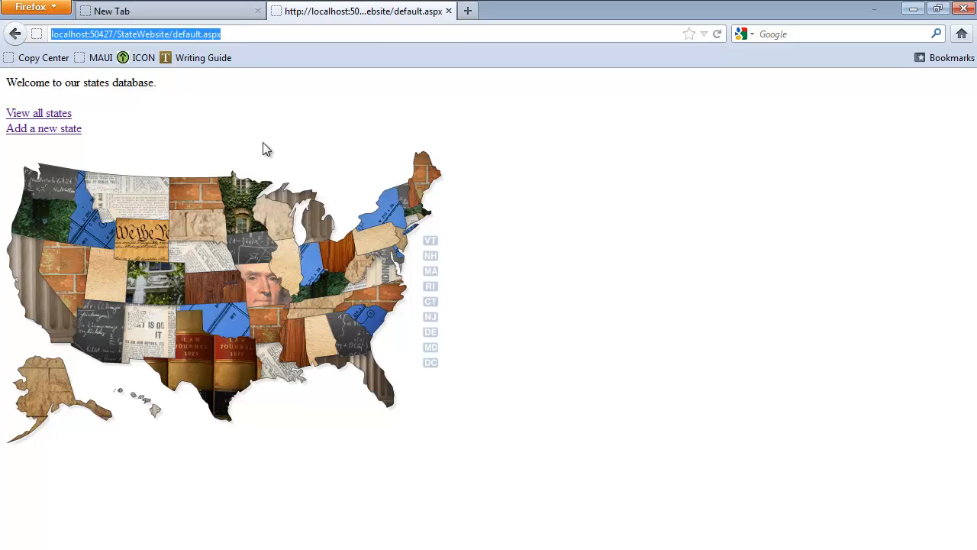
mouse_move(227, 83)
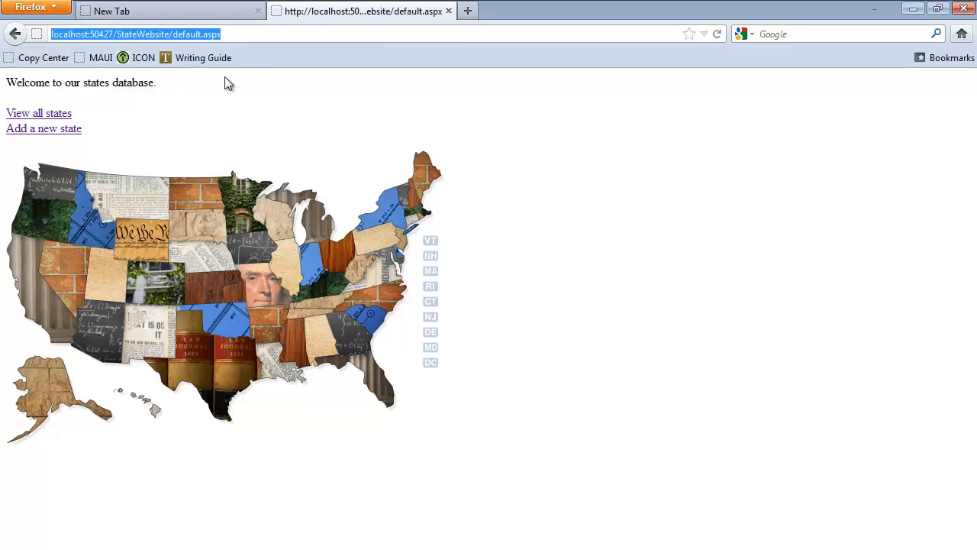
Browse from the home page to the states list and into Kansas's details.
left_click(39, 113)
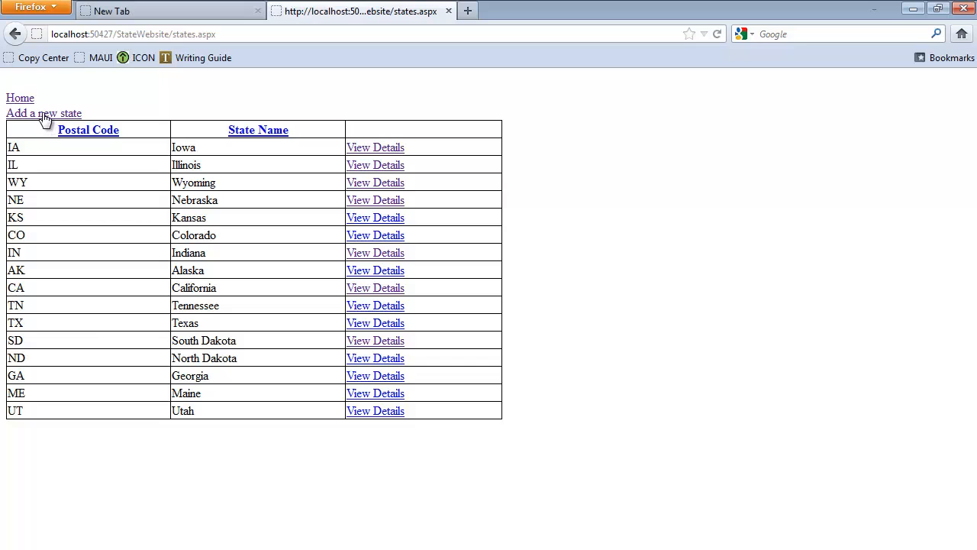
left_click(43, 113)
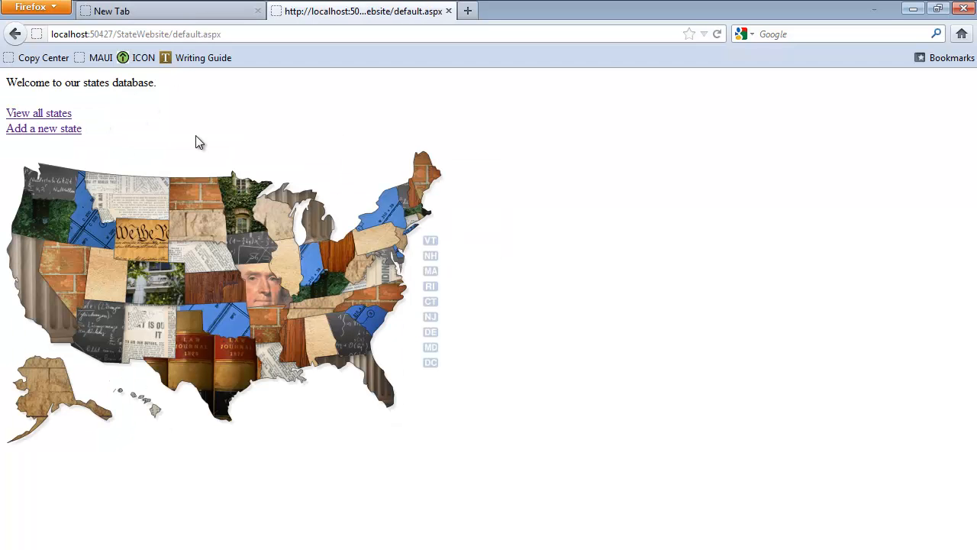
mouse_move(69, 119)
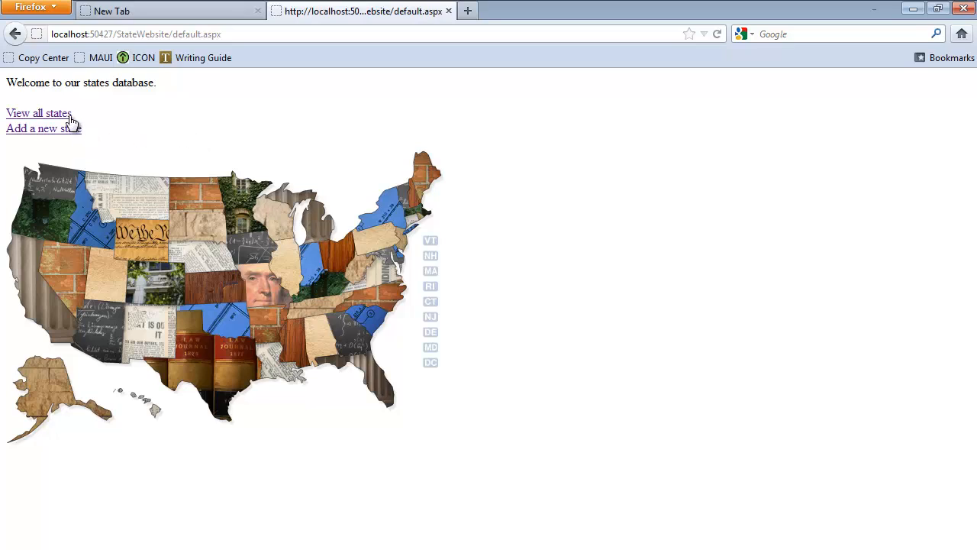
mouse_move(61, 121)
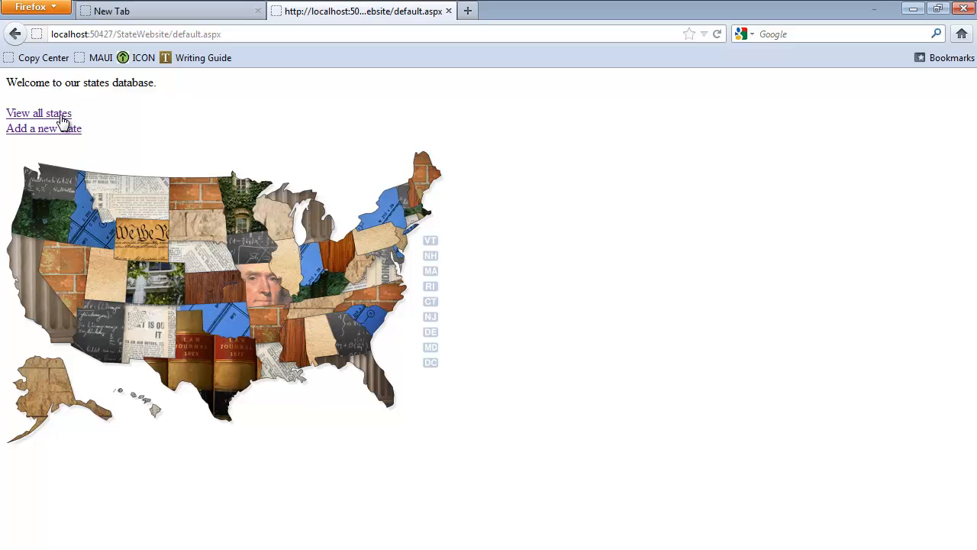
left_click(38, 113)
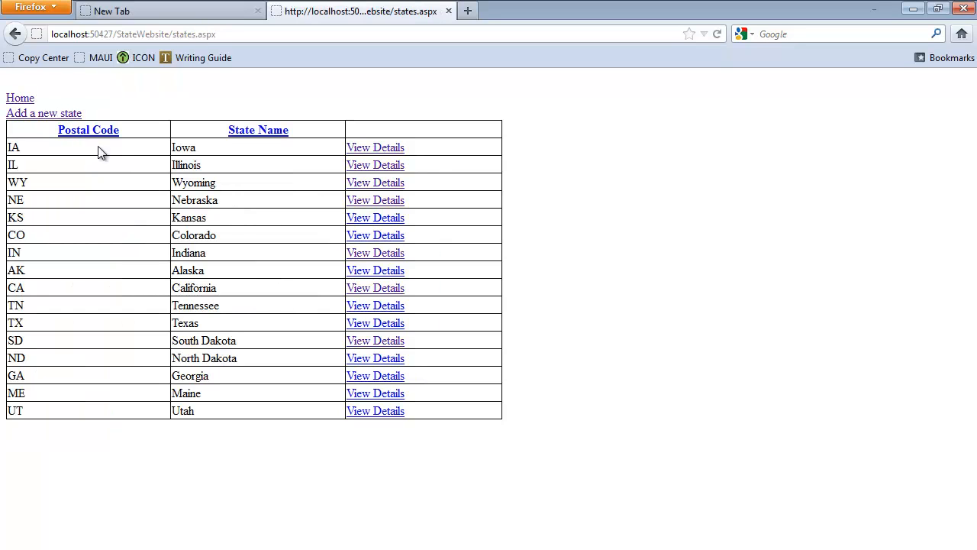
left_click(375, 217)
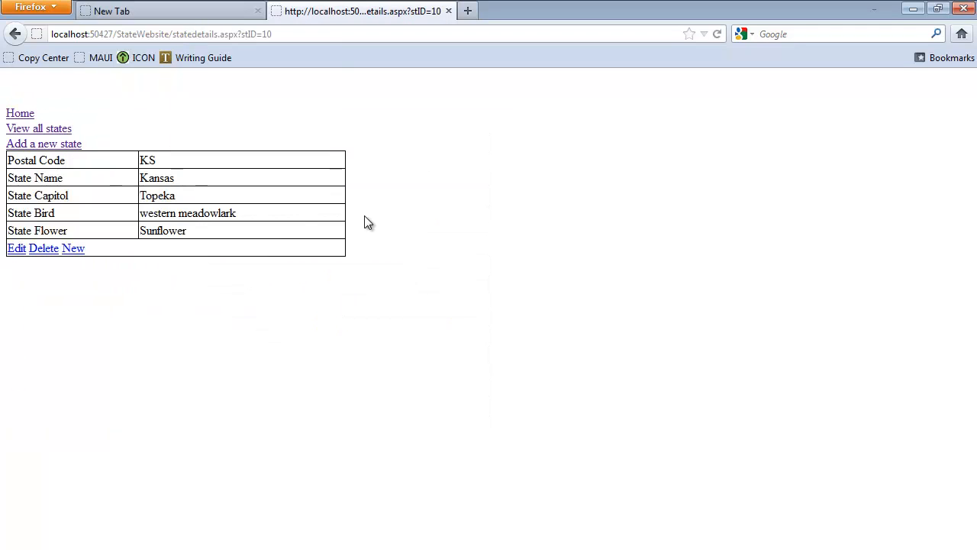
Edit Kansas's state bird to 'western meadowlarksdfqw' and save the update.
left_click(15, 247)
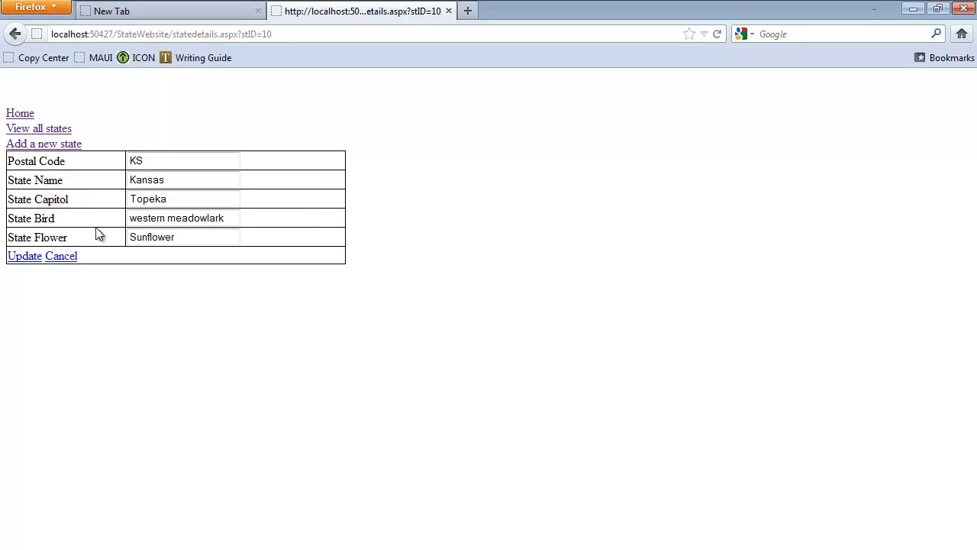
type("sdfqw")
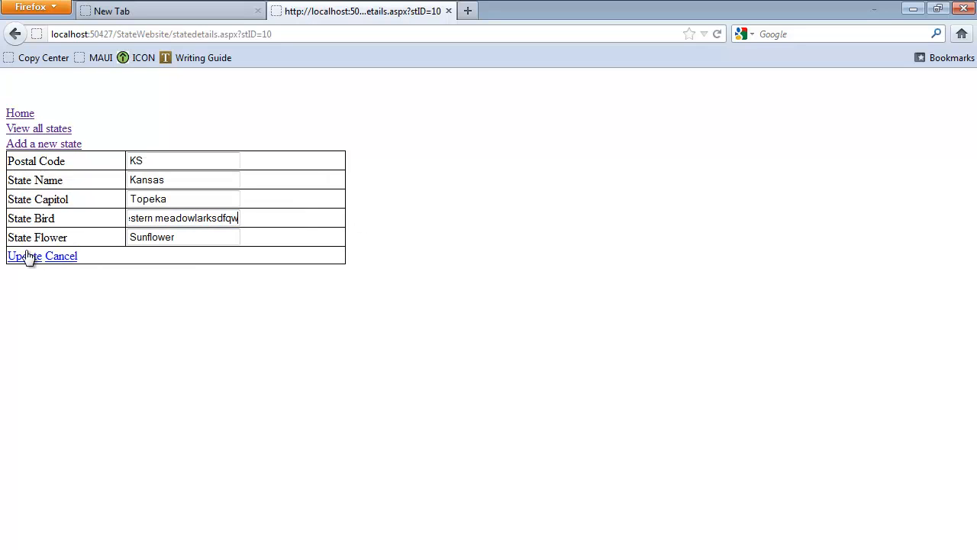
left_click(21, 256)
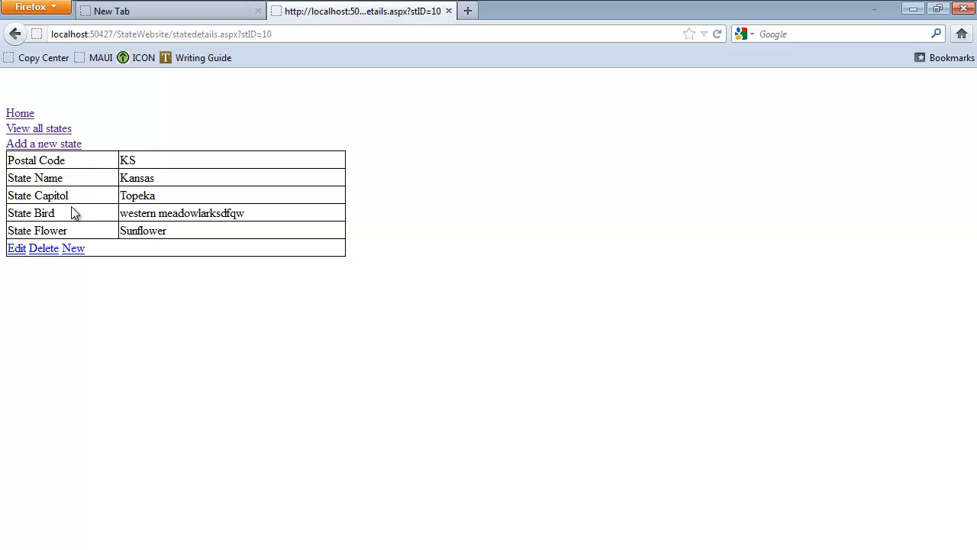
mouse_move(23, 116)
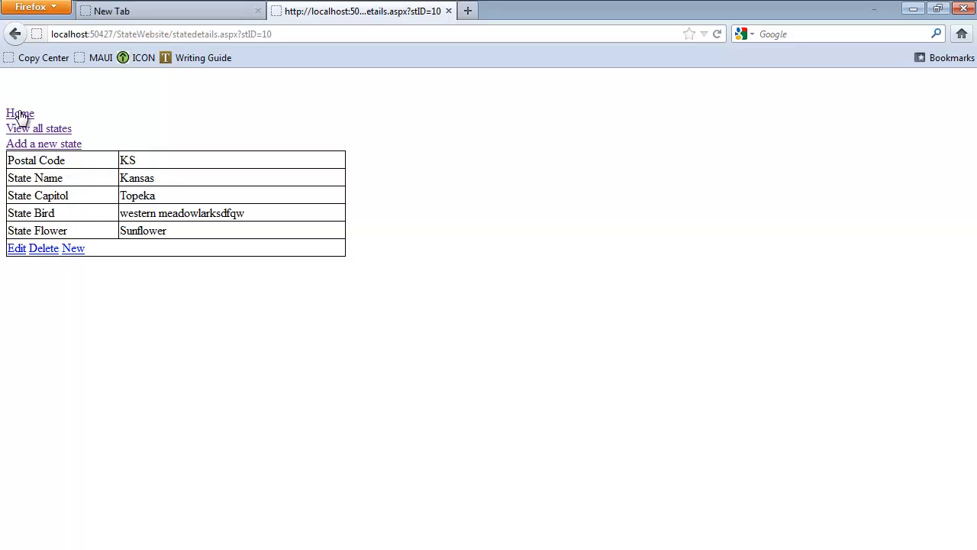
mouse_move(6, 128)
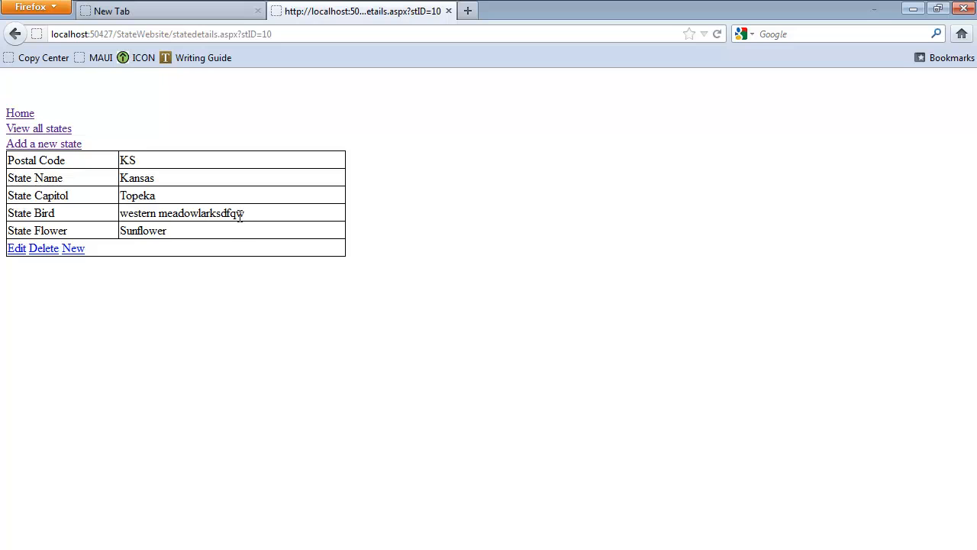
mouse_move(226, 229)
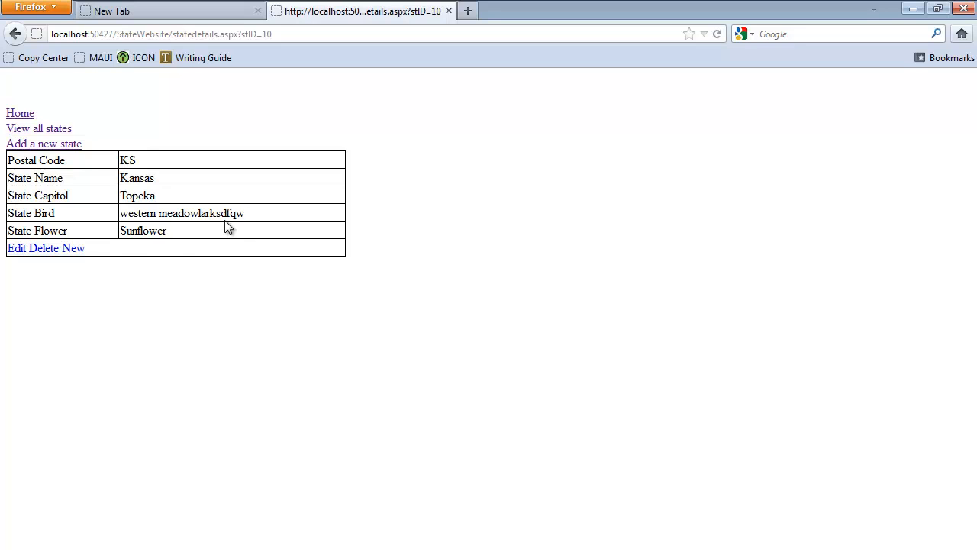
left_click(38, 128)
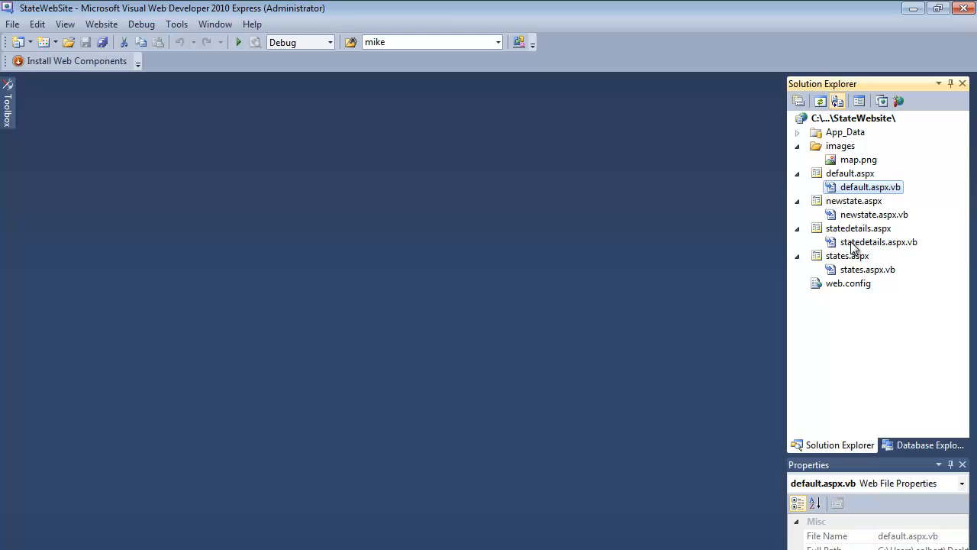
Open statedetails.aspx.vb and select DetailsView1 on the statedetails design page.
double_click(858, 227)
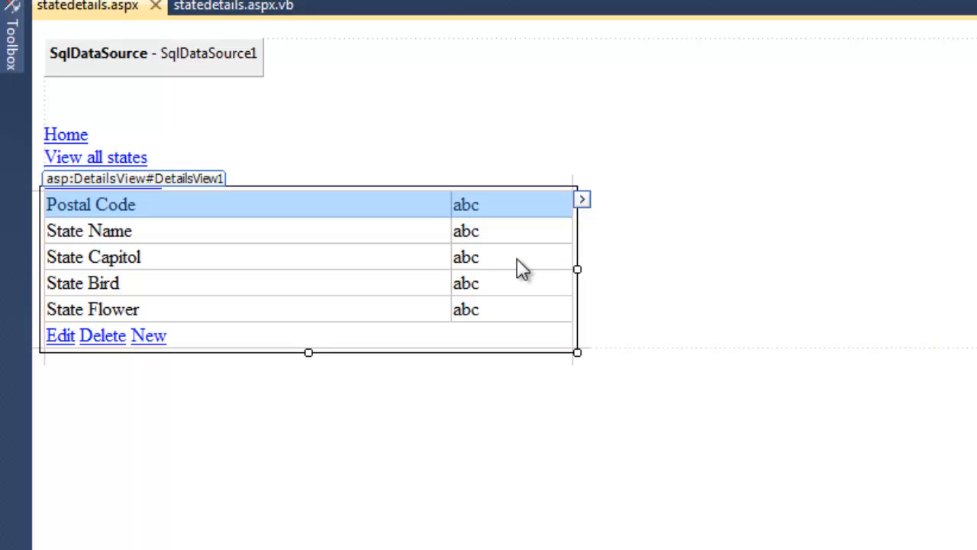
mouse_move(165, 177)
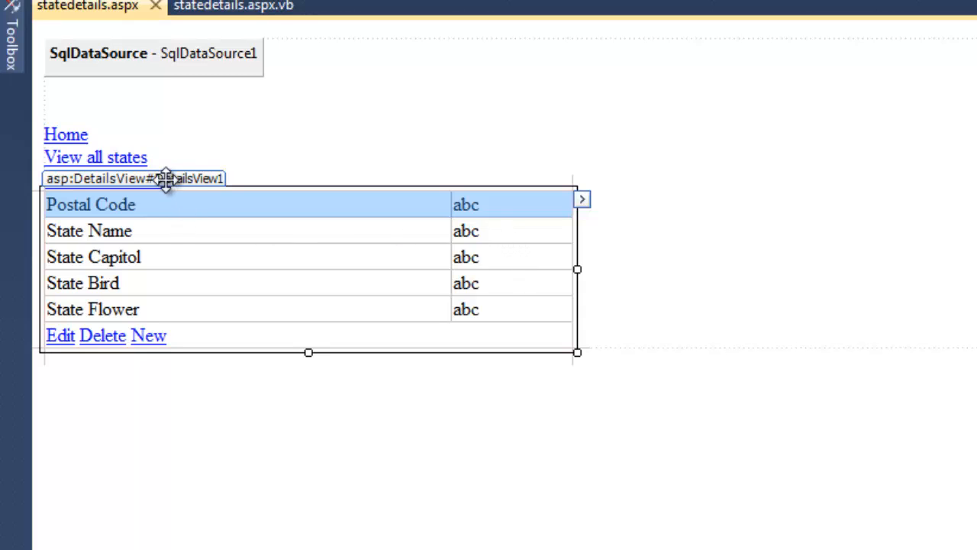
mouse_move(210, 205)
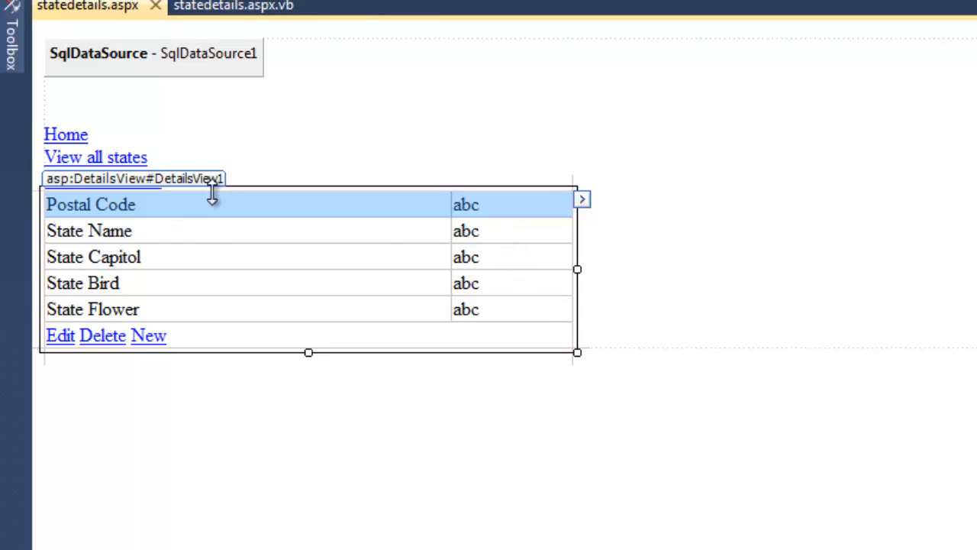
left_click(205, 509)
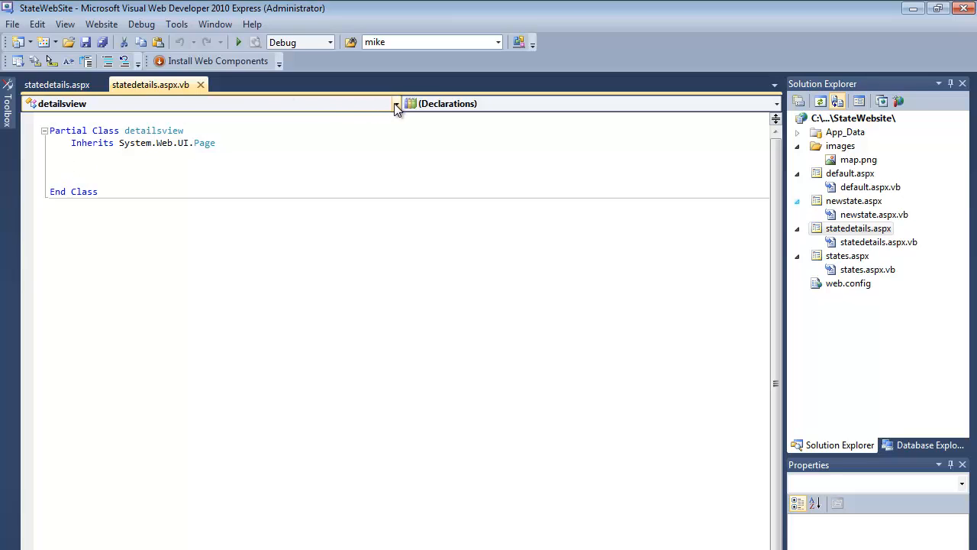
Choose DetailsView1 as the object for a new ItemUpdated handler.
left_click(395, 104)
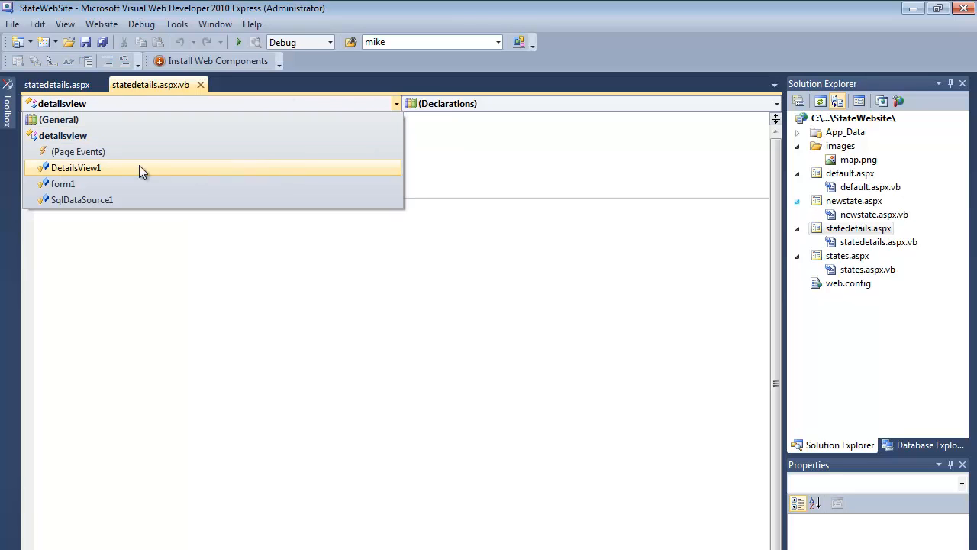
left_click(75, 167)
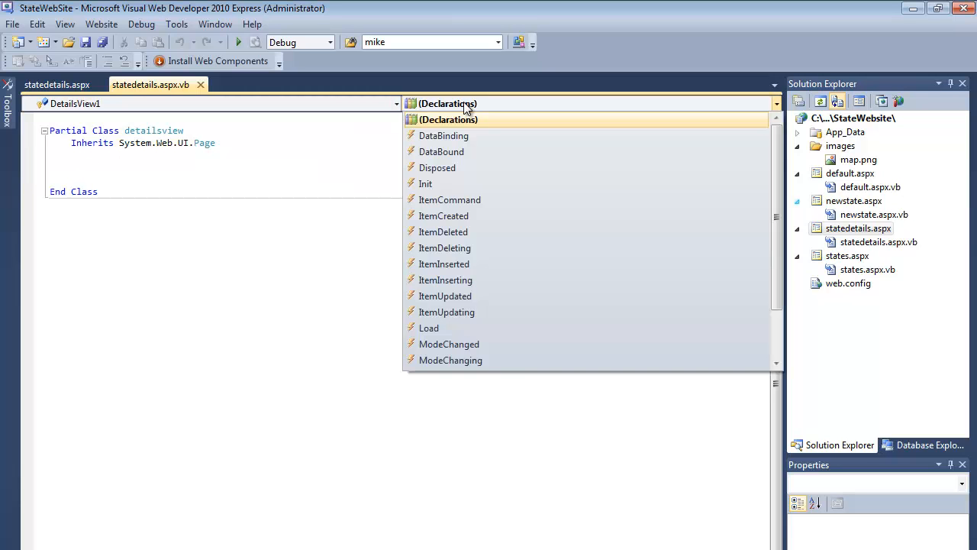
mouse_move(479, 305)
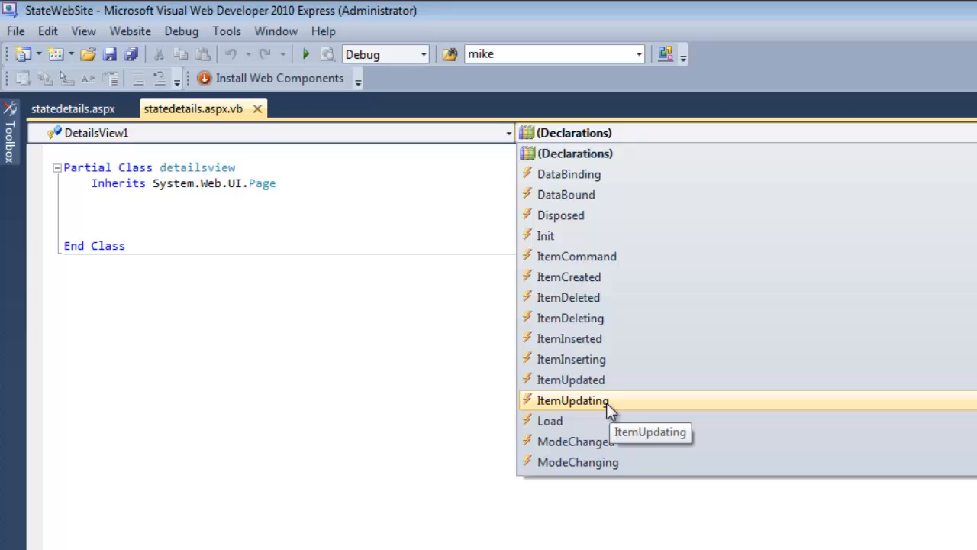
mouse_move(608, 385)
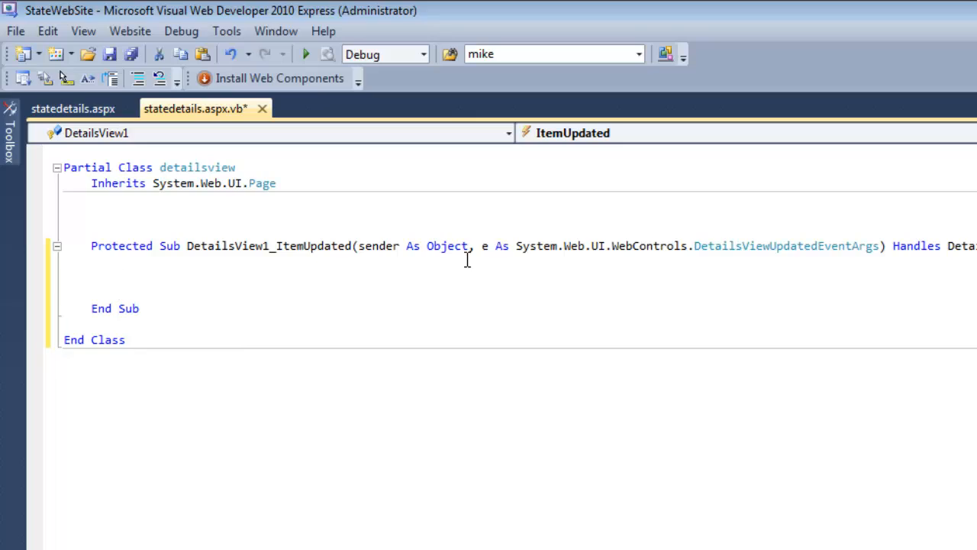
Write Response.Redirect("./states.aspx") in the ItemUpdated handler.
type("re")
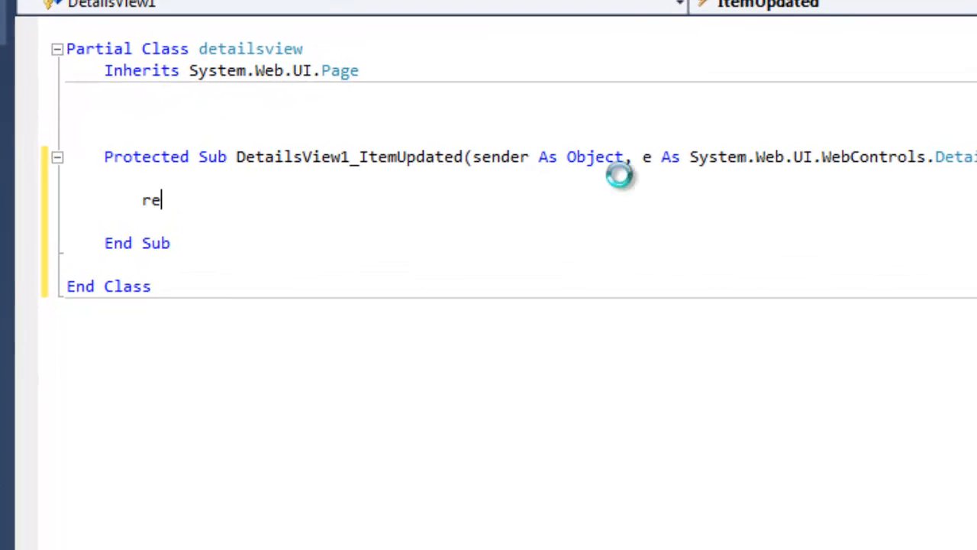
type("re")
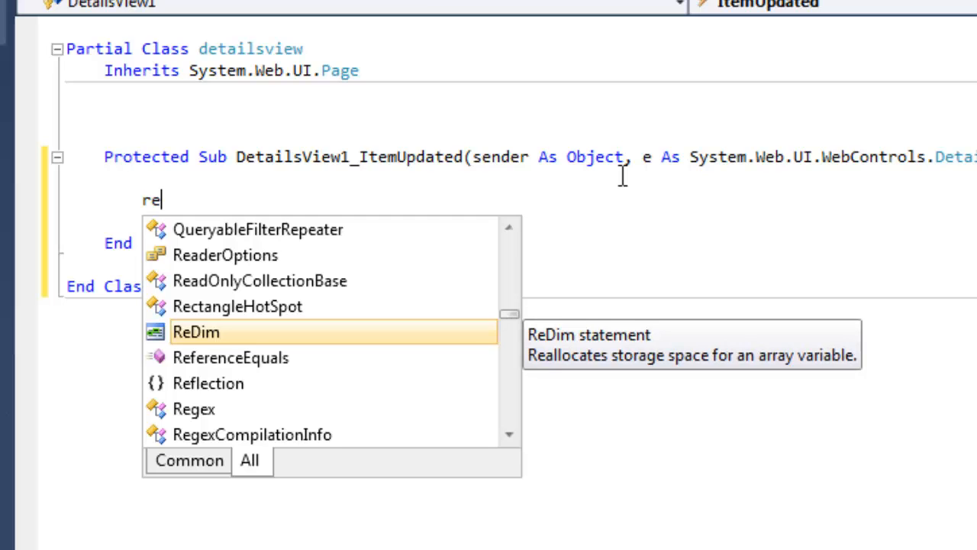
type("d")
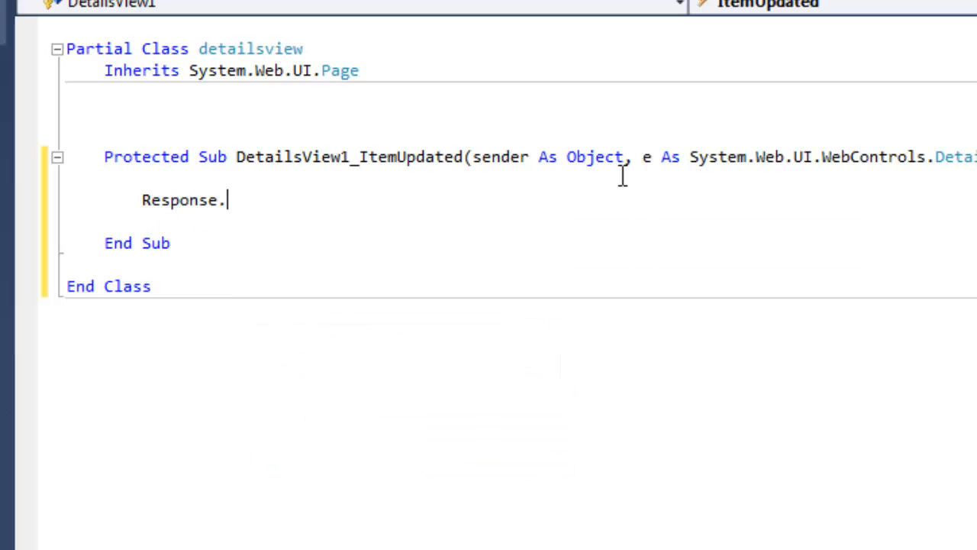
type("Redirect('")
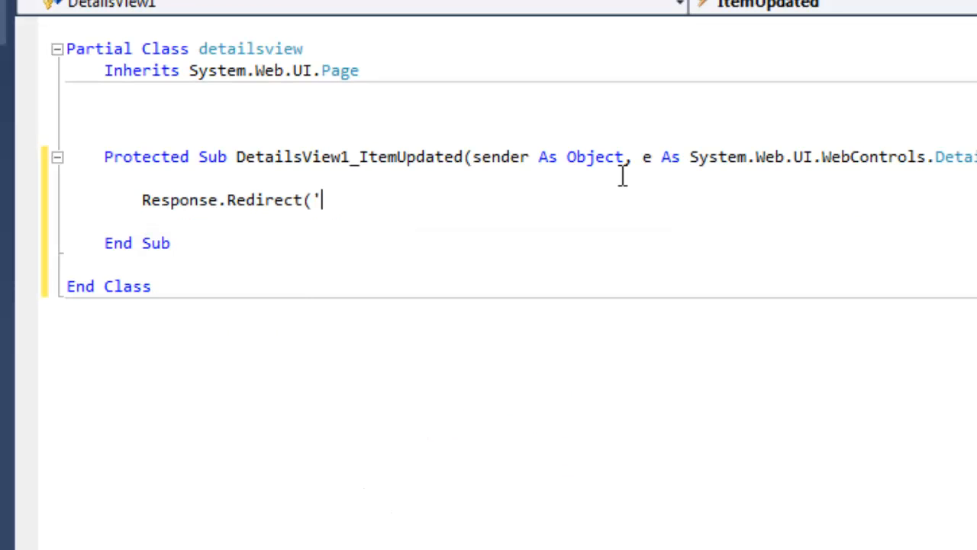
type("./")
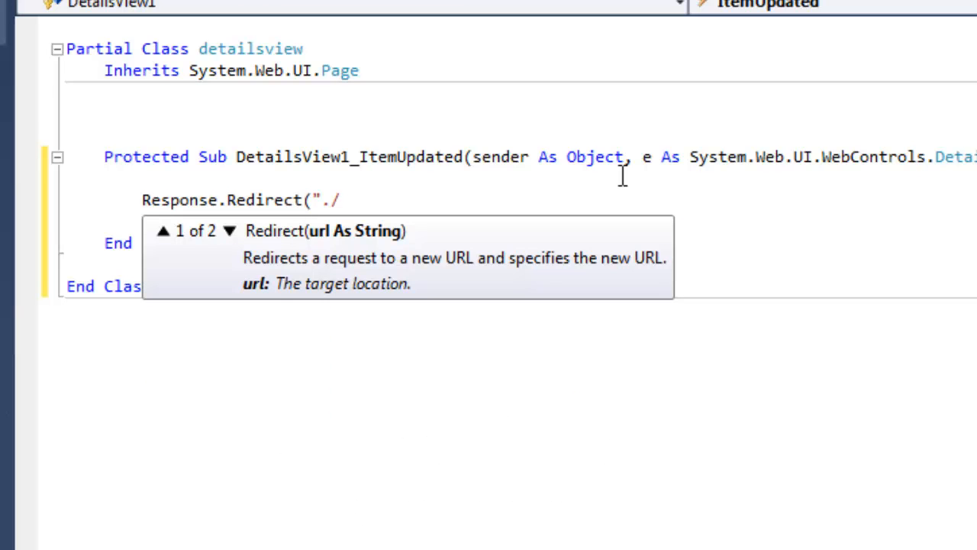
type("states.g")
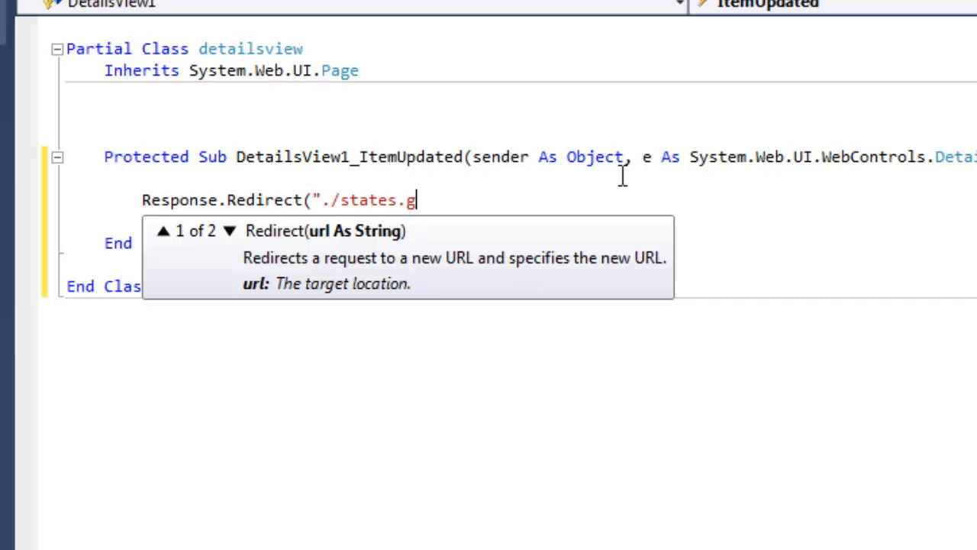
type("aspx")
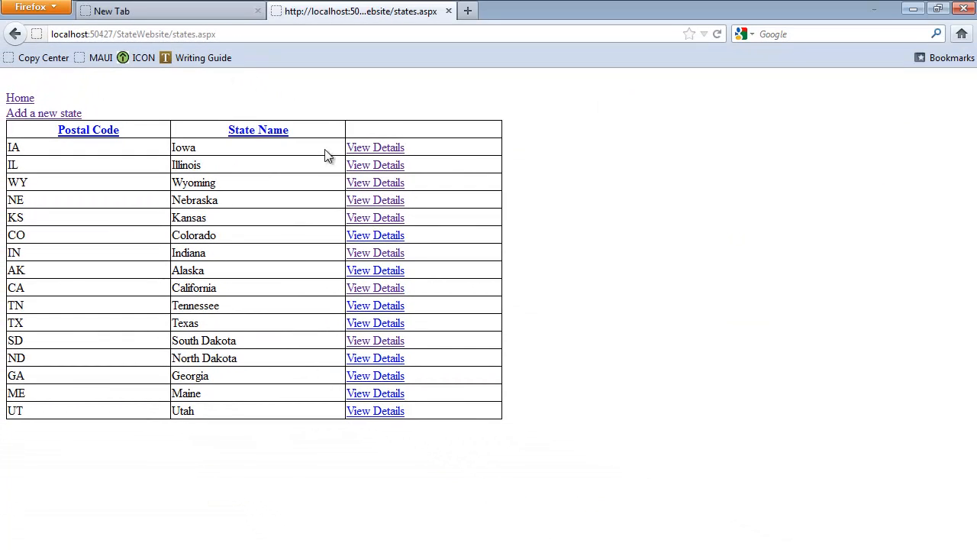
View Kansas's details, return to the list, then delete South Dakota from its details page.
left_click(376, 217)
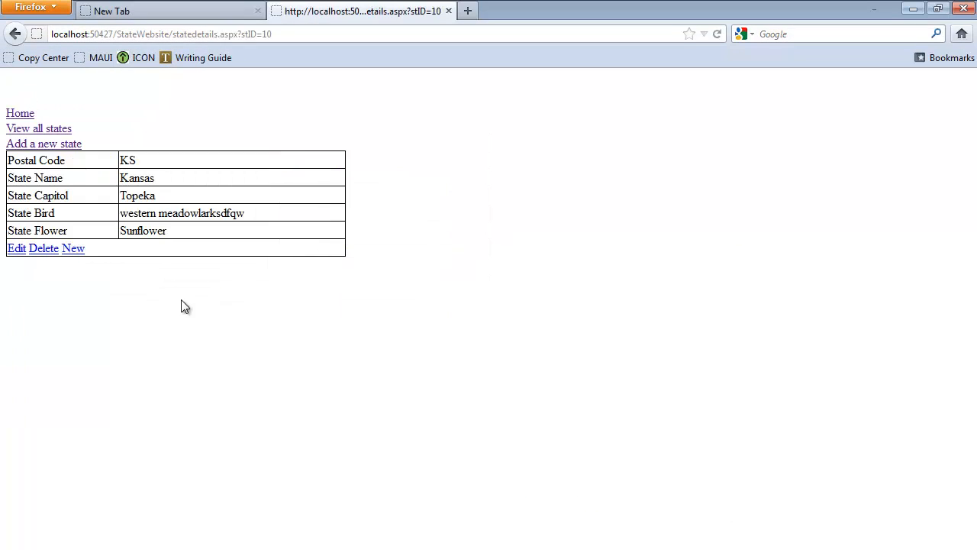
left_click(16, 248)
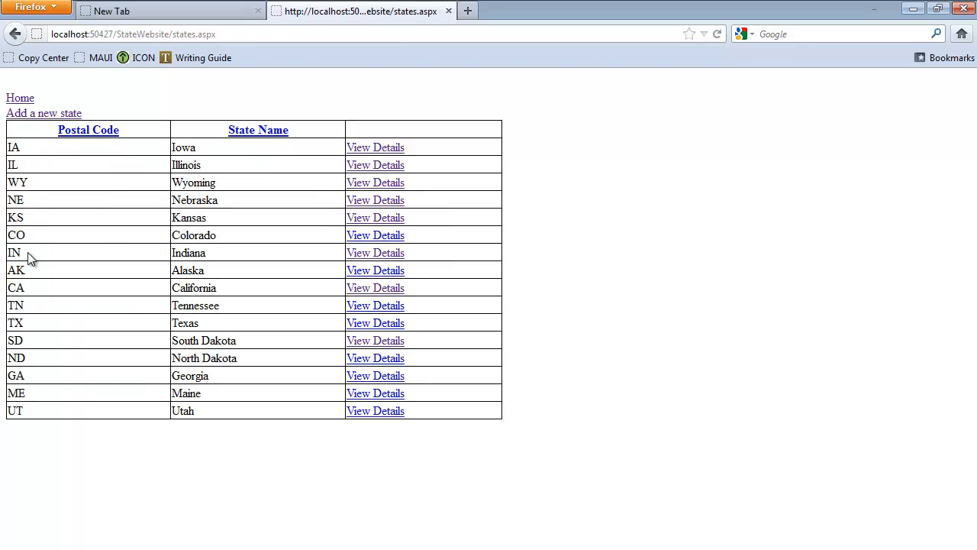
mouse_move(337, 277)
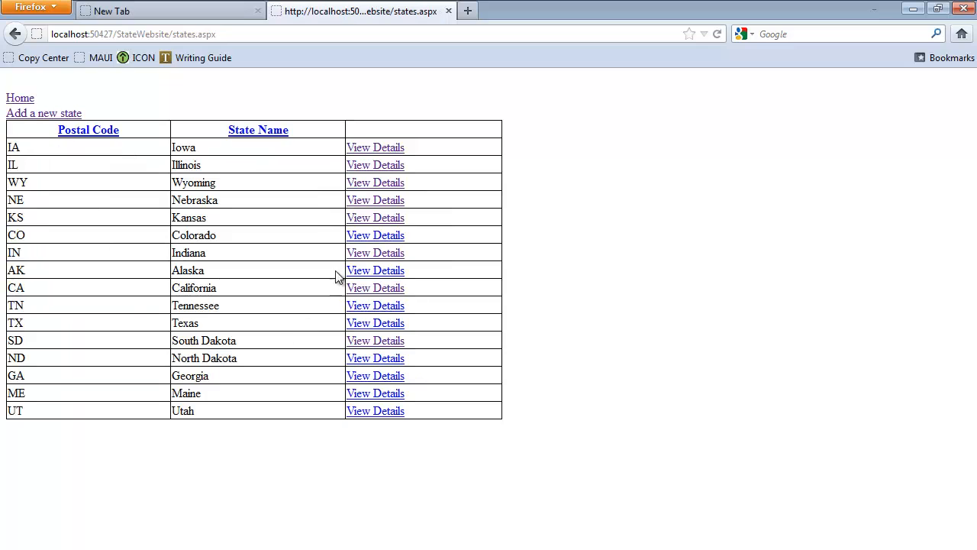
left_click(375, 341)
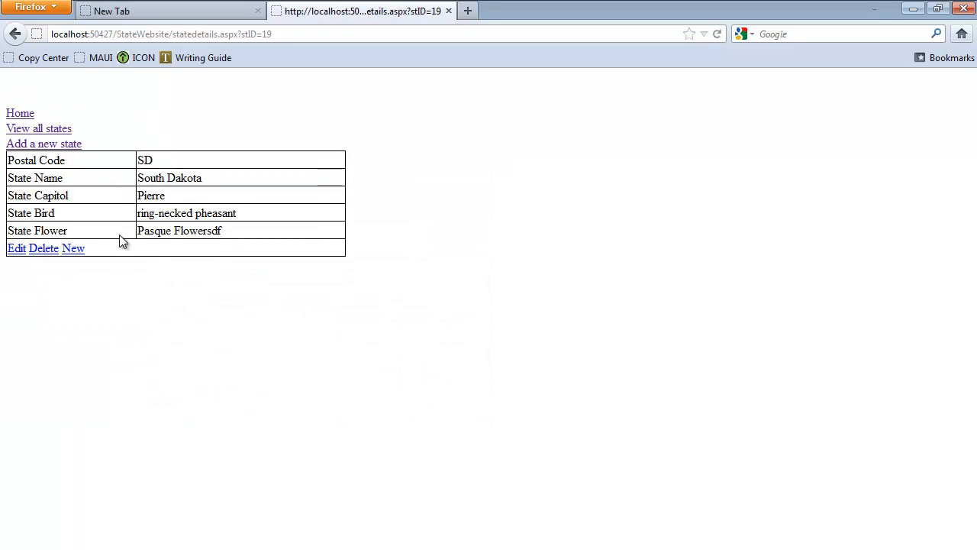
left_click(42, 248)
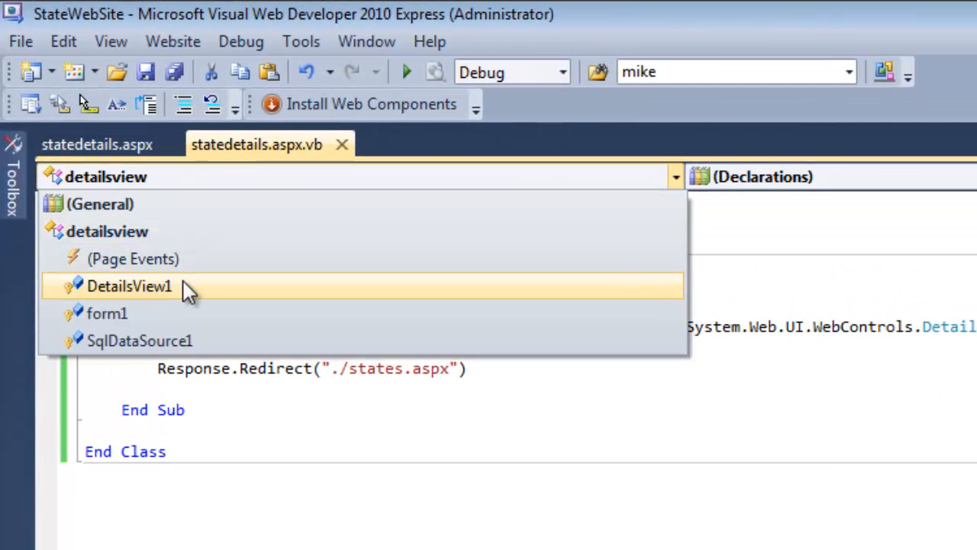
Create a DetailsView1 ItemDeleted event handler.
left_click(128, 285)
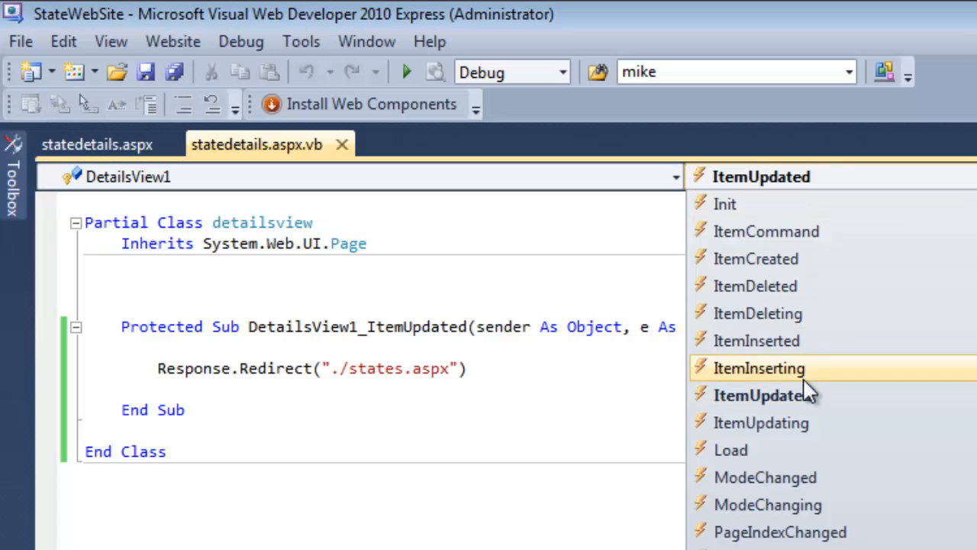
mouse_move(802, 286)
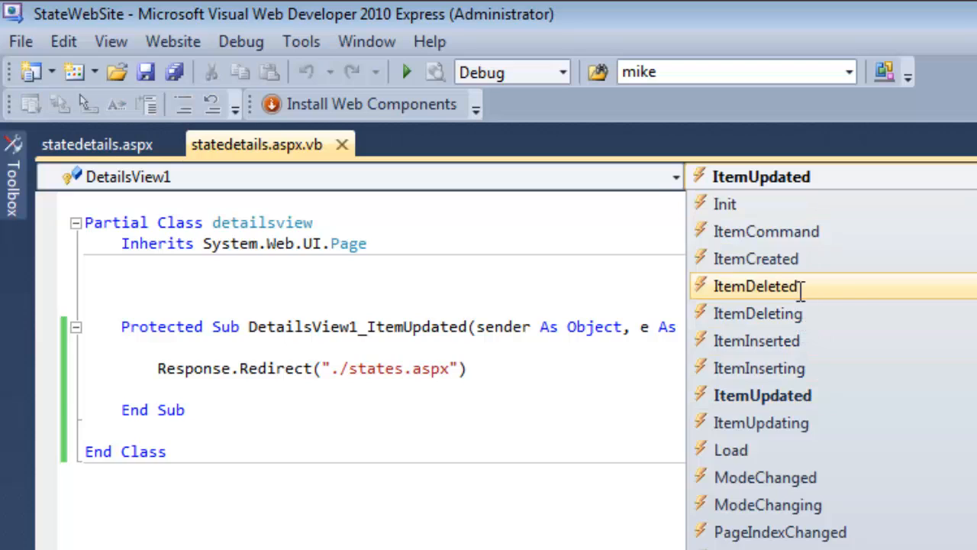
left_click(757, 285)
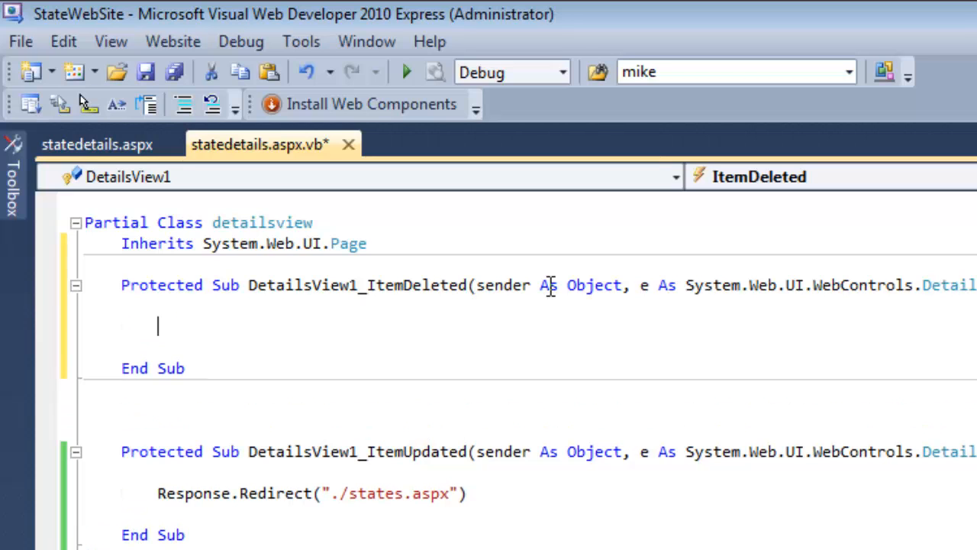
Write Response.Write("The record has been deleted from the database.") in the handler.
type("Response")
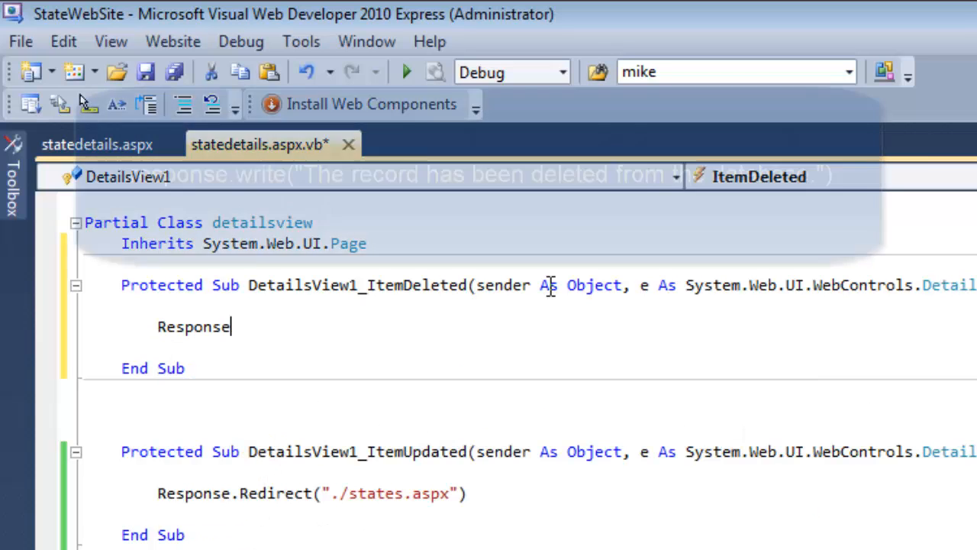
type(".")
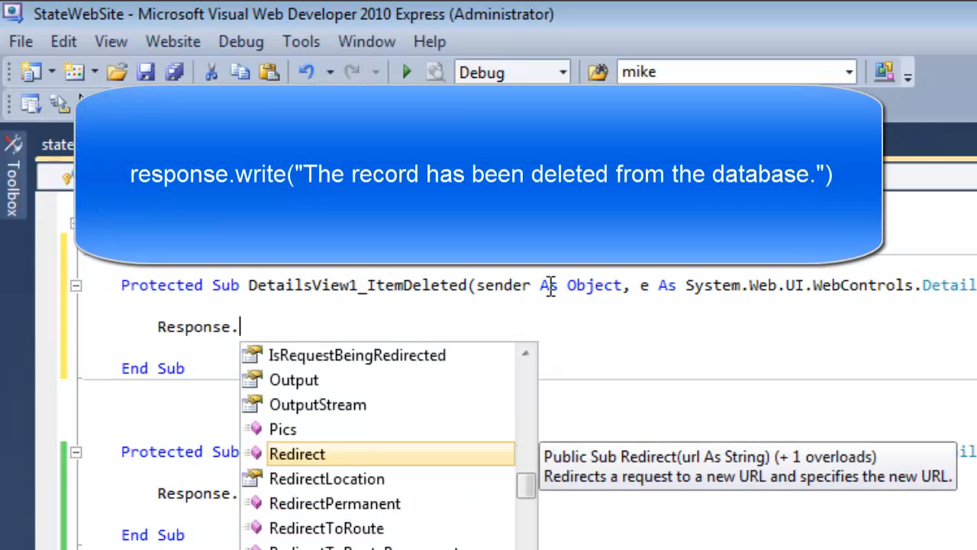
type("Write(")
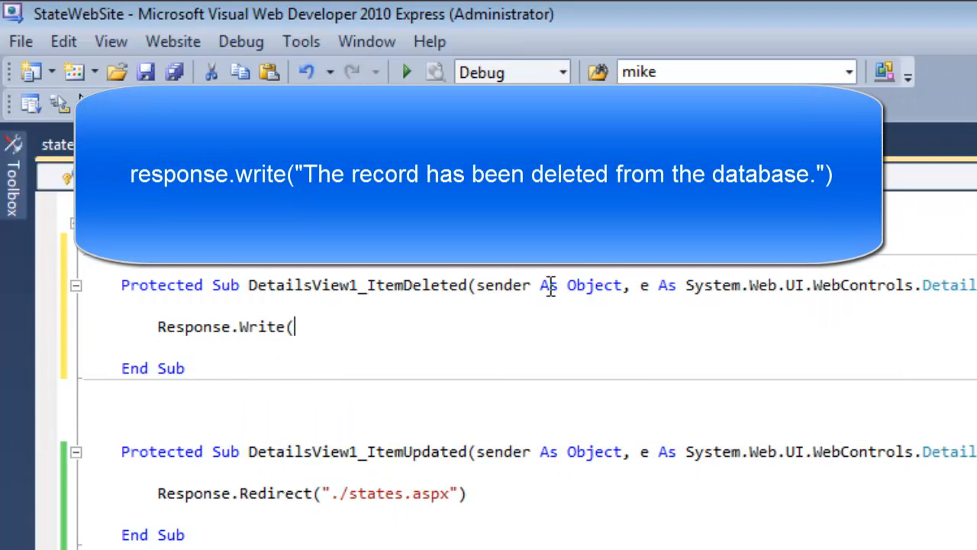
type("\"The record has been dele")
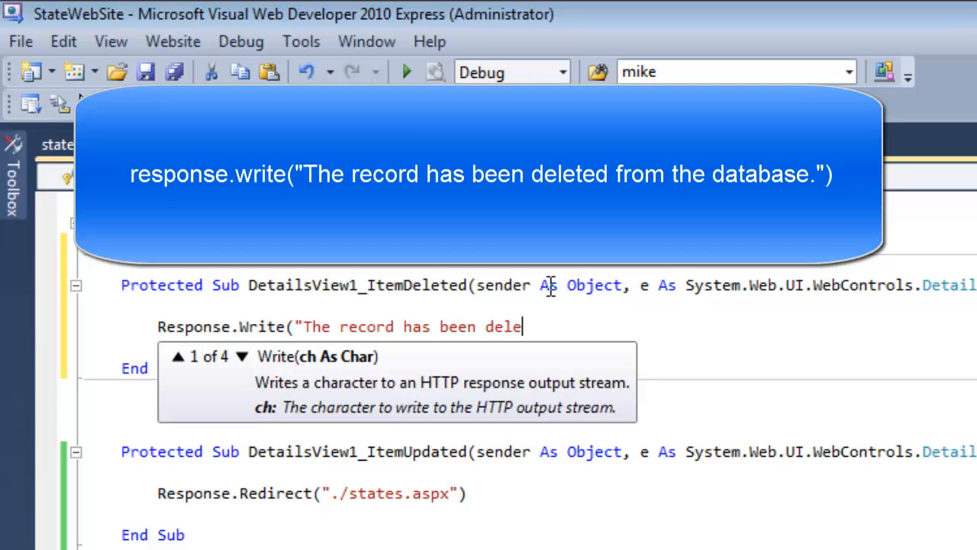
type("ted from the dat")
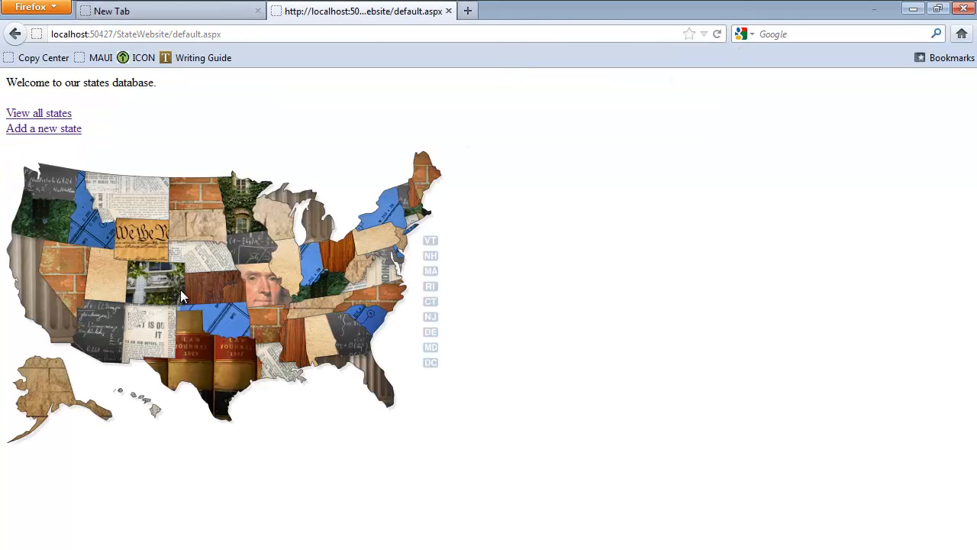
Save an edit to California to test the redirect, then delete the California record.
left_click(38, 113)
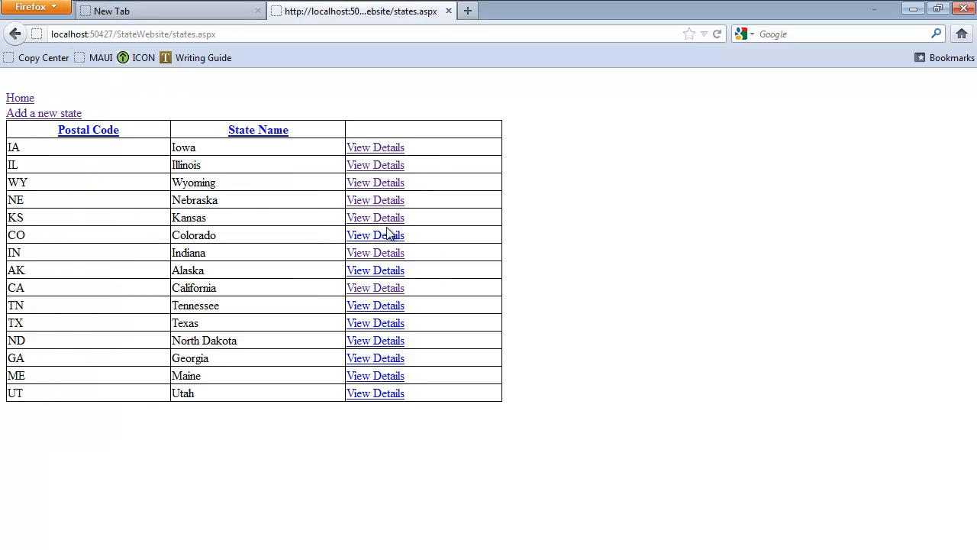
left_click(376, 287)
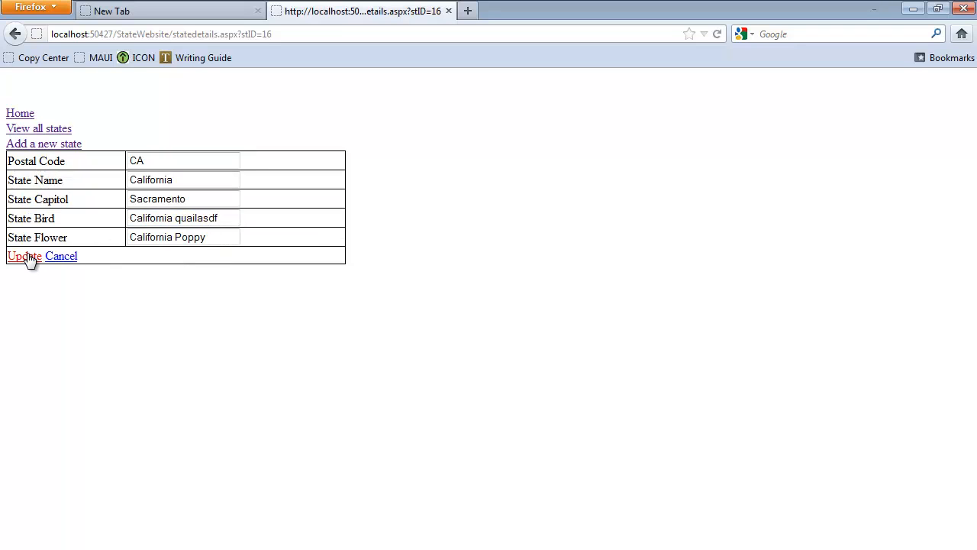
left_click(23, 257)
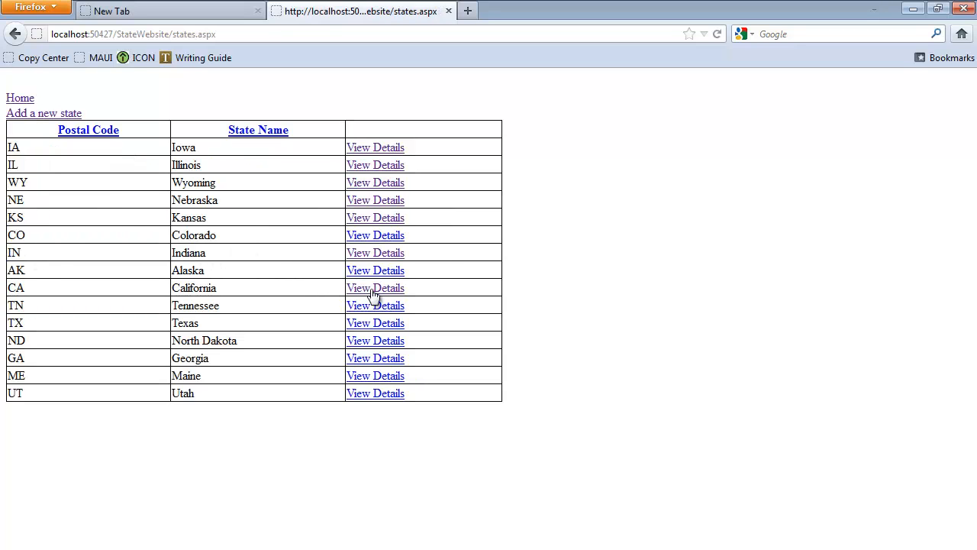
left_click(375, 287)
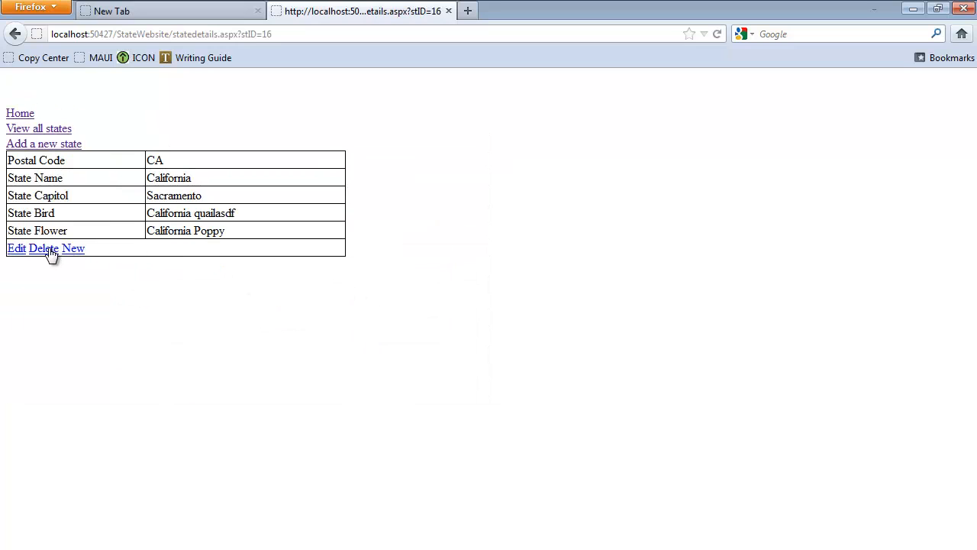
left_click(42, 248)
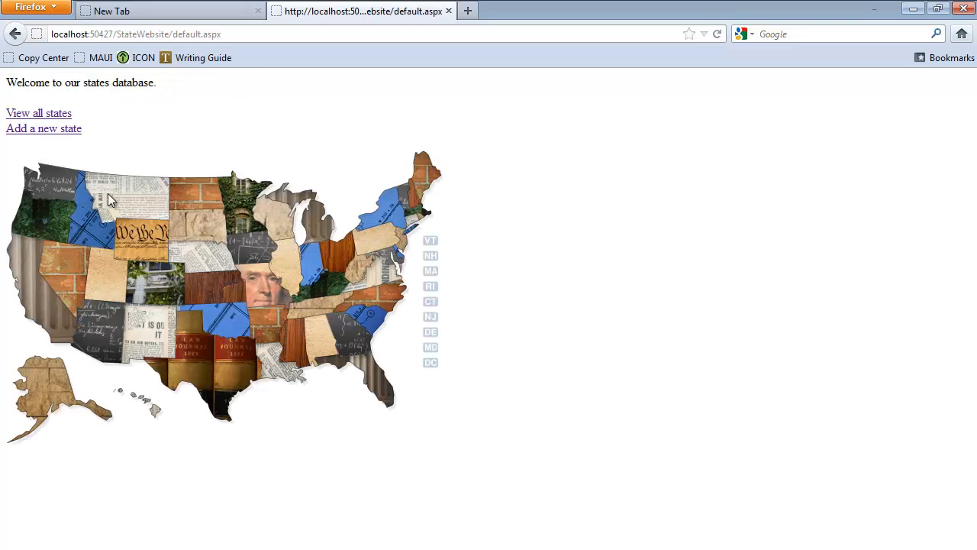
mouse_move(188, 107)
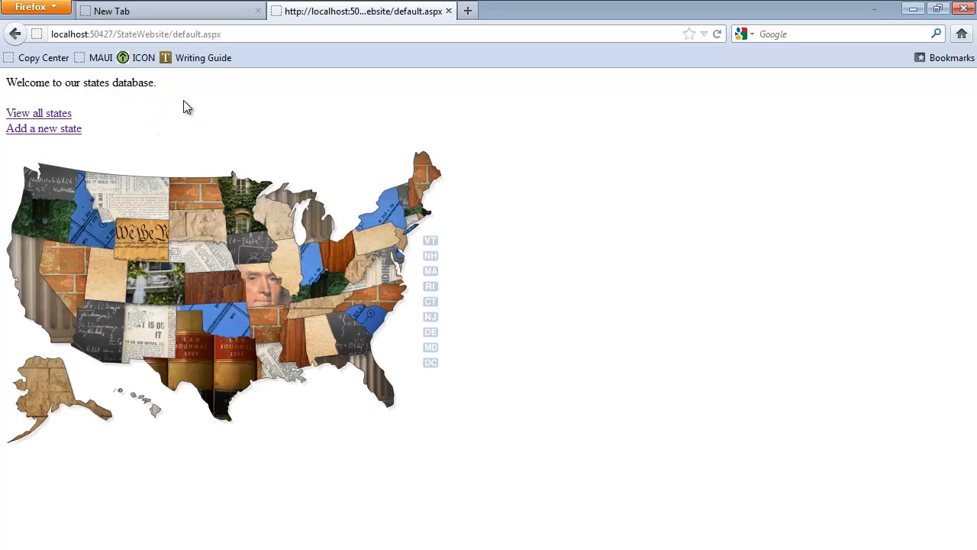
mouse_move(59, 124)
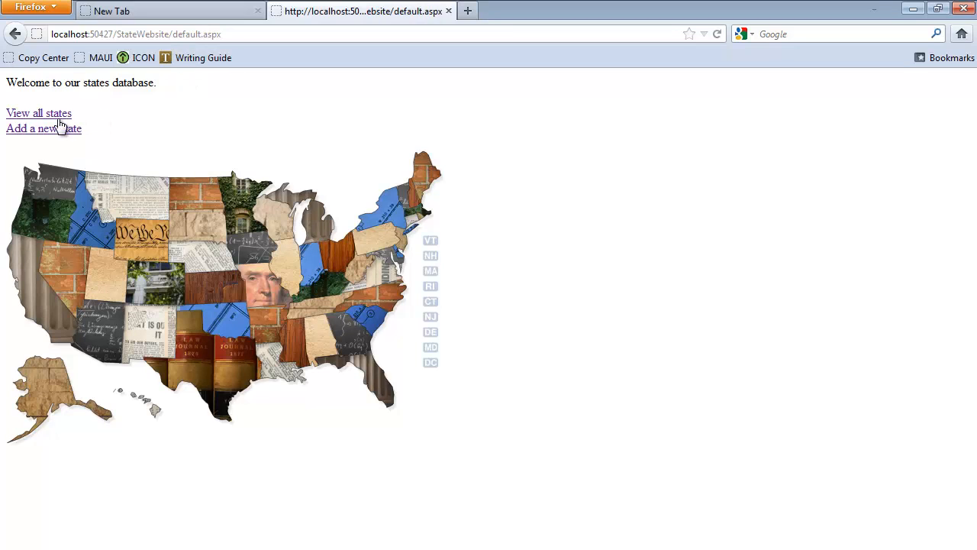
Fill the add-state form with placeholder values such as 'asdfasfd' and insert the record.
left_click(43, 128)
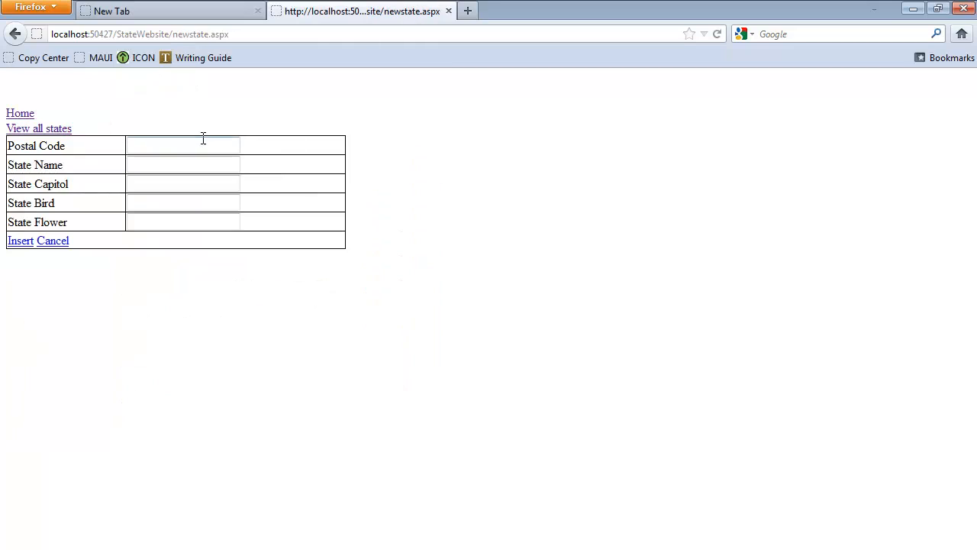
type("as")
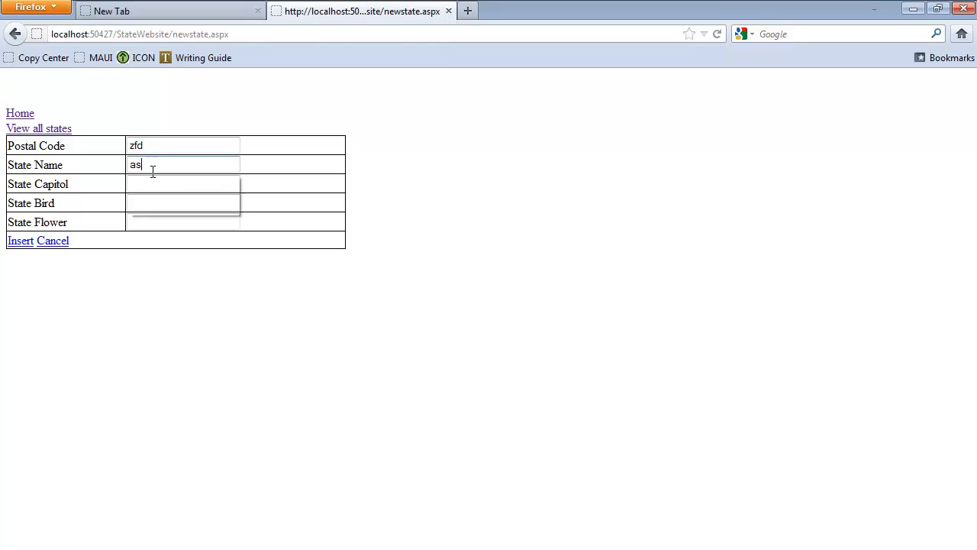
type("asdfasfd")
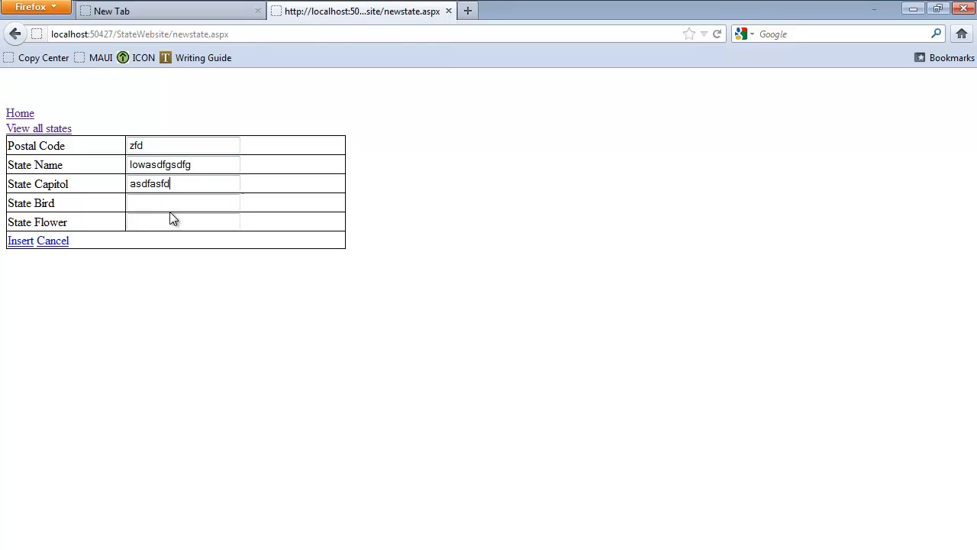
left_click(183, 201)
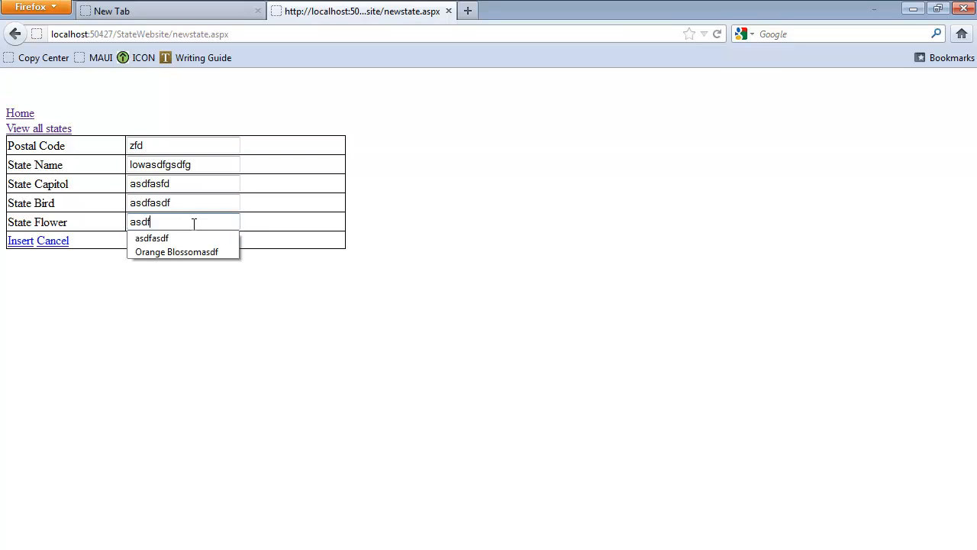
left_click(151, 238)
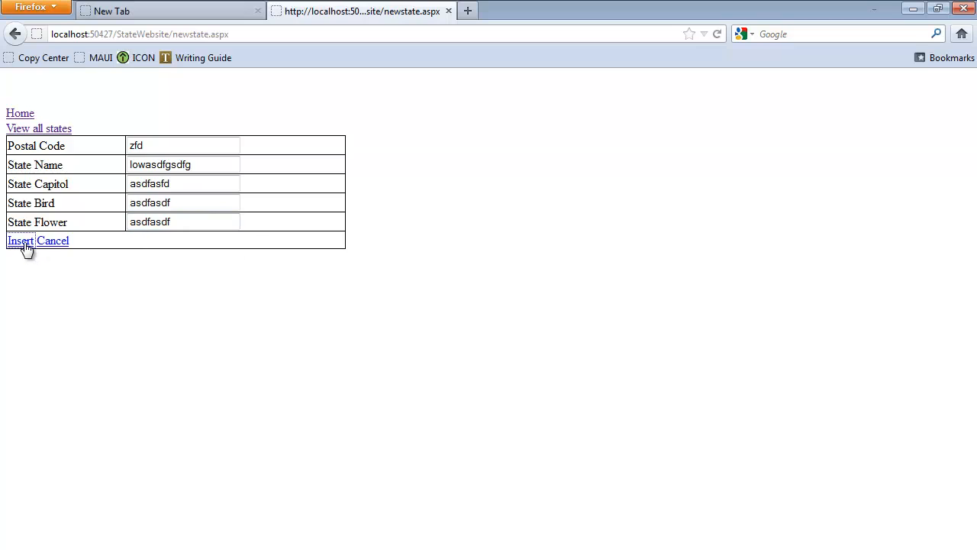
left_click(20, 242)
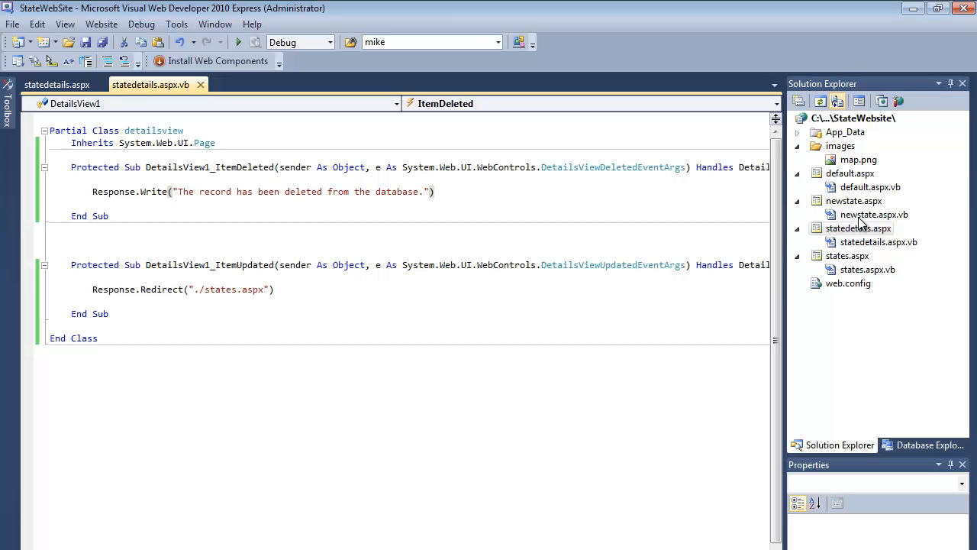
Open newstate.aspx.vb and create a DetailsView1 ItemInserted handler.
double_click(874, 214)
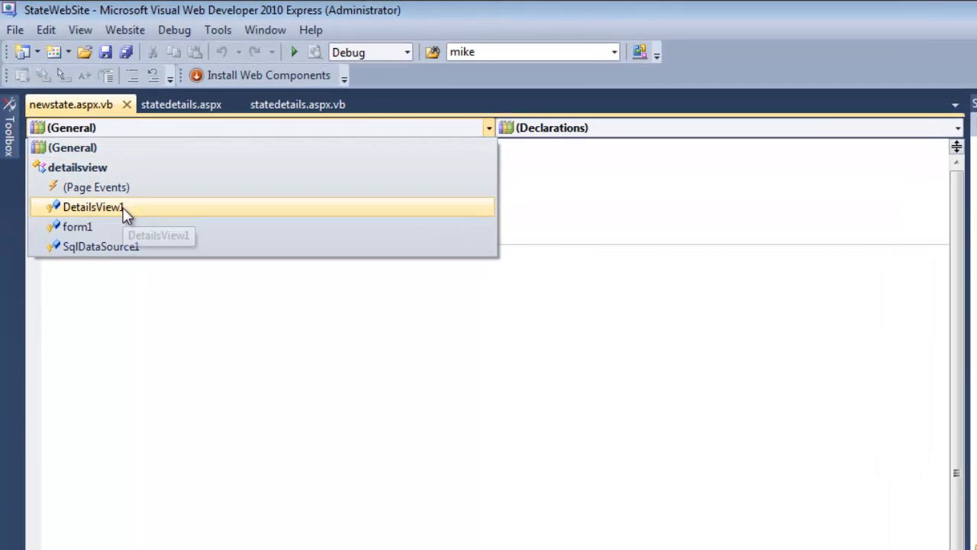
left_click(92, 208)
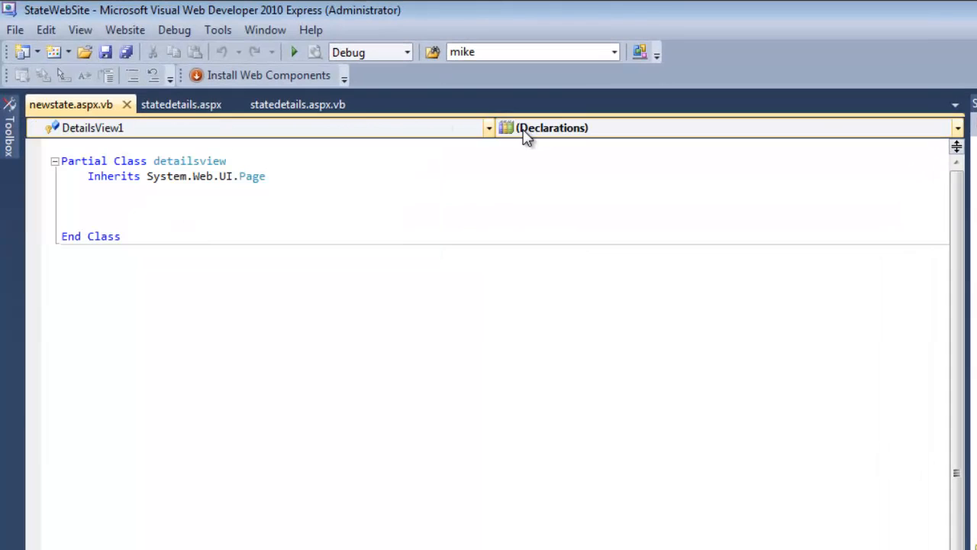
left_click(958, 125)
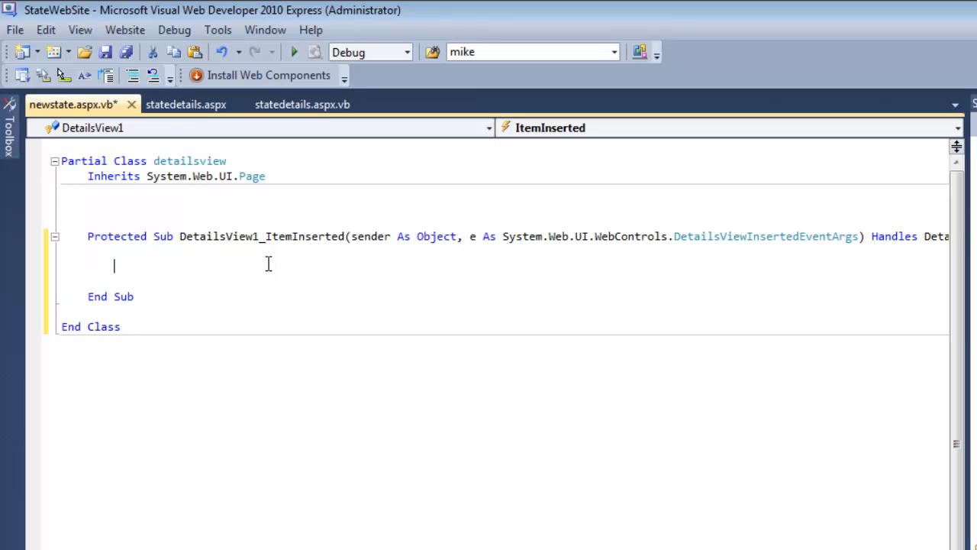
Write Response.Redirect("./states.aspx") in the ItemInserted handler and save.
type("resp")
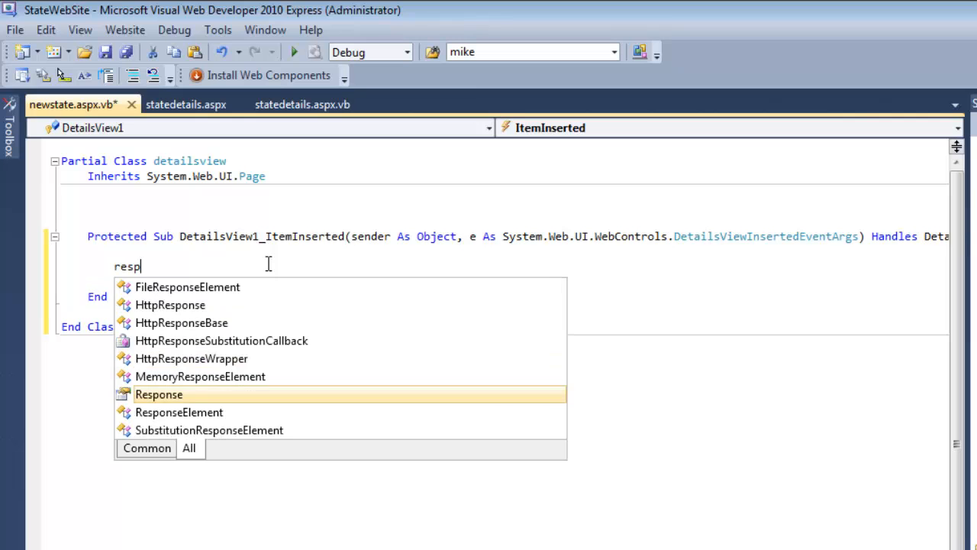
key("Tab")
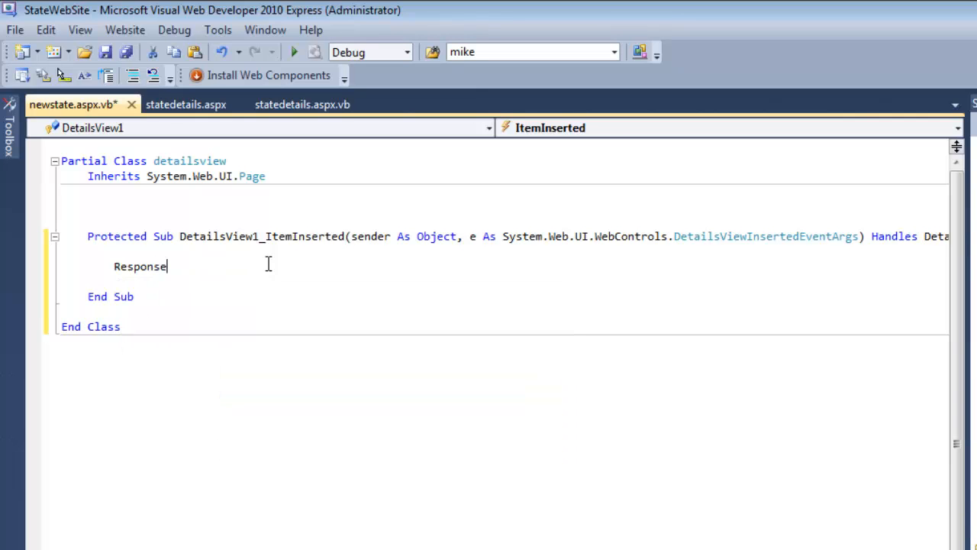
type(".Redirect")
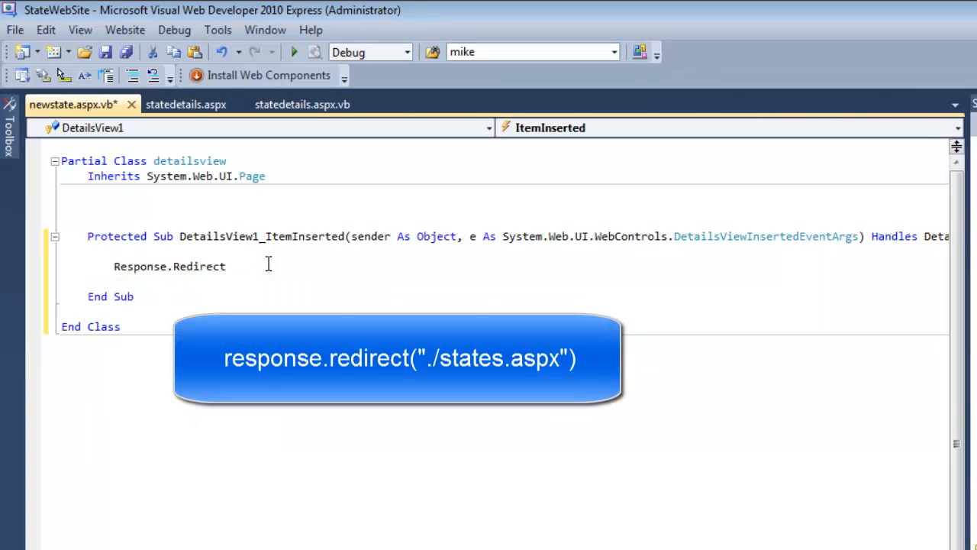
type("(\"")
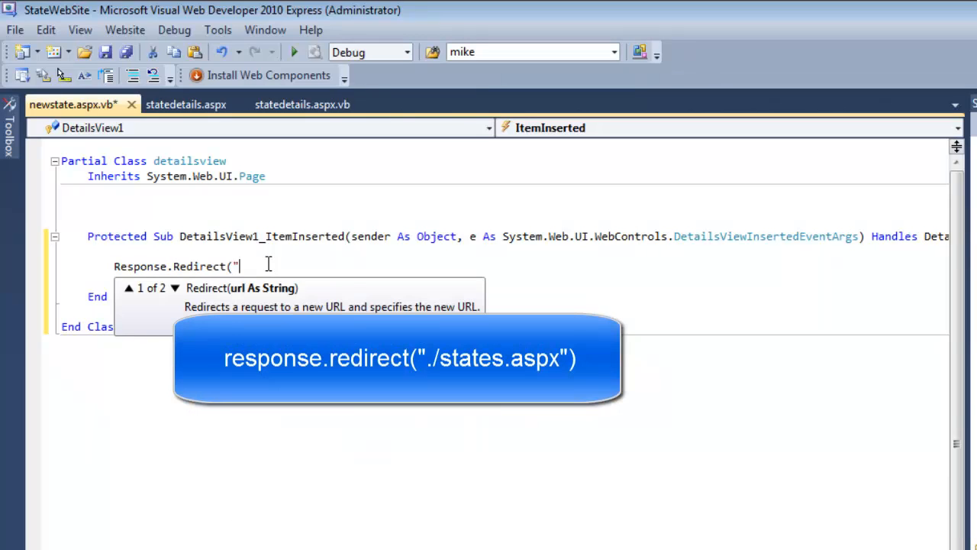
type("./states.a")
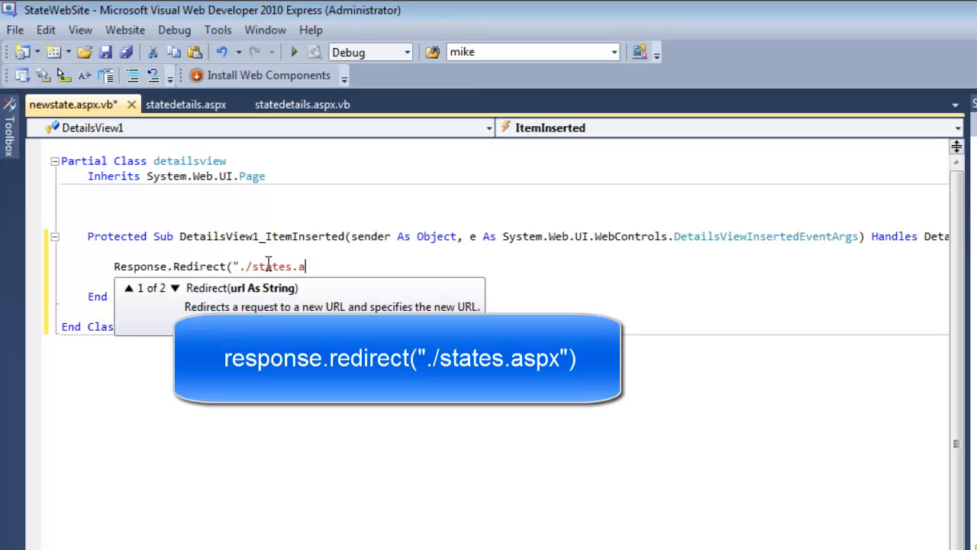
type("spx\"")
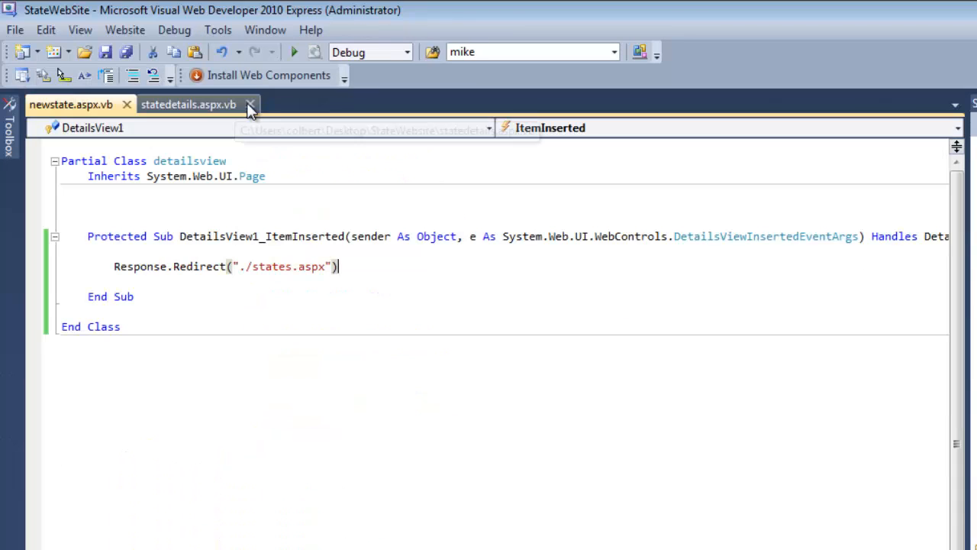
Return home, list all states and view Colorado's details.
left_click(249, 104)
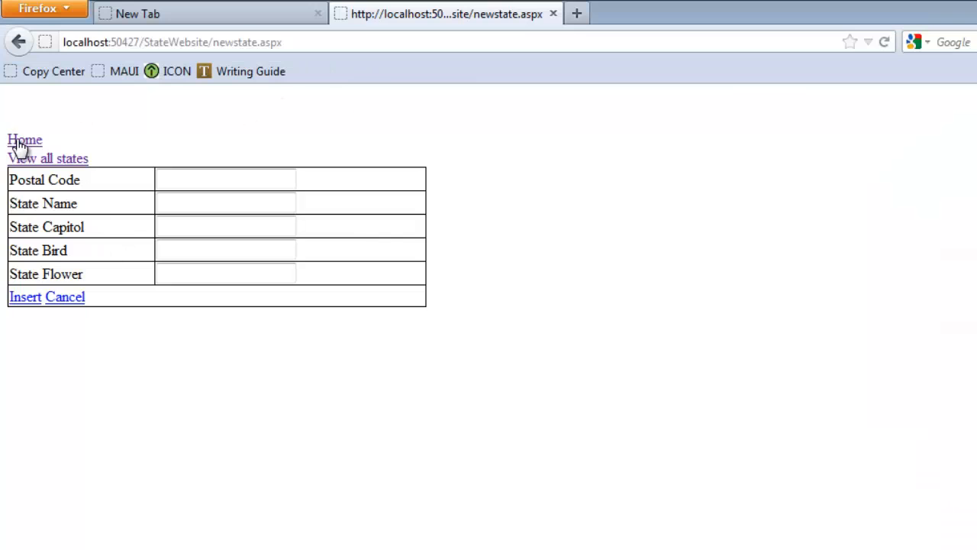
left_click(25, 141)
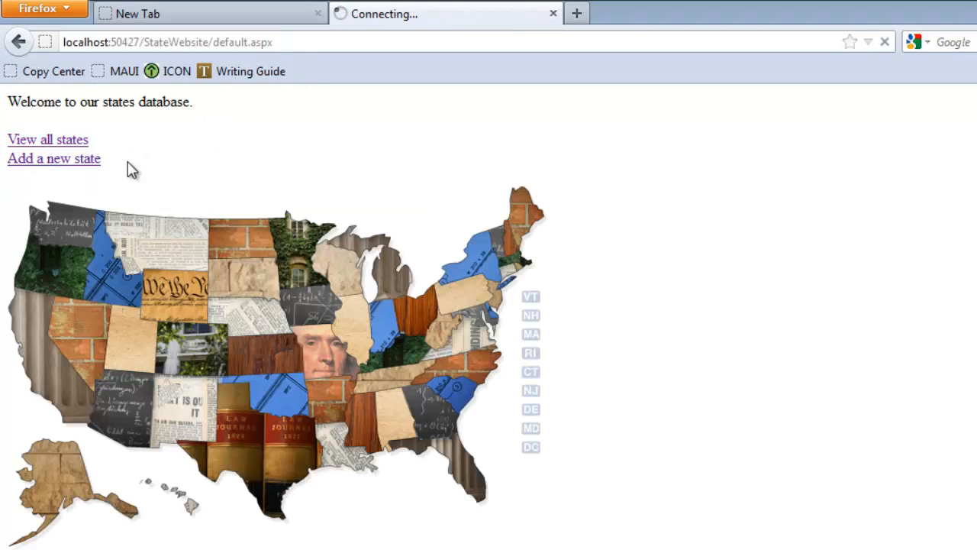
left_click(48, 139)
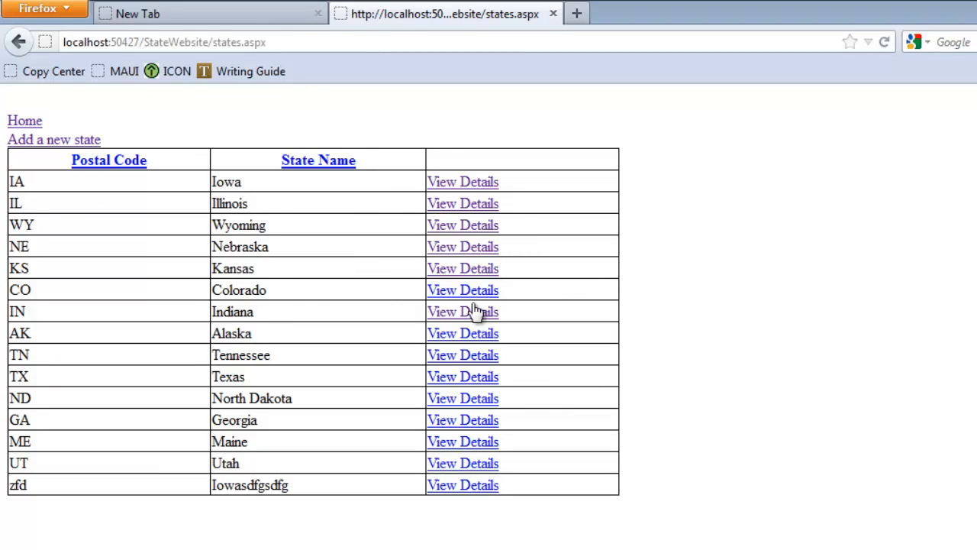
left_click(463, 290)
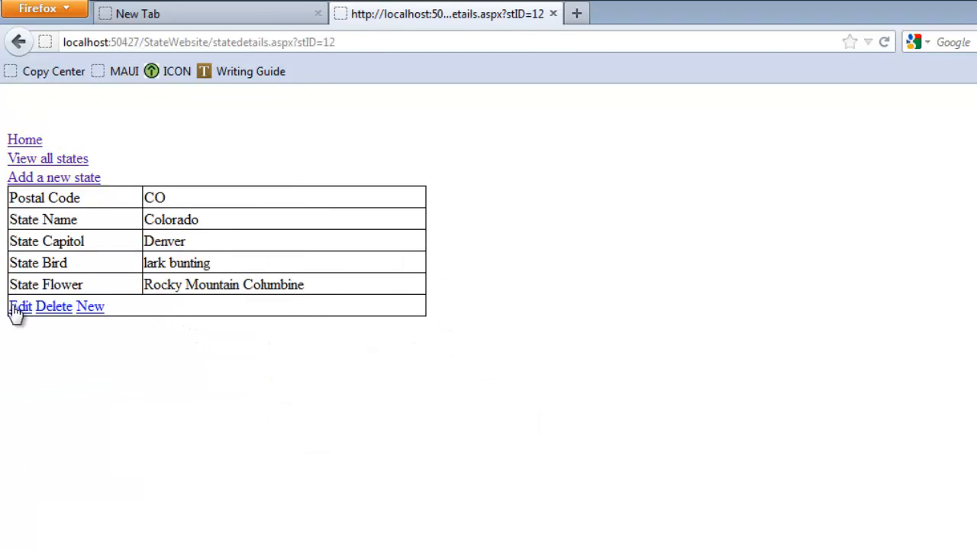
Update Colorado's state bird to 'lark buntingasd', delete the record, and go home.
left_click(18, 305)
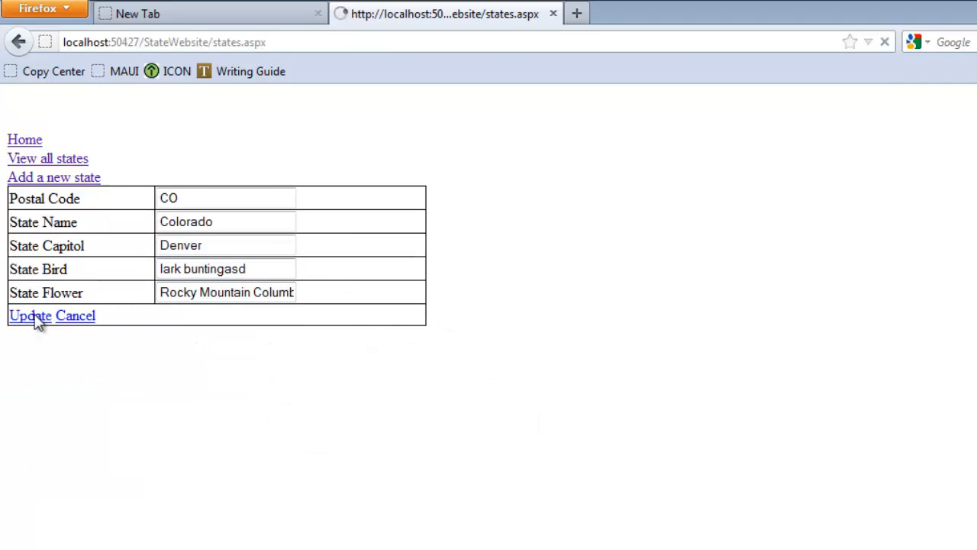
left_click(30, 315)
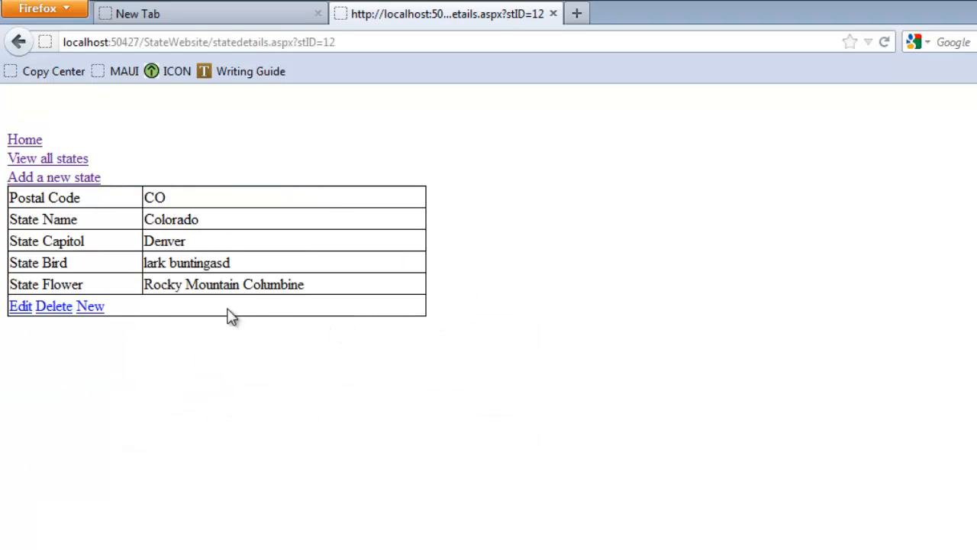
left_click(55, 306)
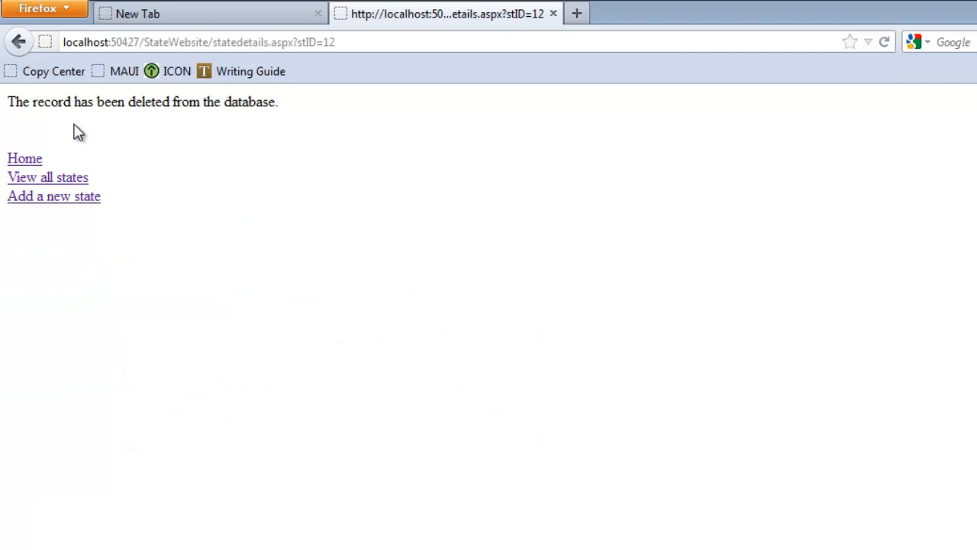
left_click(24, 157)
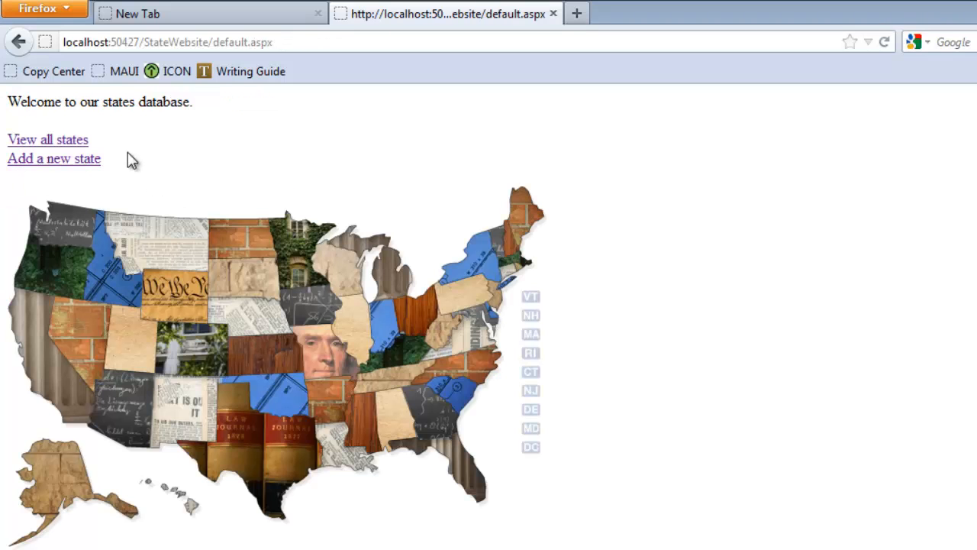
Delete the 'sd'/'asdfa' test state from its details page, see the deletion message, and return Home.
left_click(53, 158)
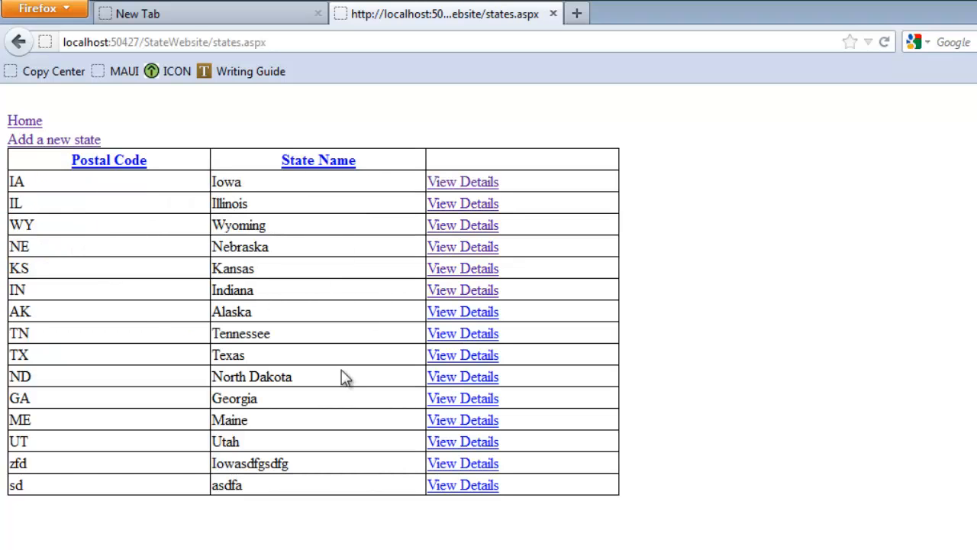
left_click(462, 486)
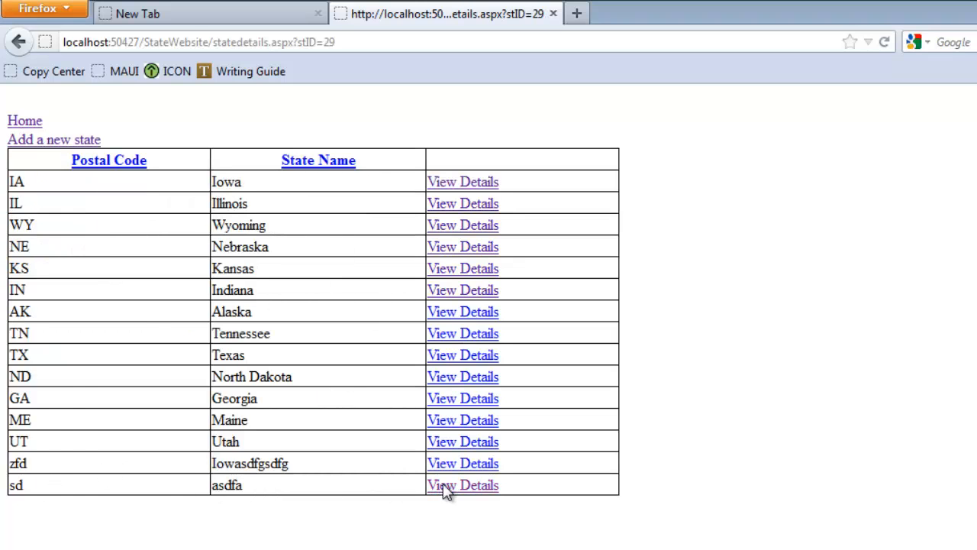
left_click(461, 486)
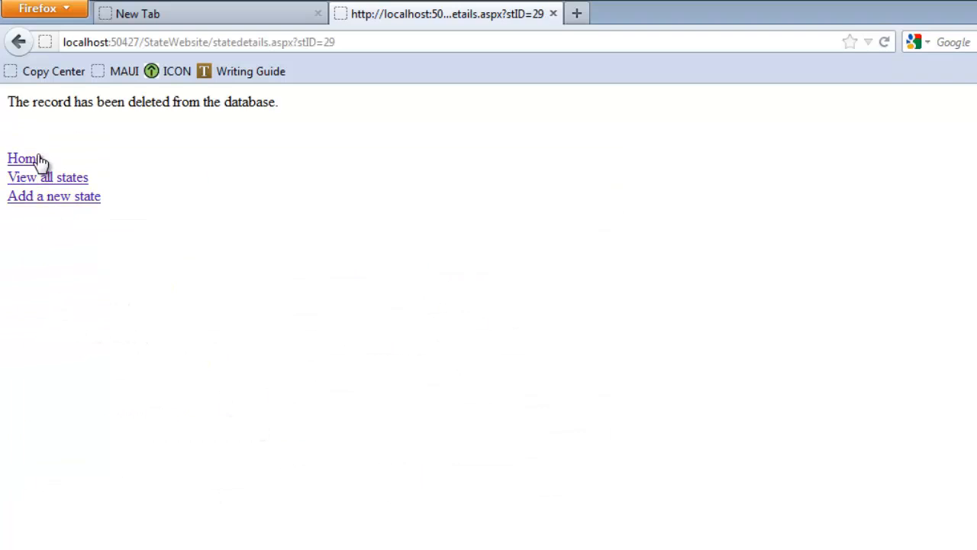
left_click(22, 157)
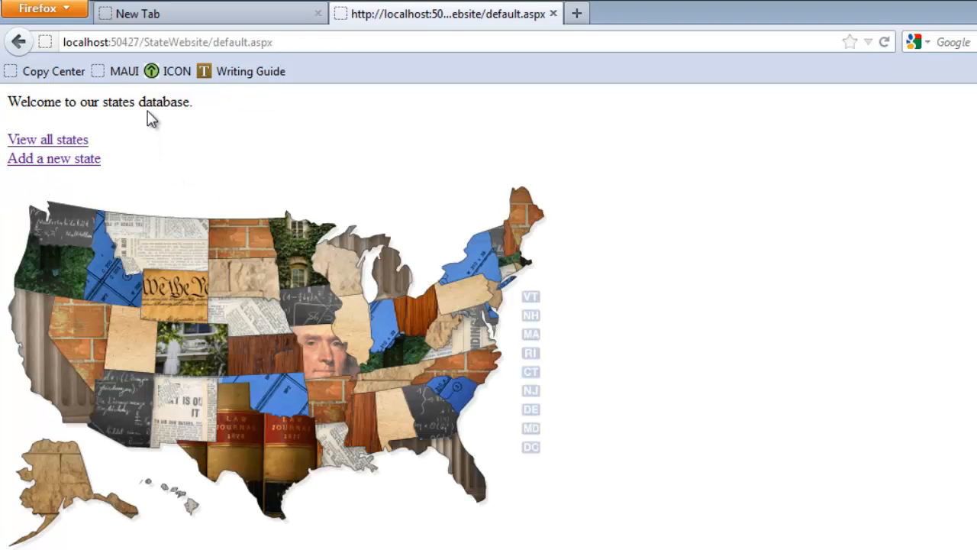
mouse_move(266, 190)
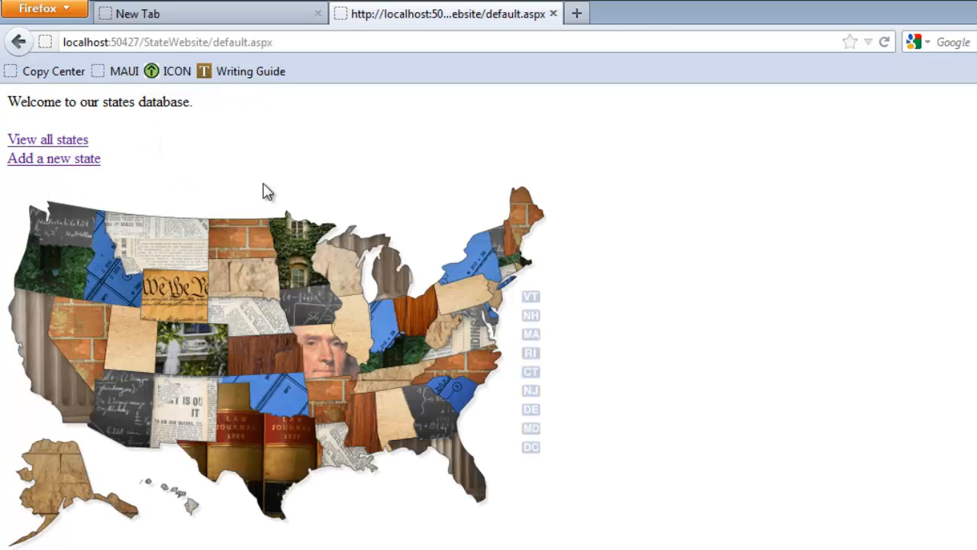